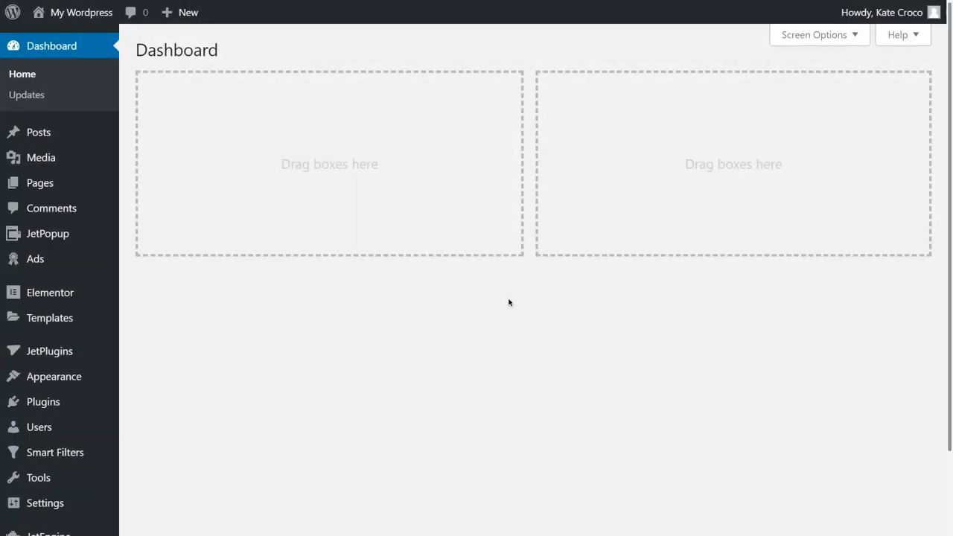
# Tick Forms and Profile Builder under Available Modules and save the module settings.
pyautogui.scroll(-3)
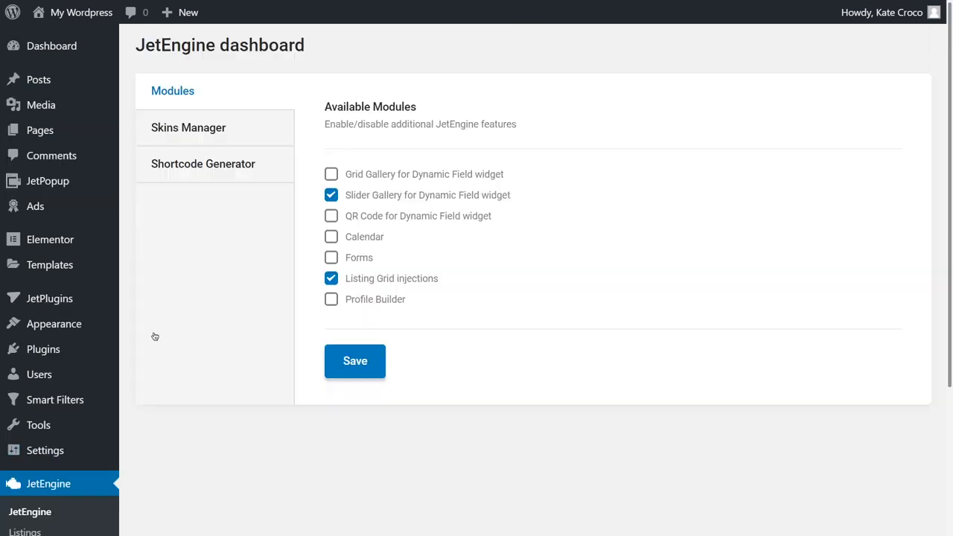
pyautogui.click(331, 257)
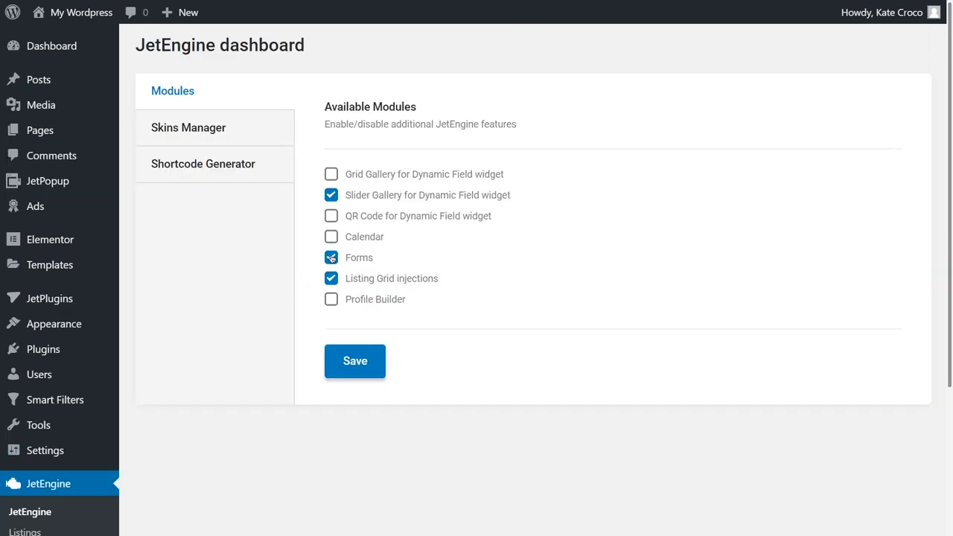
pyautogui.click(330, 299)
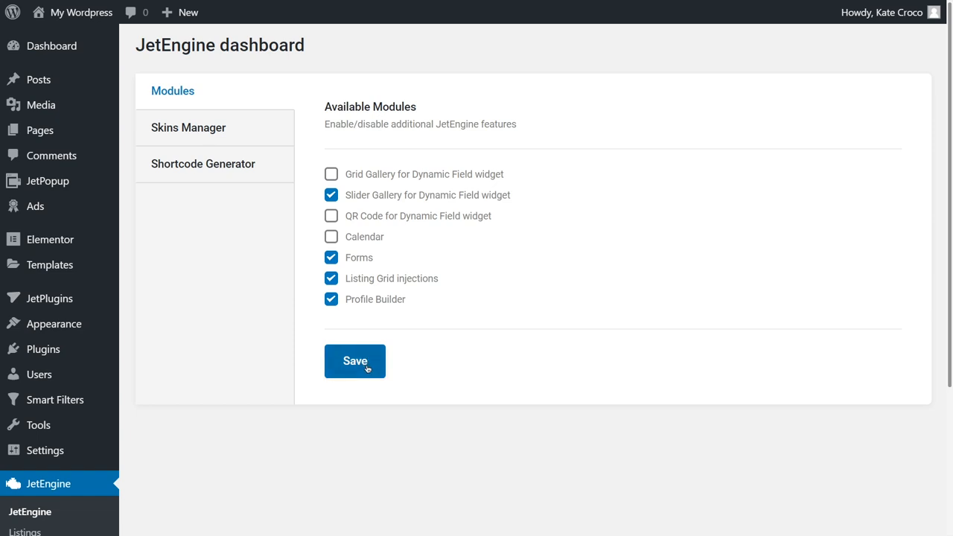
pyautogui.click(354, 361)
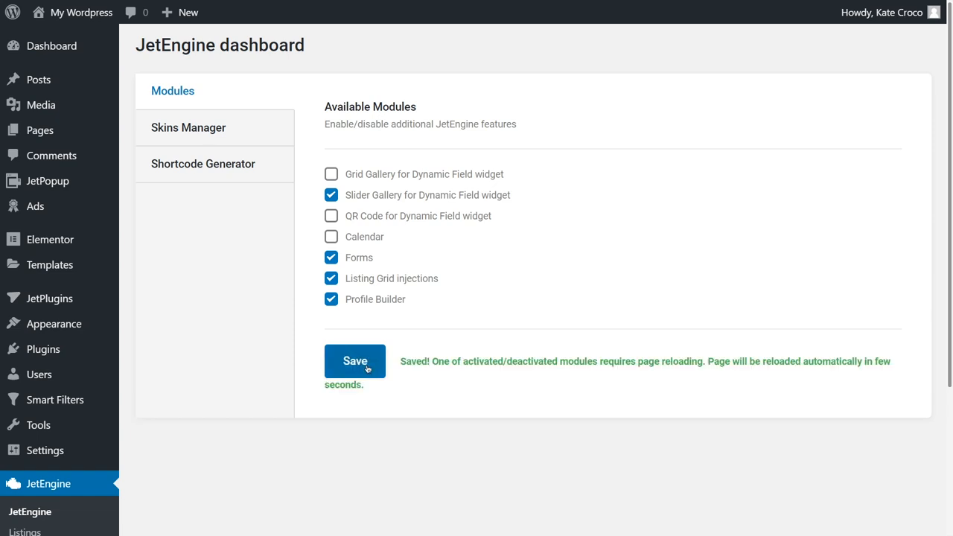
pyautogui.moveTo(367, 369)
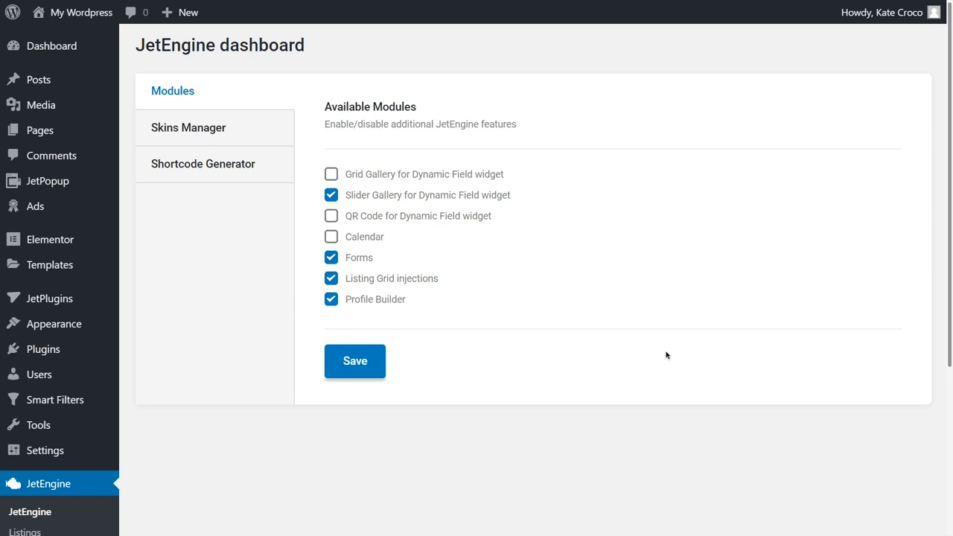
pyautogui.moveTo(609, 327)
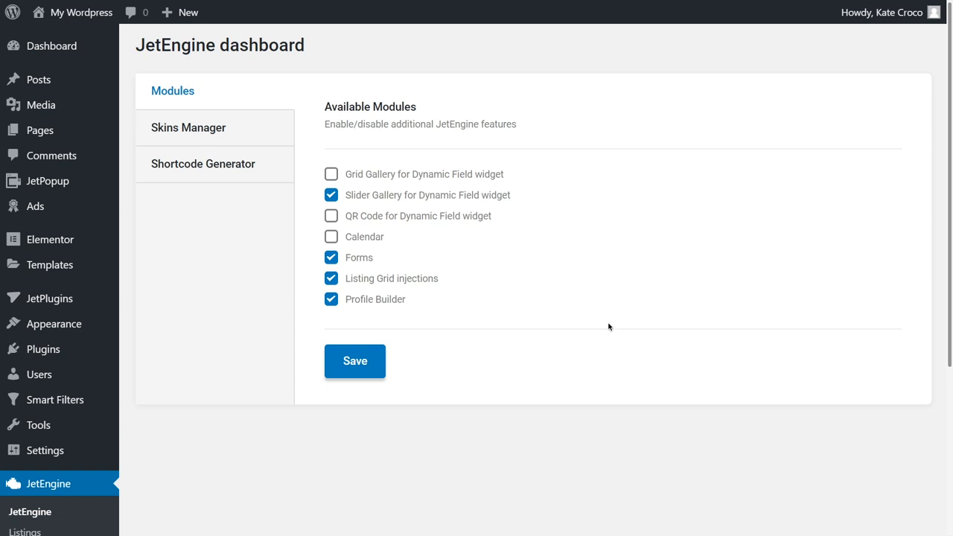
# Import the 'User profile with editable content' preset from the Skins Manager presets.
pyautogui.click(187, 128)
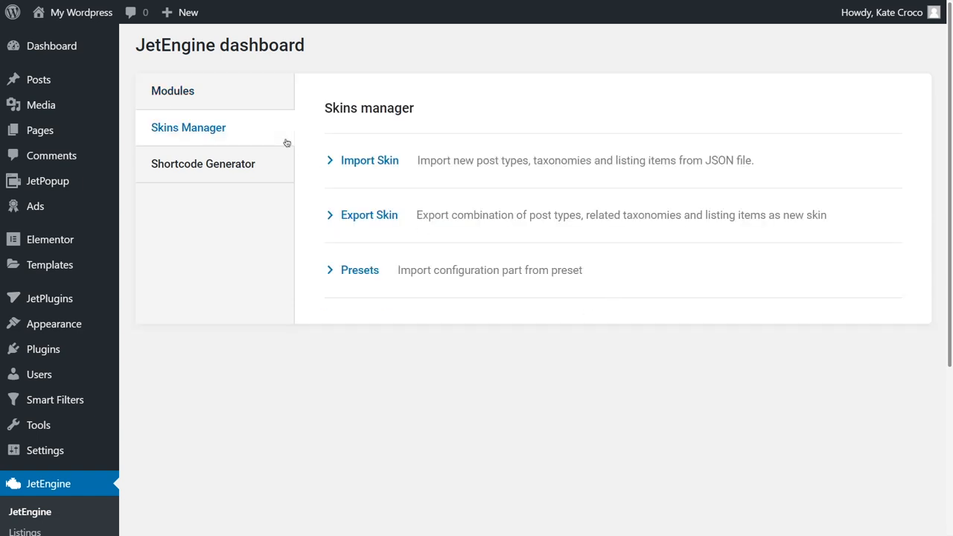
pyautogui.click(359, 270)
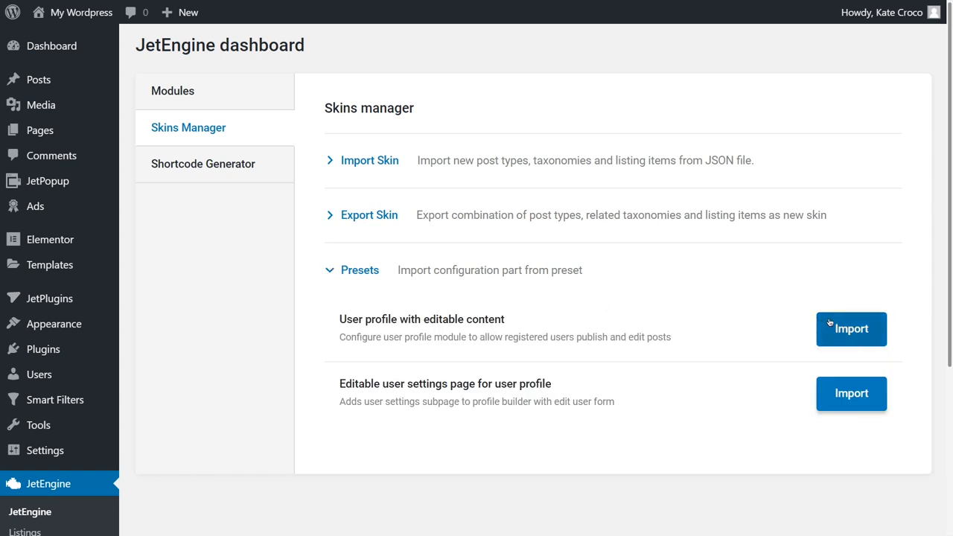
pyautogui.click(852, 329)
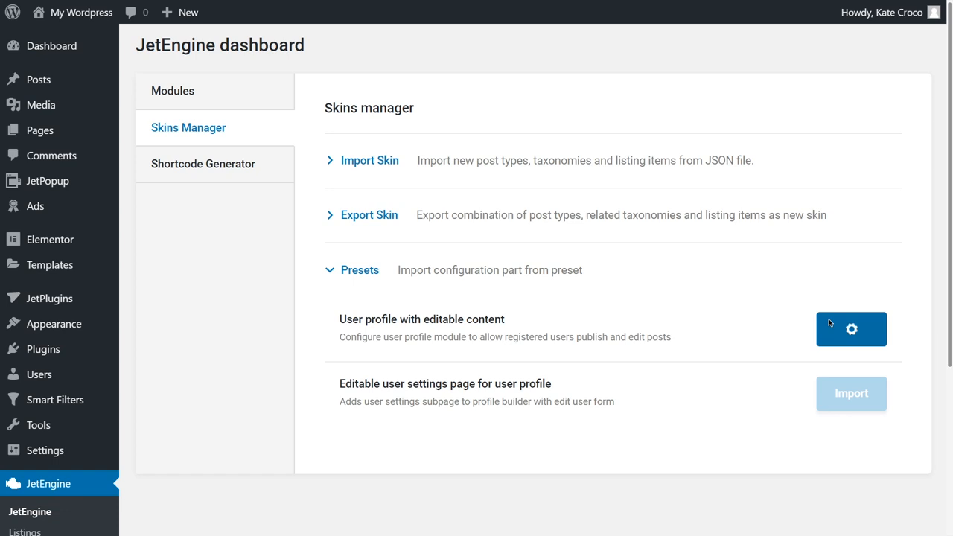
pyautogui.click(851, 329)
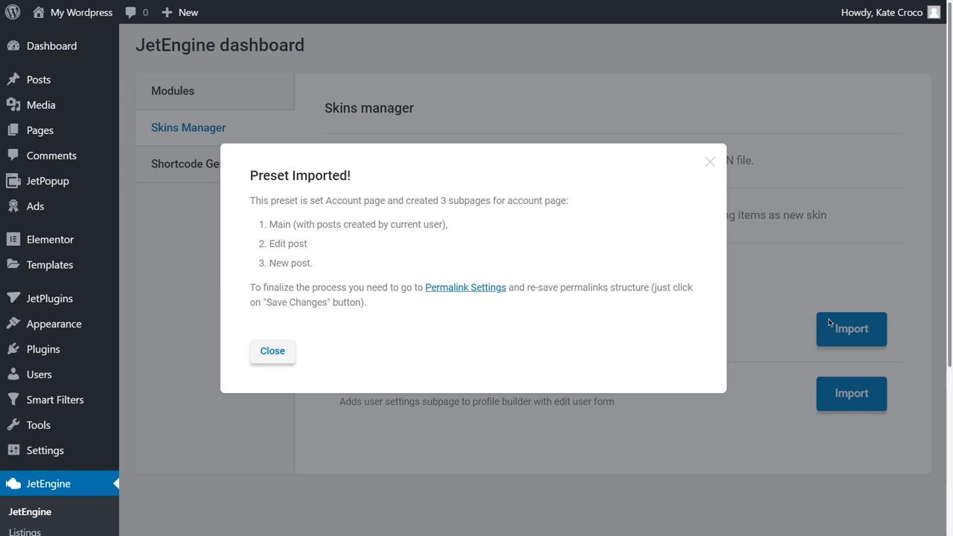
pyautogui.moveTo(679, 307)
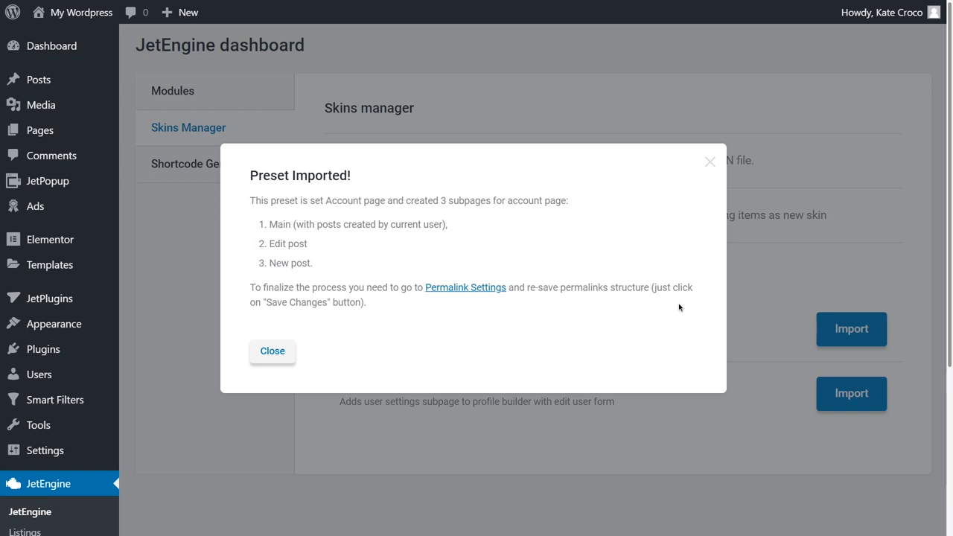
# Re-save the permalink structure on the Permalink Settings page.
pyautogui.click(465, 287)
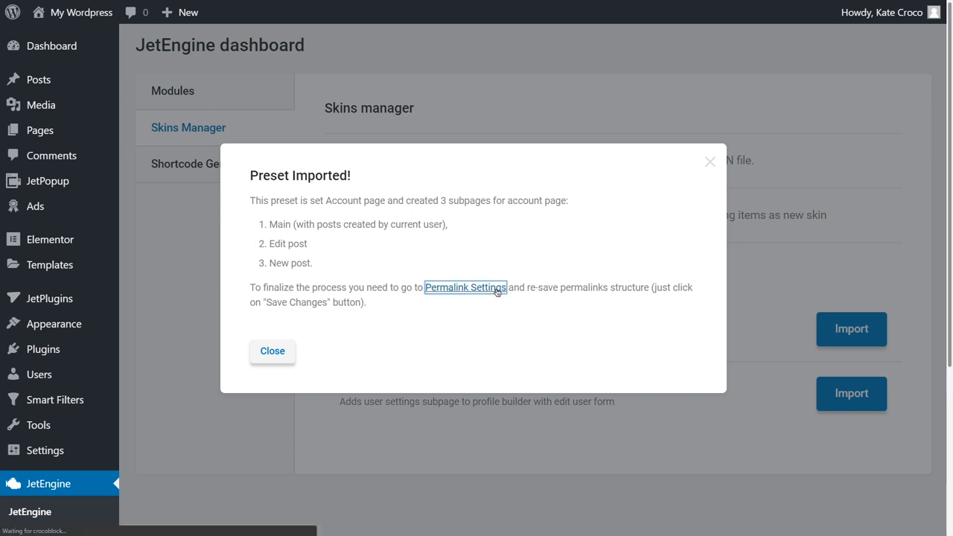
pyautogui.click(465, 288)
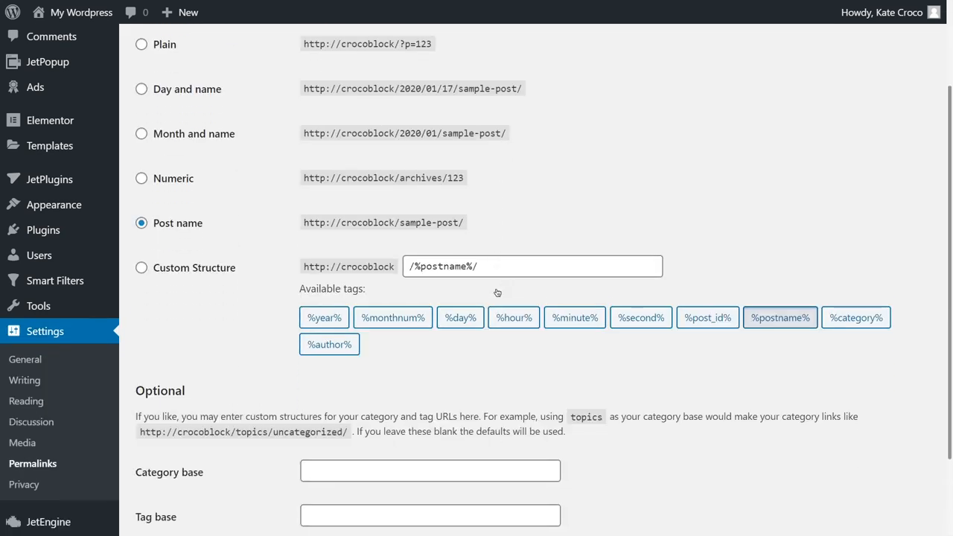
pyautogui.scroll(-3)
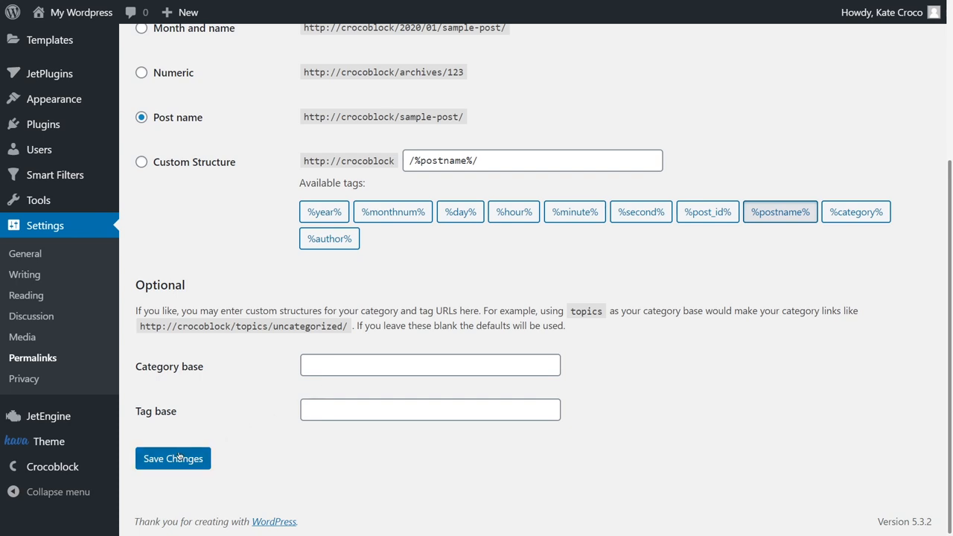
pyautogui.click(173, 458)
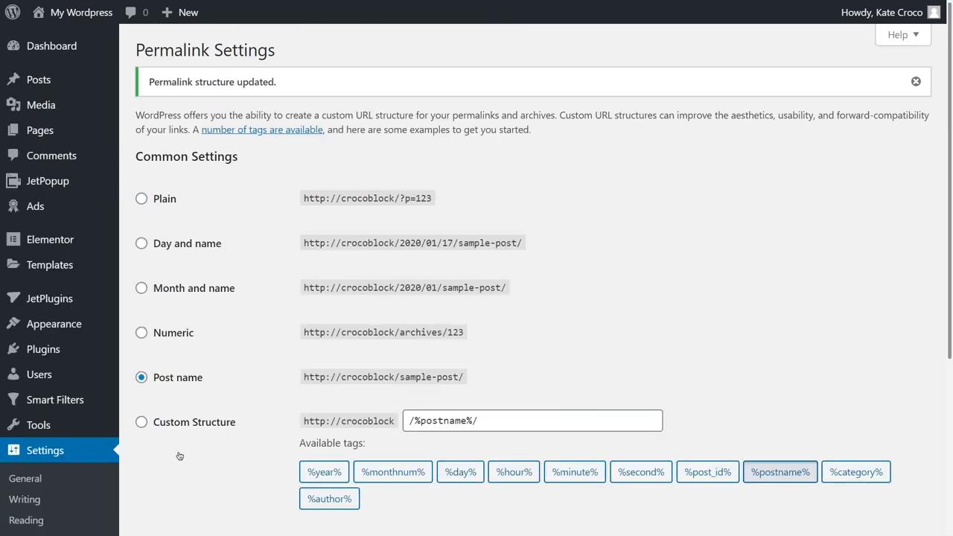
pyautogui.scroll(-3)
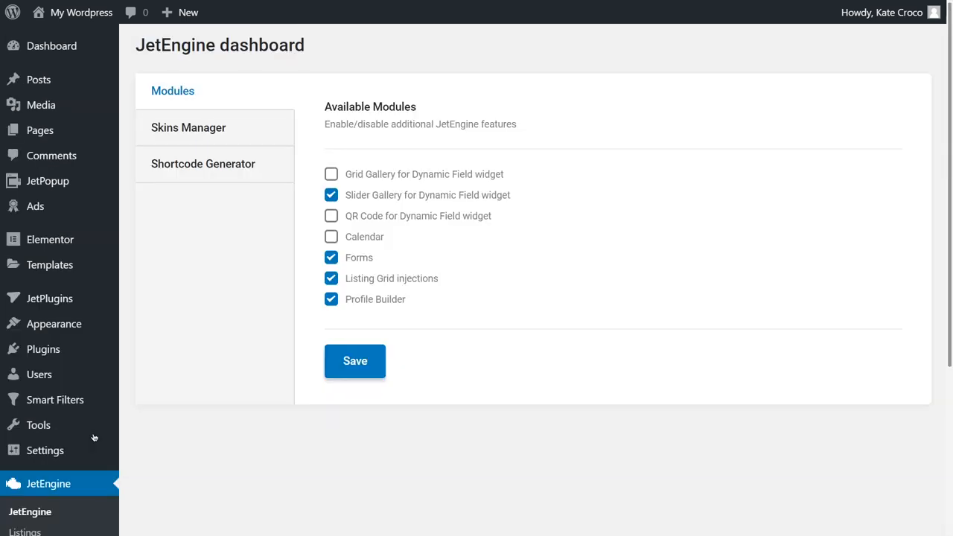
# Import the 'Editable user settings page for user profile' preset and close the confirmation.
pyautogui.click(188, 128)
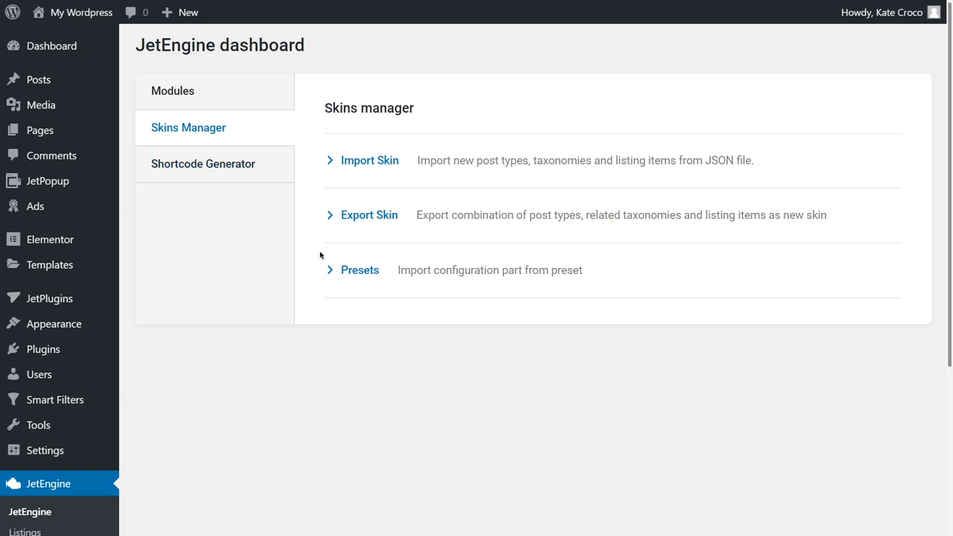
pyautogui.click(360, 270)
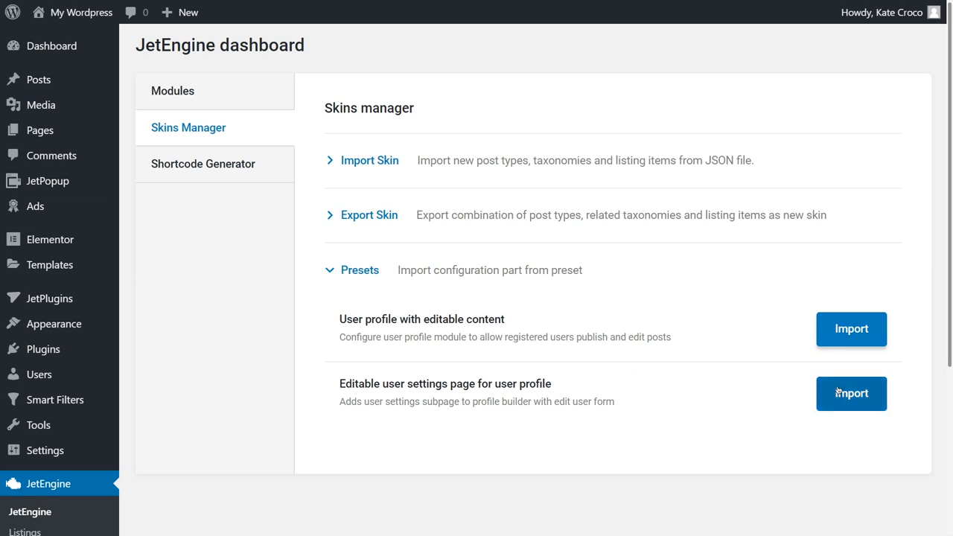
pyautogui.click(851, 393)
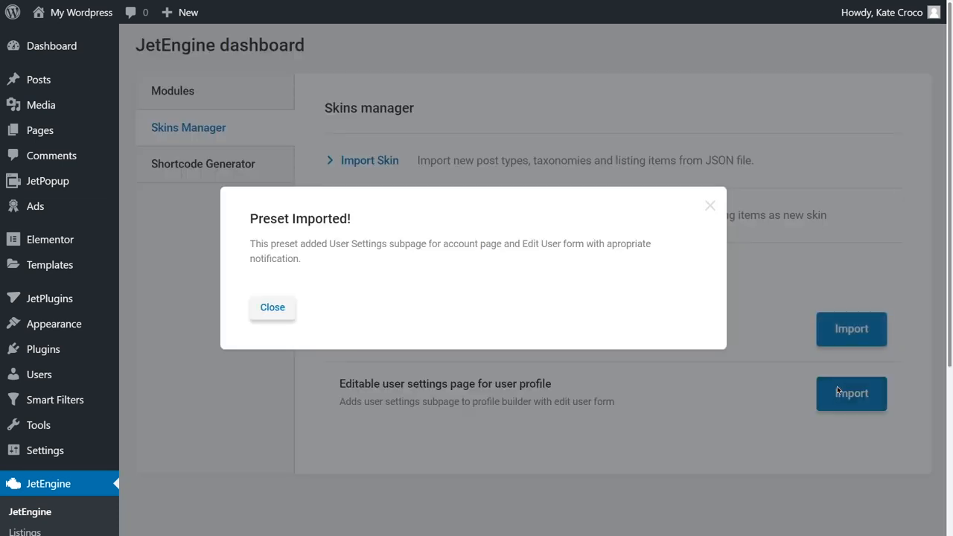
pyautogui.click(272, 307)
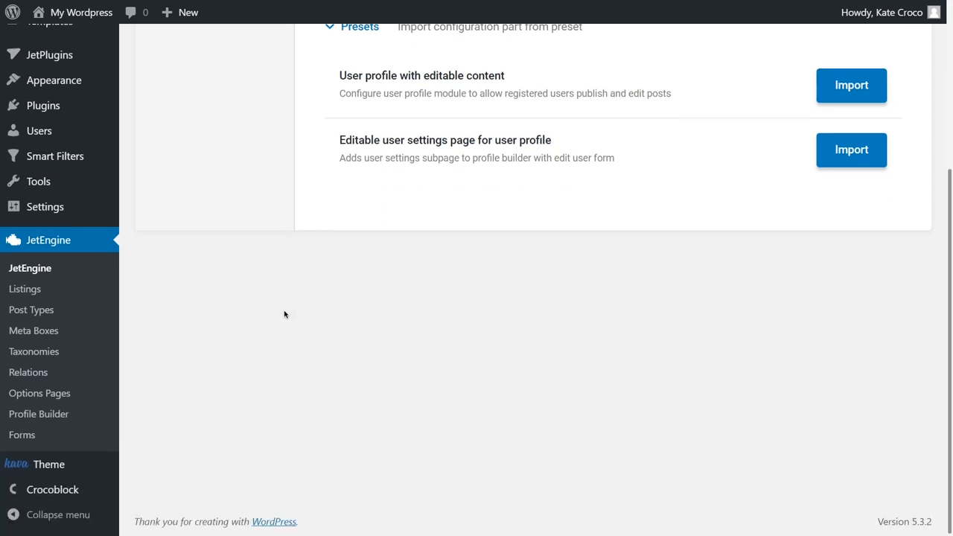
pyautogui.moveTo(38, 414)
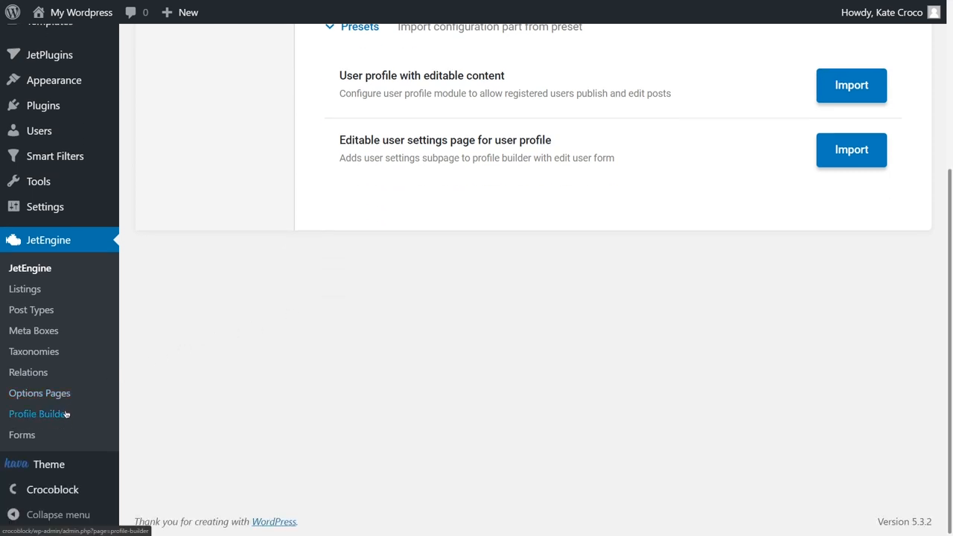
# In Profile Builder, review the account subpages and keep Account as the account page.
pyautogui.click(38, 415)
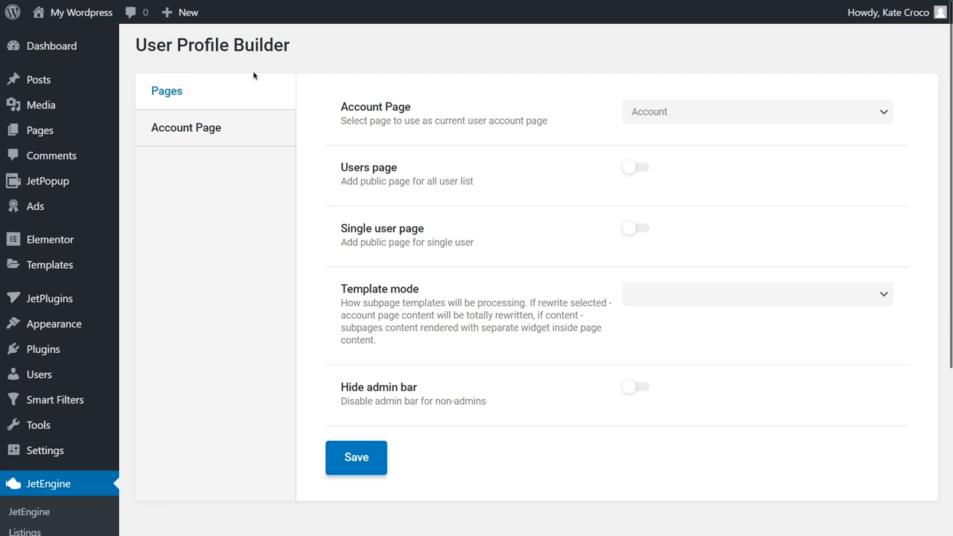
pyautogui.click(185, 128)
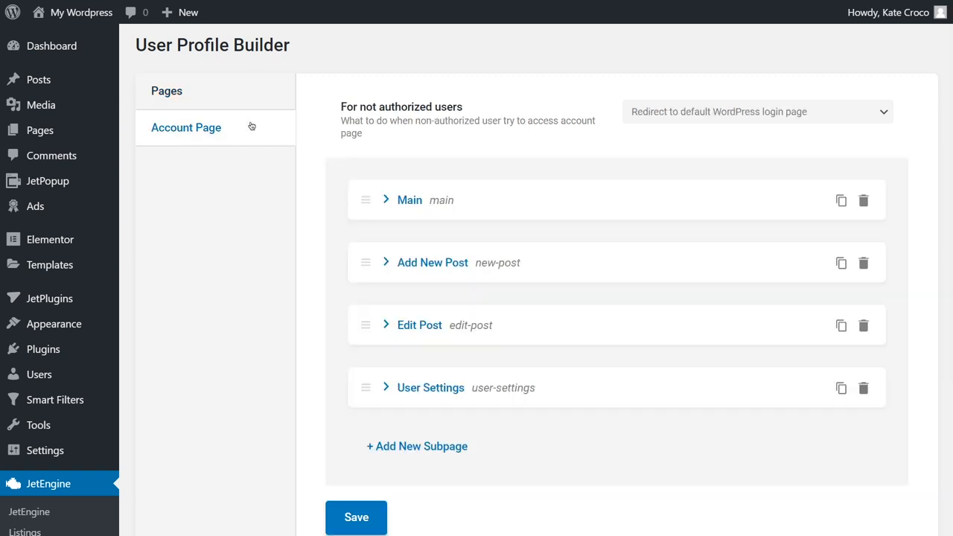
pyautogui.click(166, 90)
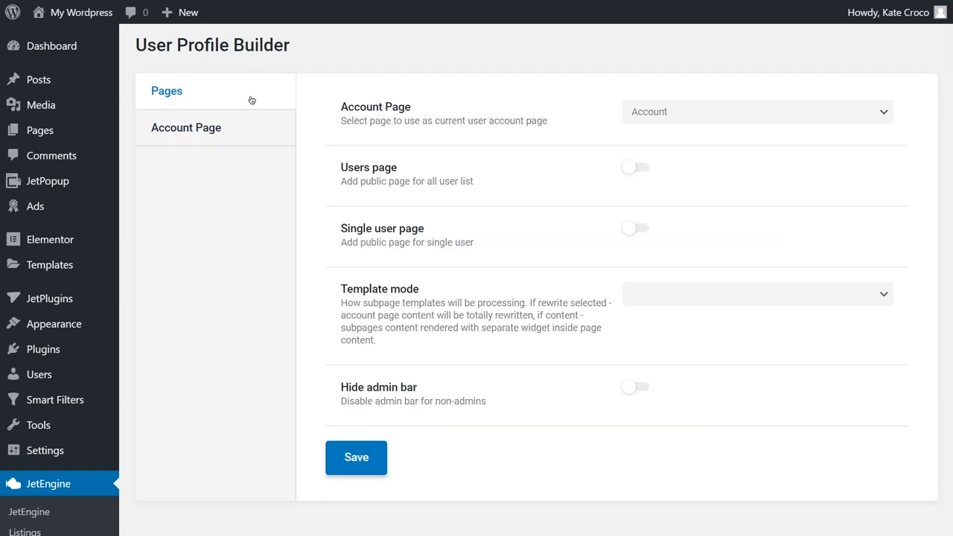
pyautogui.click(756, 112)
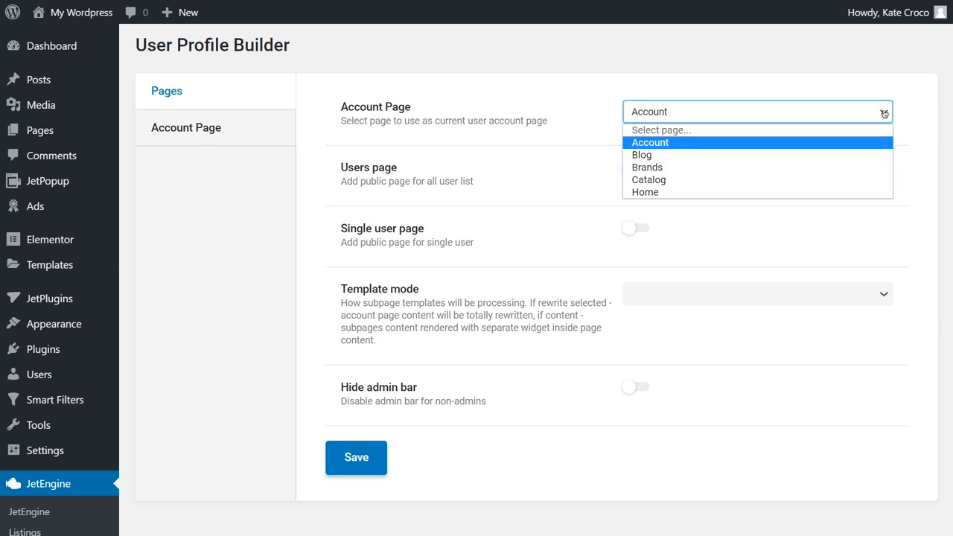
pyautogui.click(649, 142)
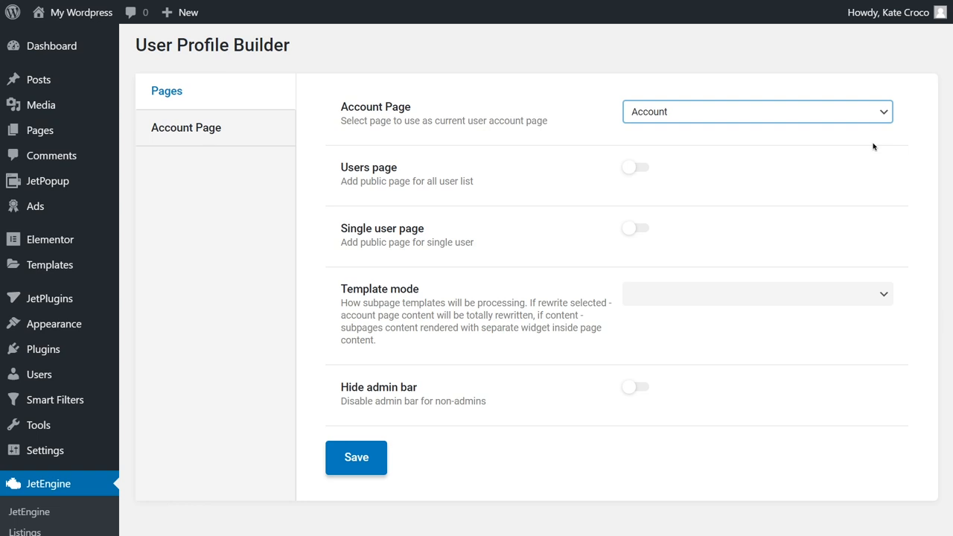
# Try the public users page toggle and its page and rewrite base dropdowns.
pyautogui.click(634, 167)
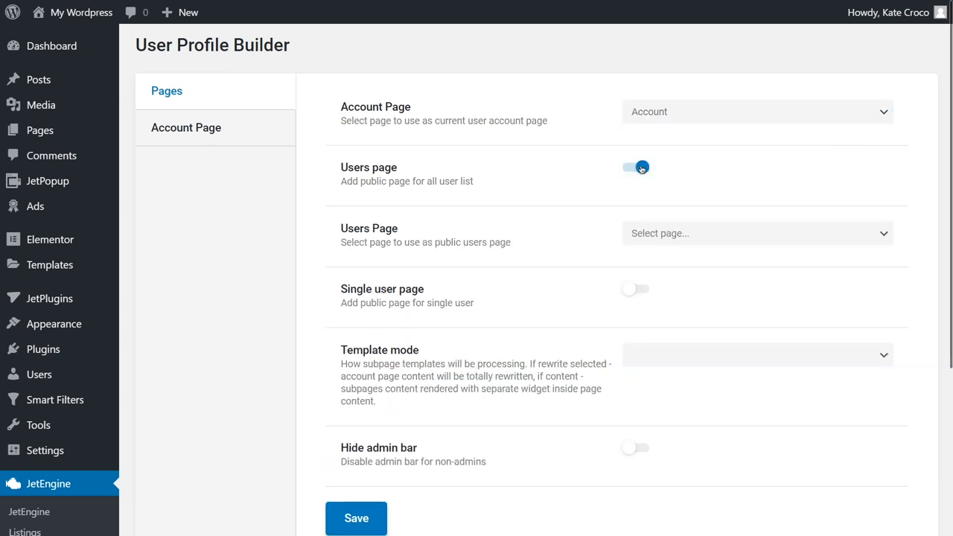
pyautogui.click(756, 233)
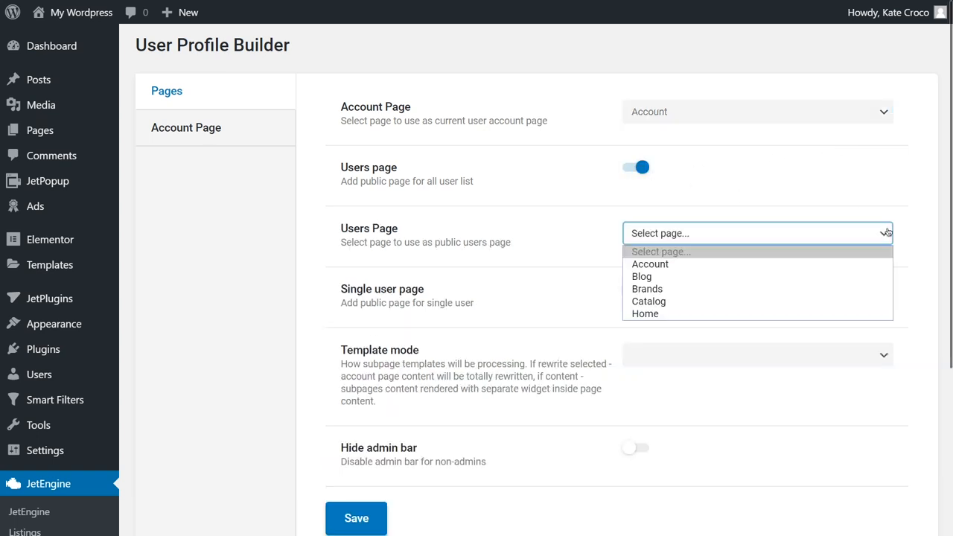
pyautogui.moveTo(649, 263)
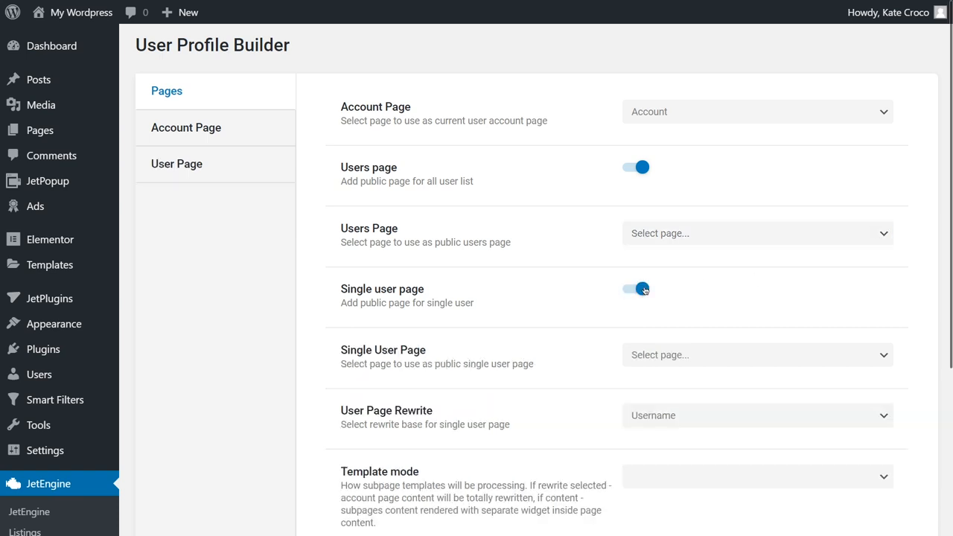
pyautogui.click(756, 355)
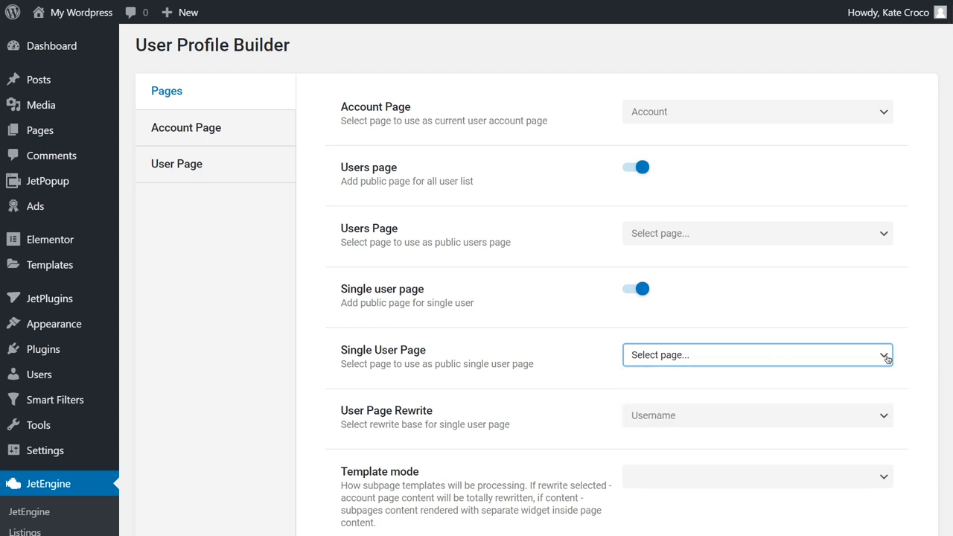
pyautogui.moveTo(884, 416)
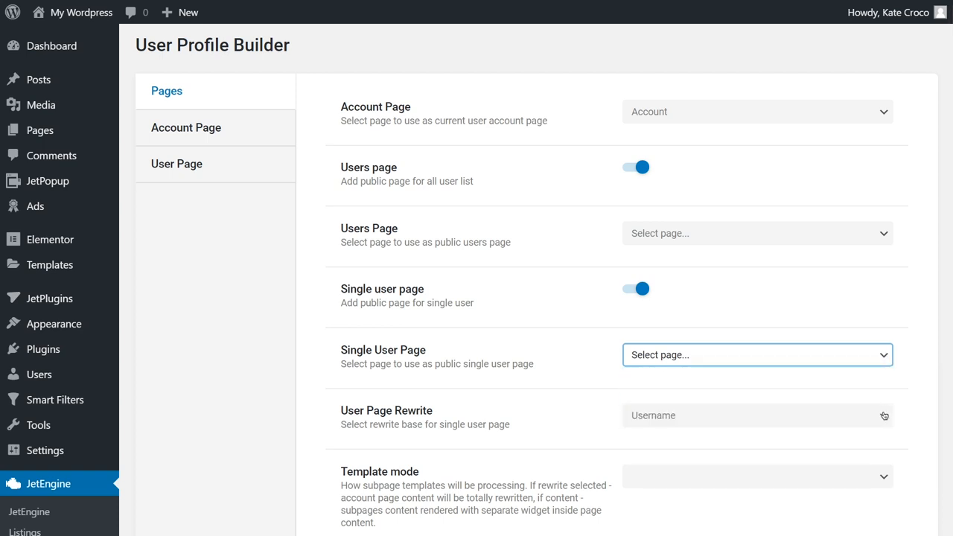
pyautogui.click(757, 416)
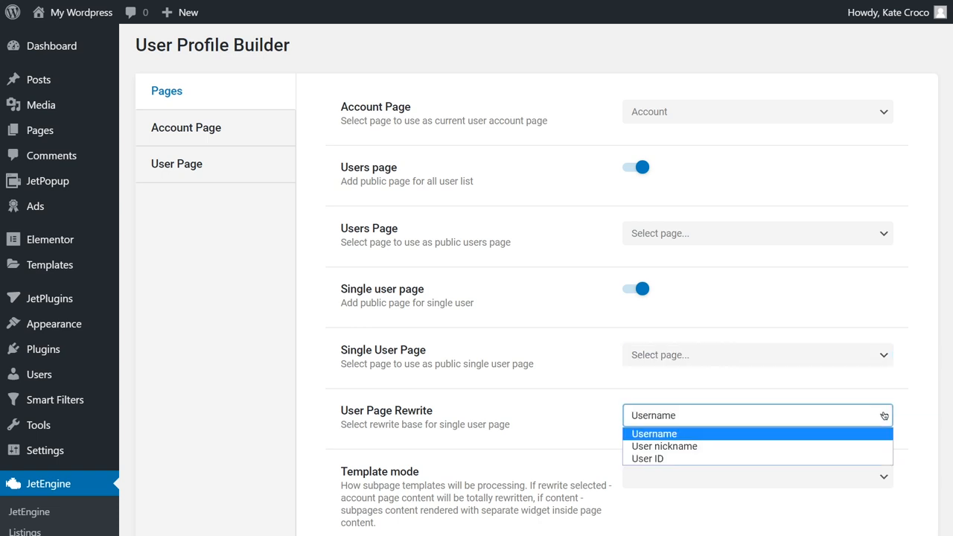
pyautogui.moveTo(877, 441)
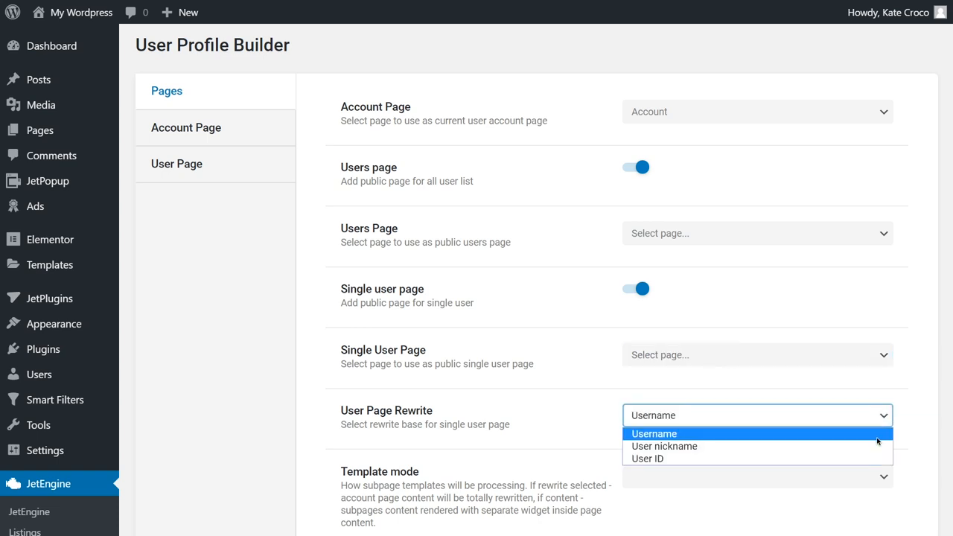
pyautogui.moveTo(758, 459)
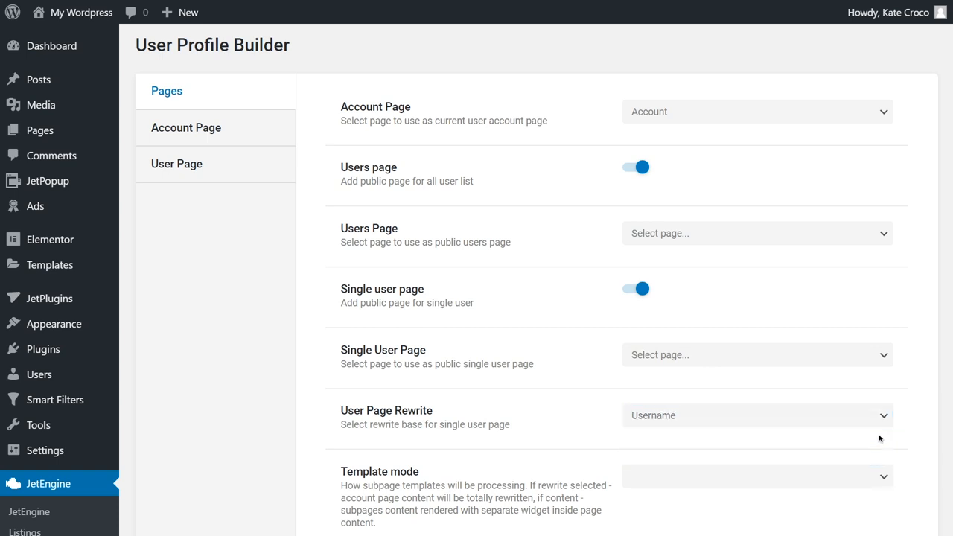
# Set template mode to Rewrite, leave the admin bar toggle unchanged, and save the page settings.
pyautogui.scroll(-3)
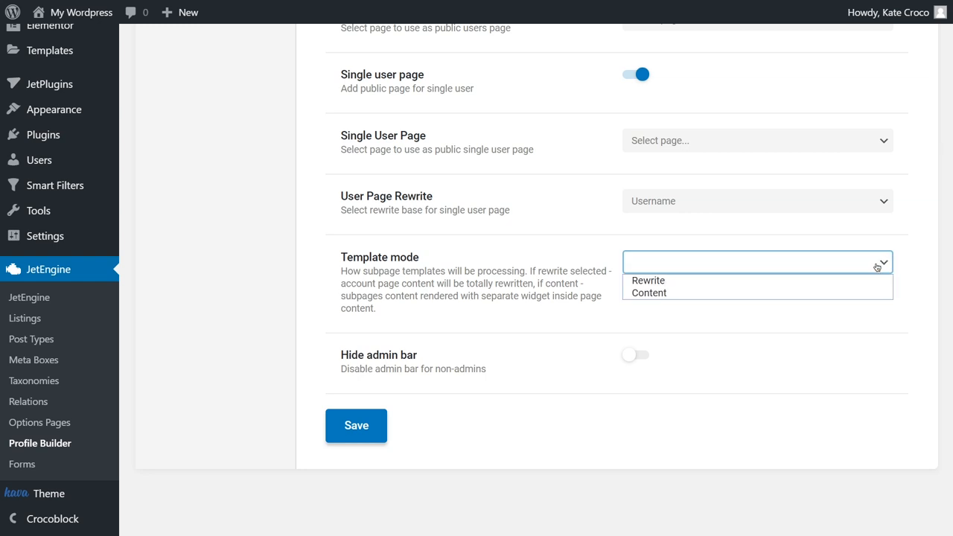
pyautogui.moveTo(757, 280)
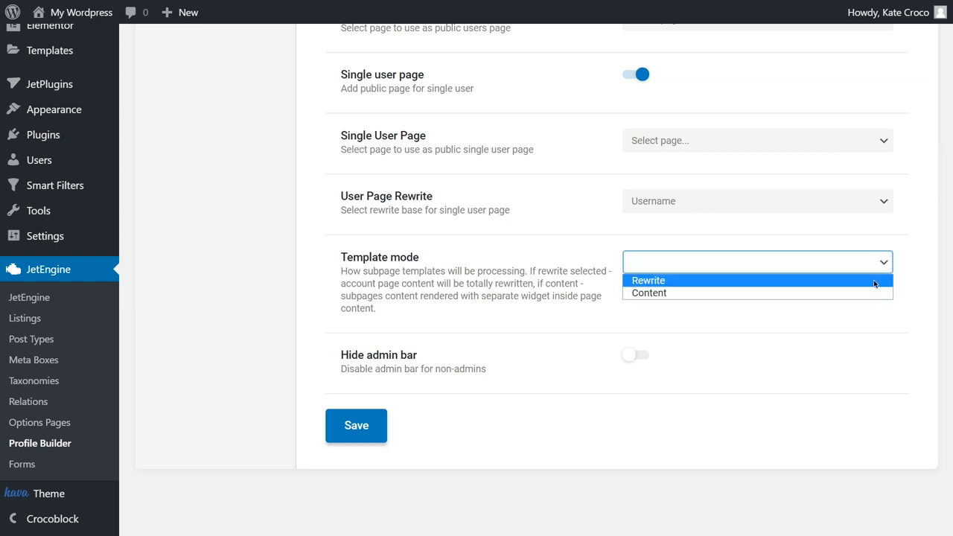
pyautogui.click(648, 280)
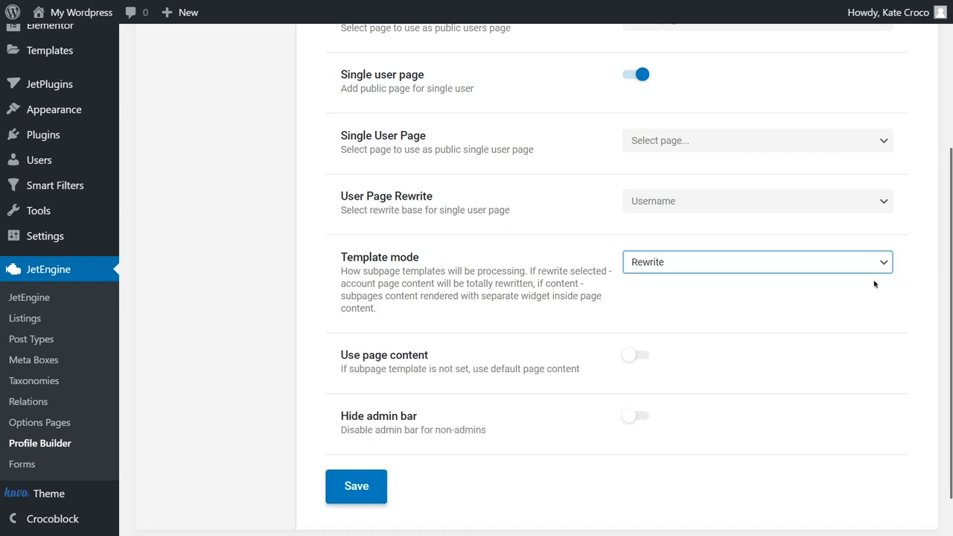
pyautogui.click(634, 416)
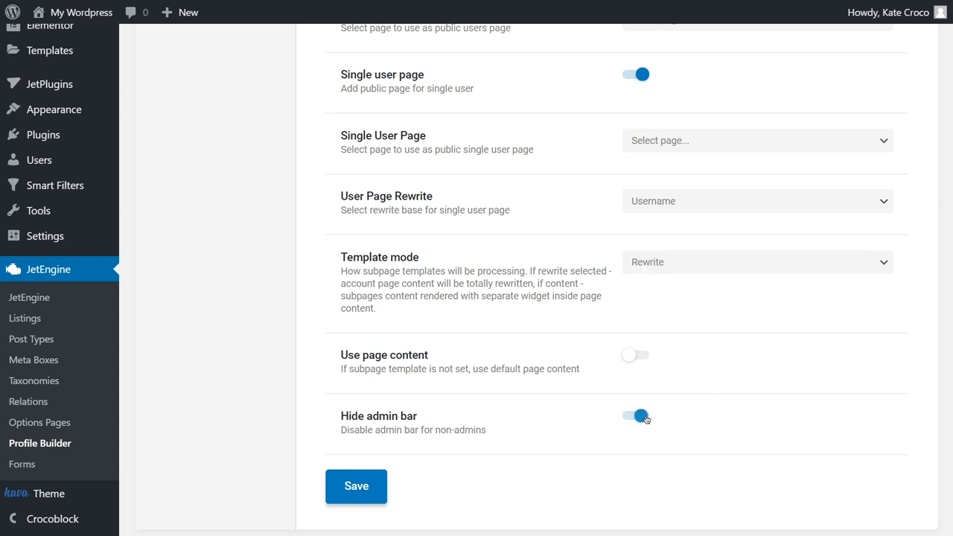
pyautogui.click(635, 416)
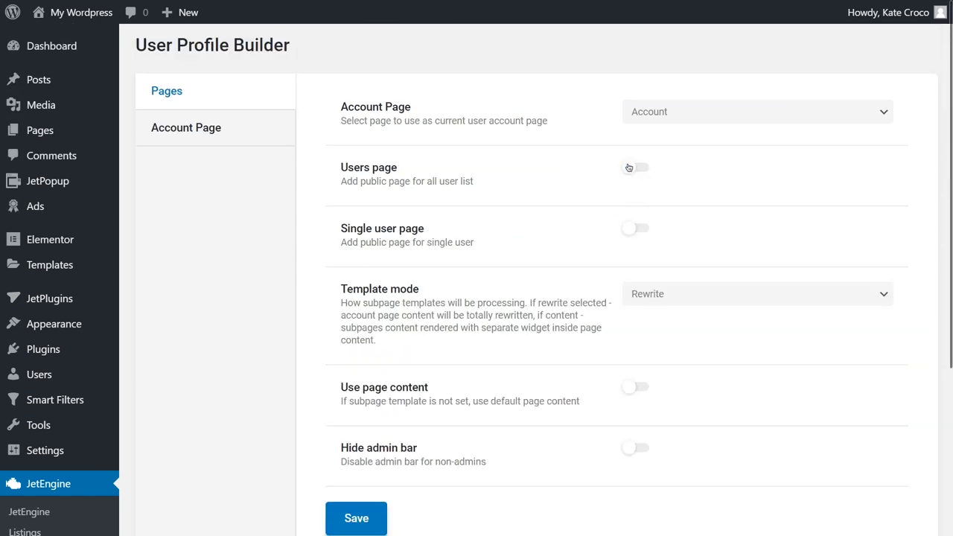
pyautogui.click(356, 518)
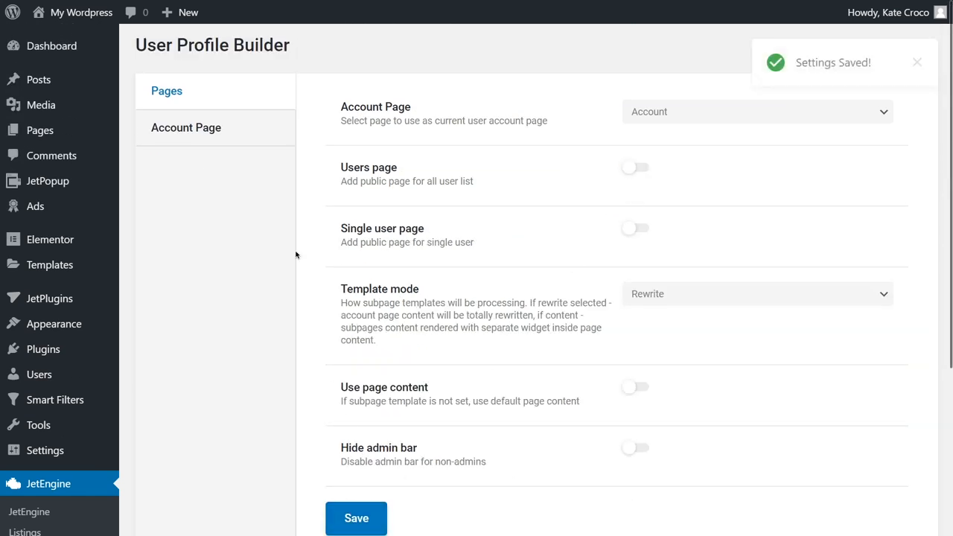
pyautogui.click(186, 127)
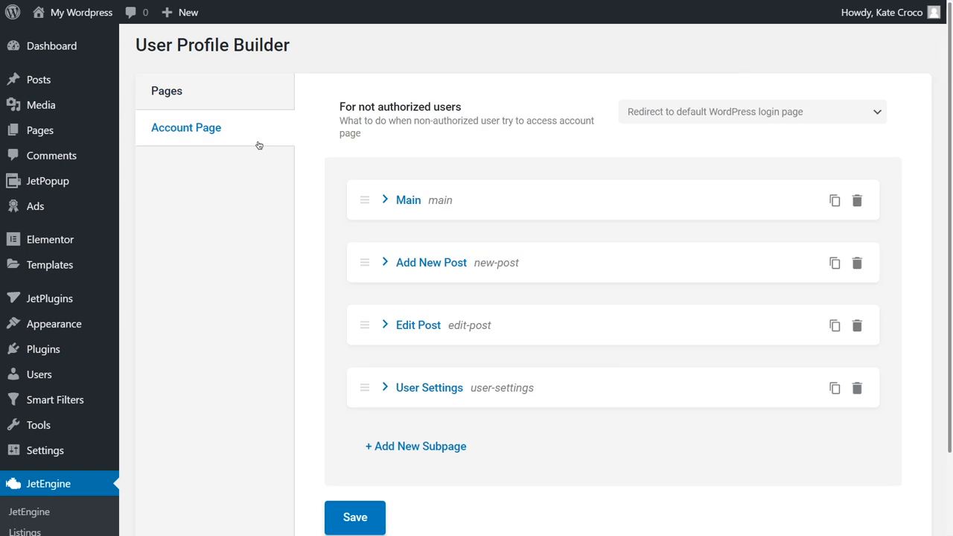
pyautogui.moveTo(372, 157)
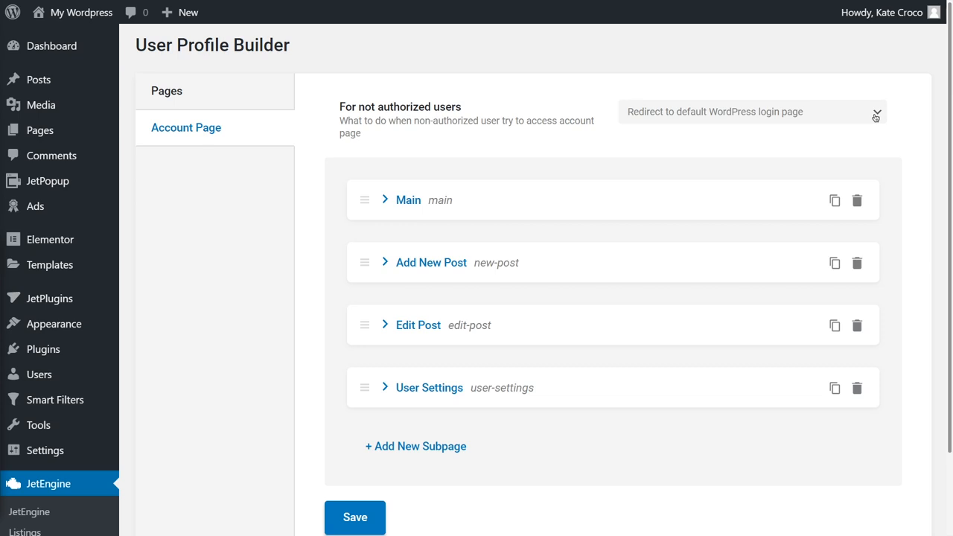
# Check the redirect options for non-authorized users on the Account Page tab.
pyautogui.click(751, 111)
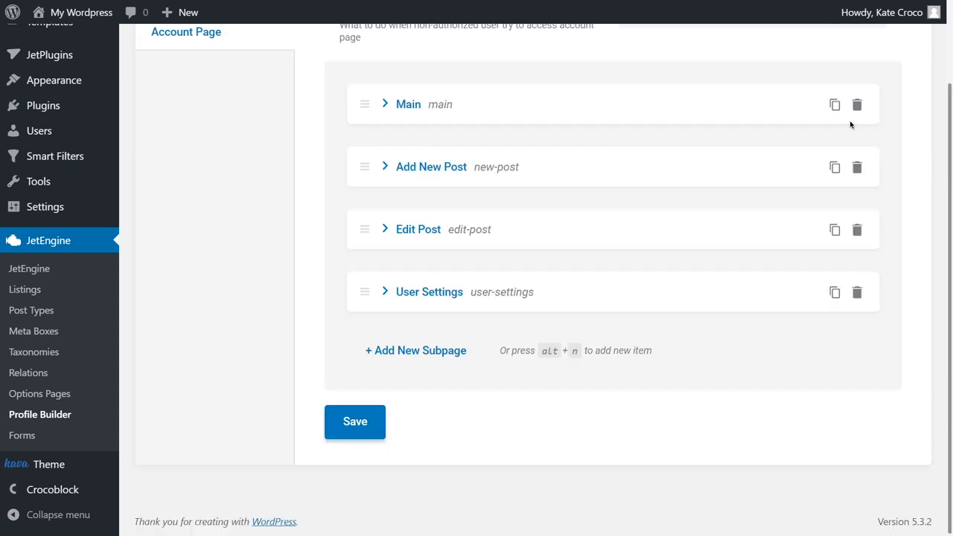
pyautogui.moveTo(387, 105)
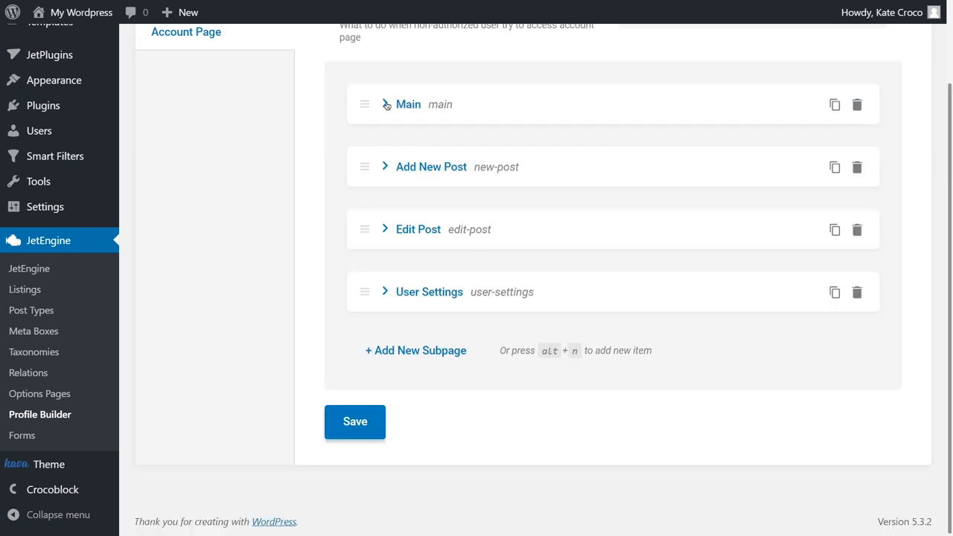
# Assign the User Post template to the Main subpage, keeping it visible in the menu.
pyautogui.click(385, 104)
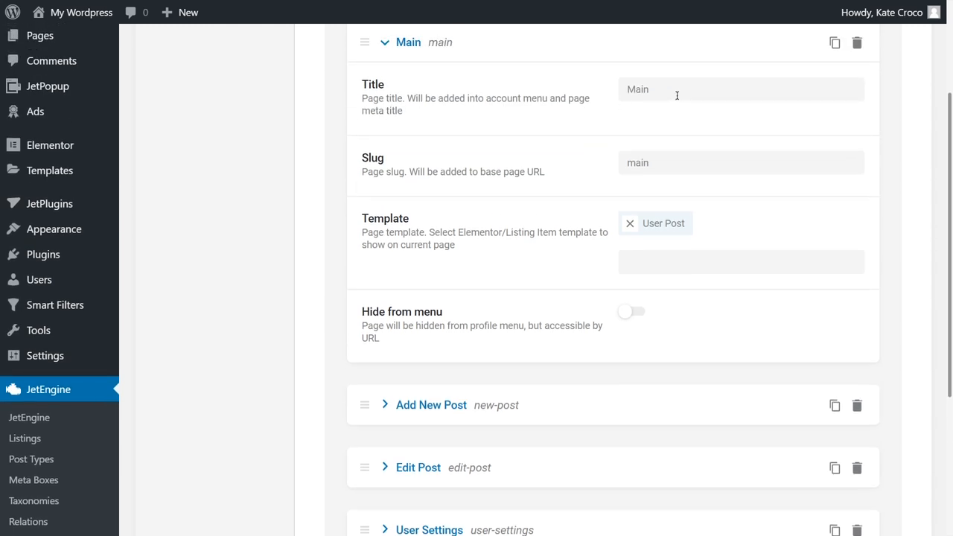
pyautogui.click(740, 88)
pyautogui.write('User')
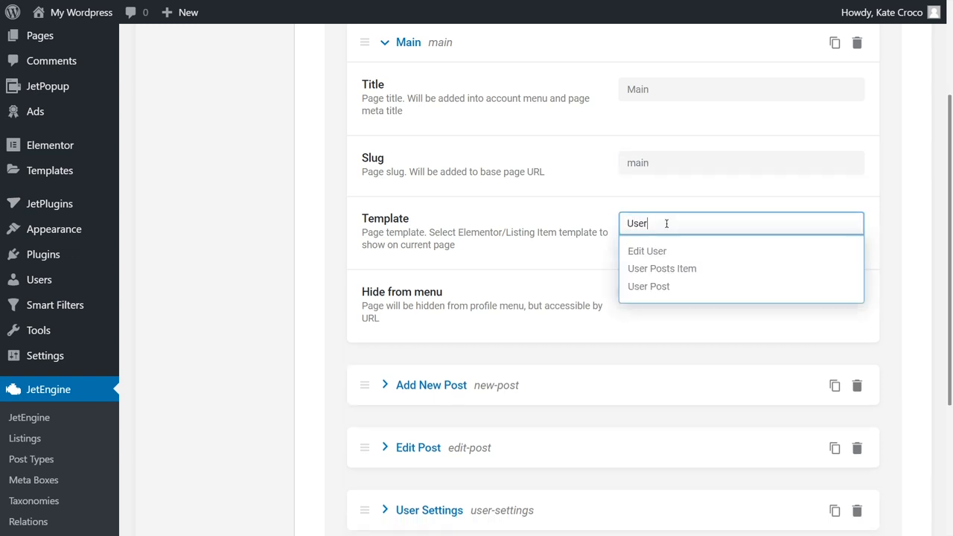
pyautogui.moveTo(649, 287)
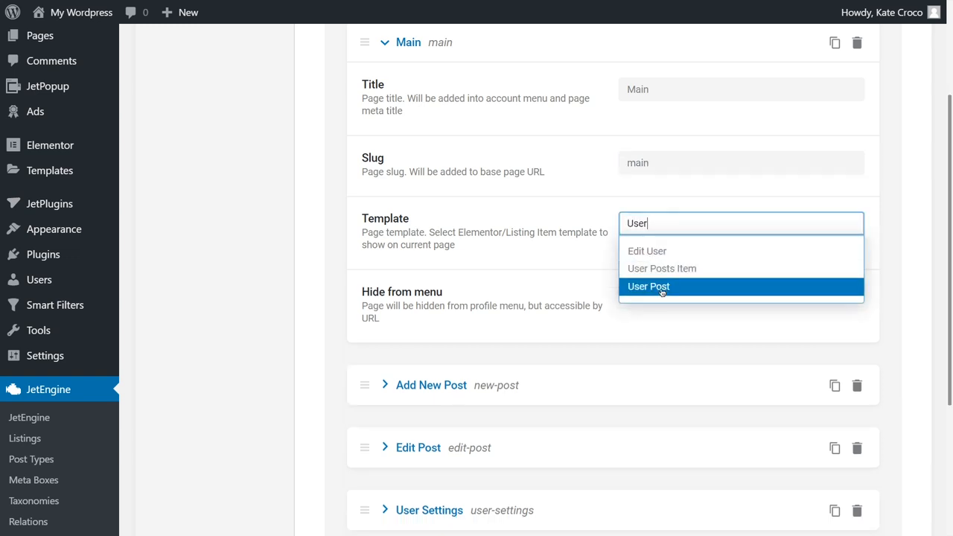
pyautogui.click(649, 286)
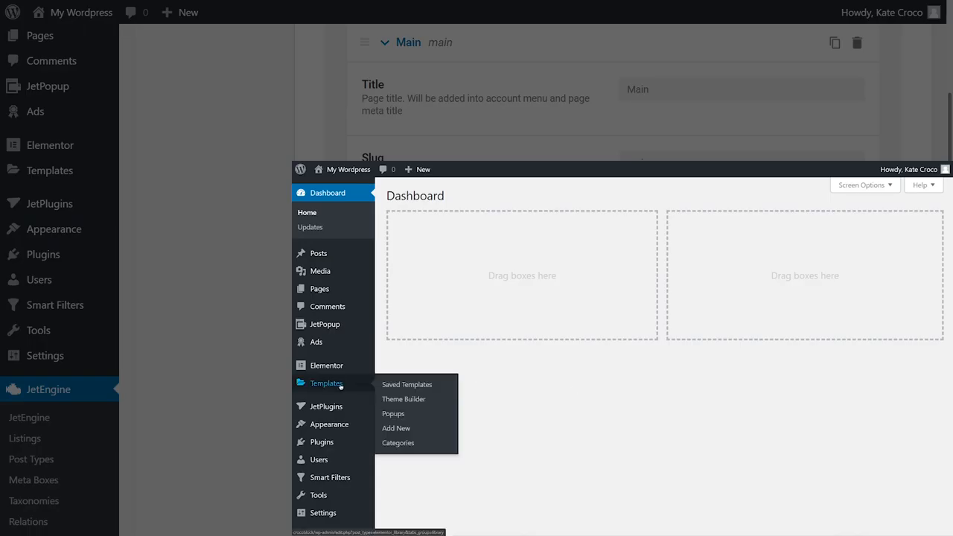
pyautogui.click(406, 384)
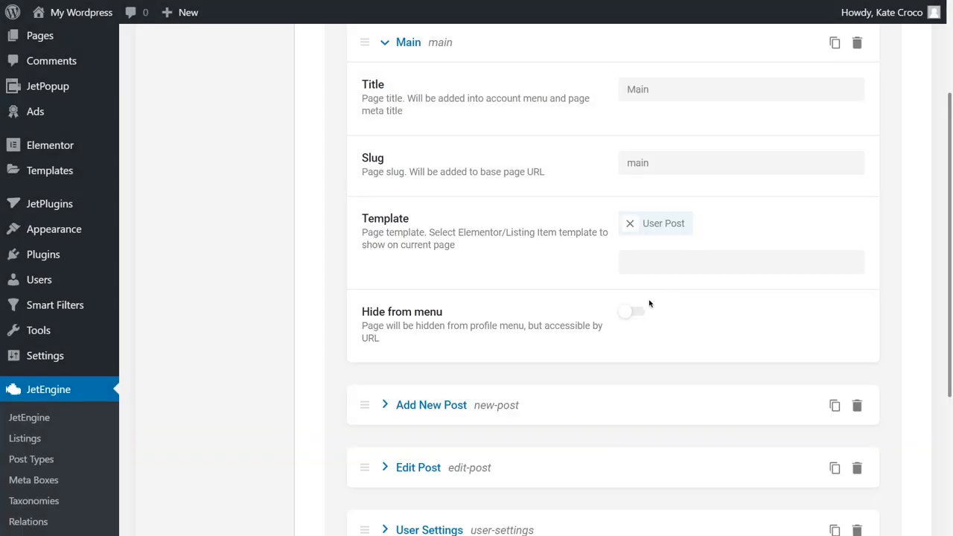
pyautogui.click(631, 311)
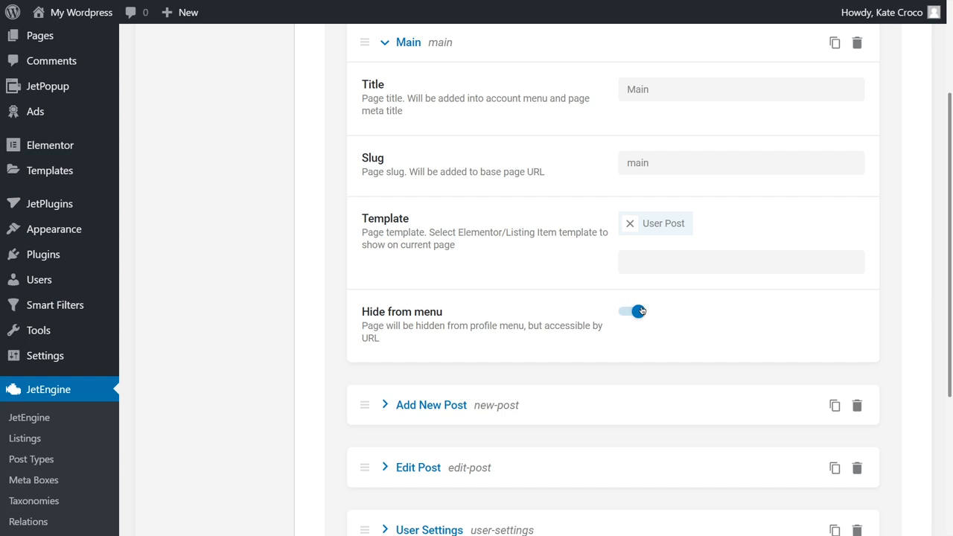
pyautogui.click(631, 311)
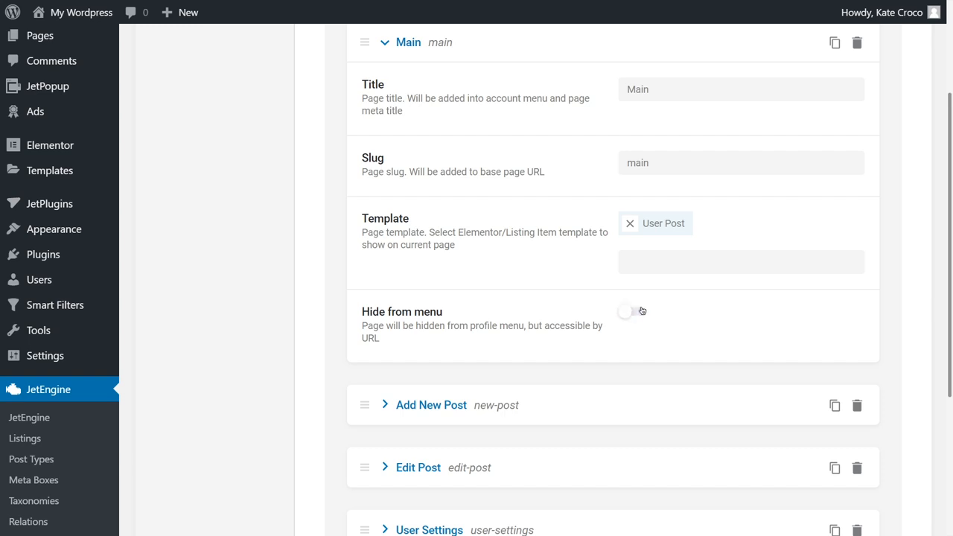
# Check the Edit Post subpage settings and save the account subpages.
pyautogui.click(385, 43)
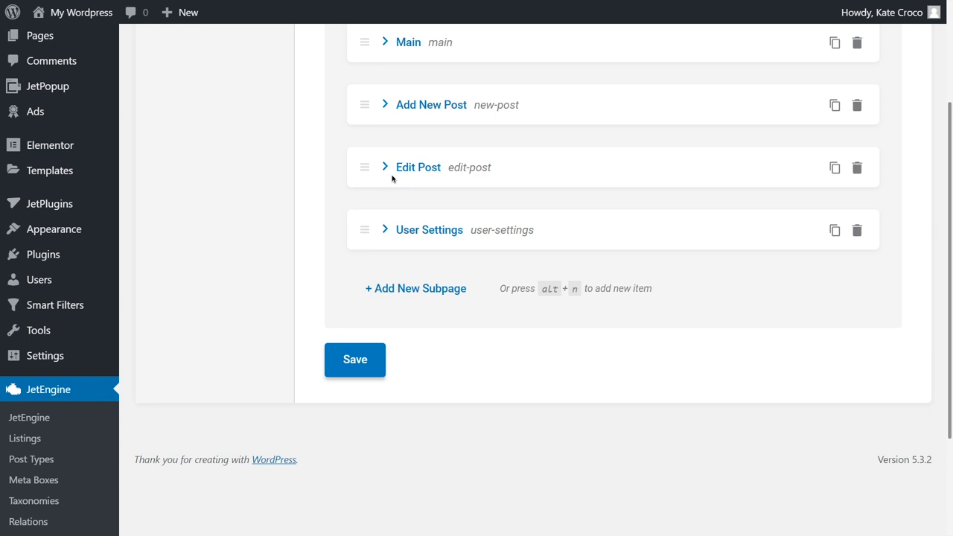
pyautogui.click(385, 167)
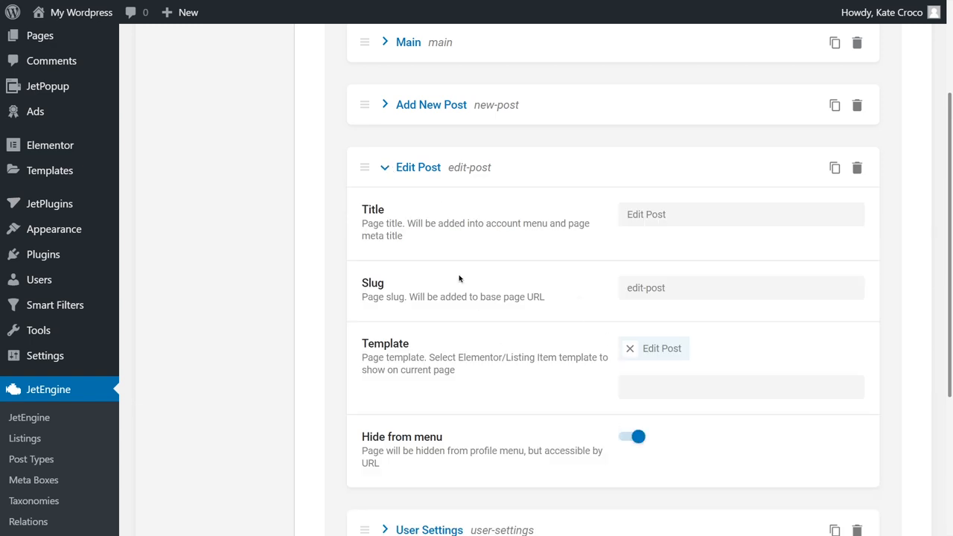
pyautogui.click(385, 167)
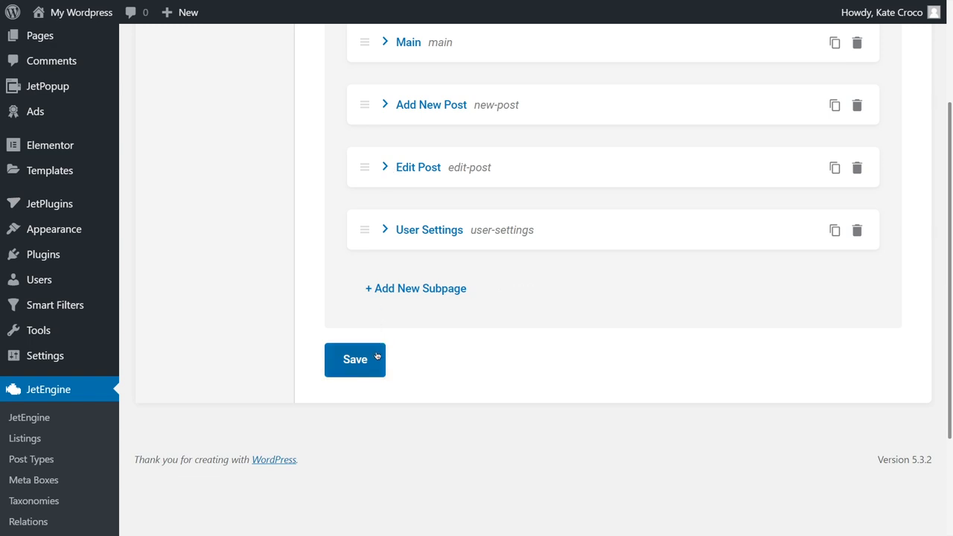
pyautogui.click(356, 359)
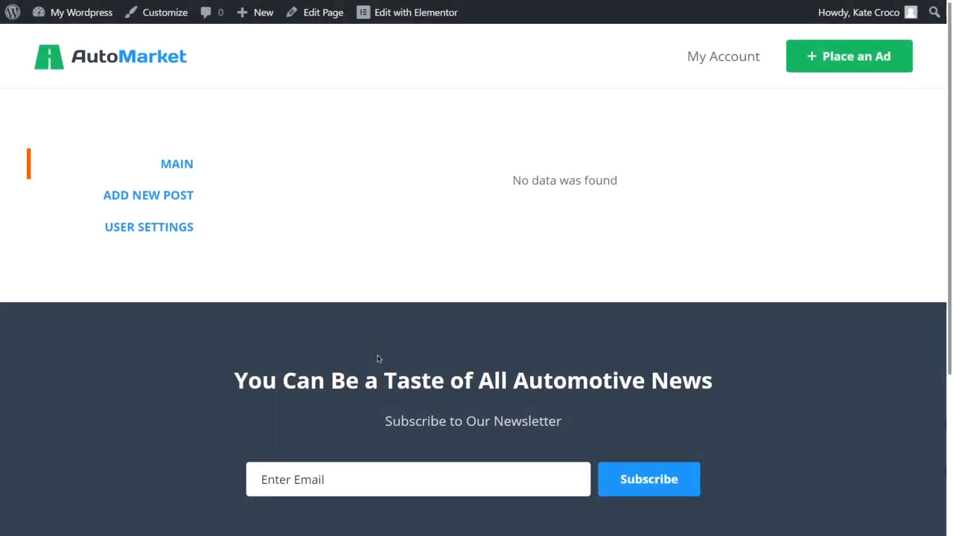
# Browse the front-end Add New Post and User Settings account pages, then My Account.
pyautogui.click(148, 194)
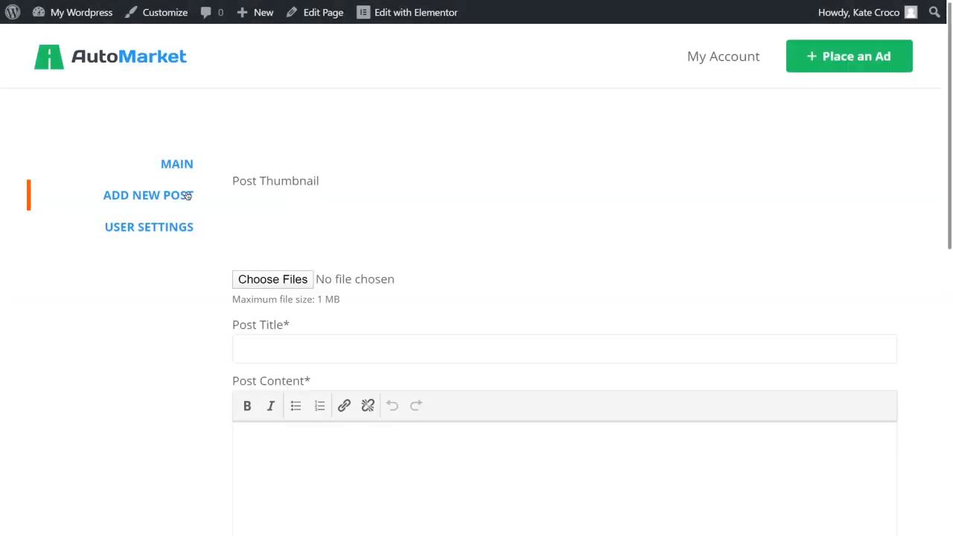
pyautogui.scroll(-3)
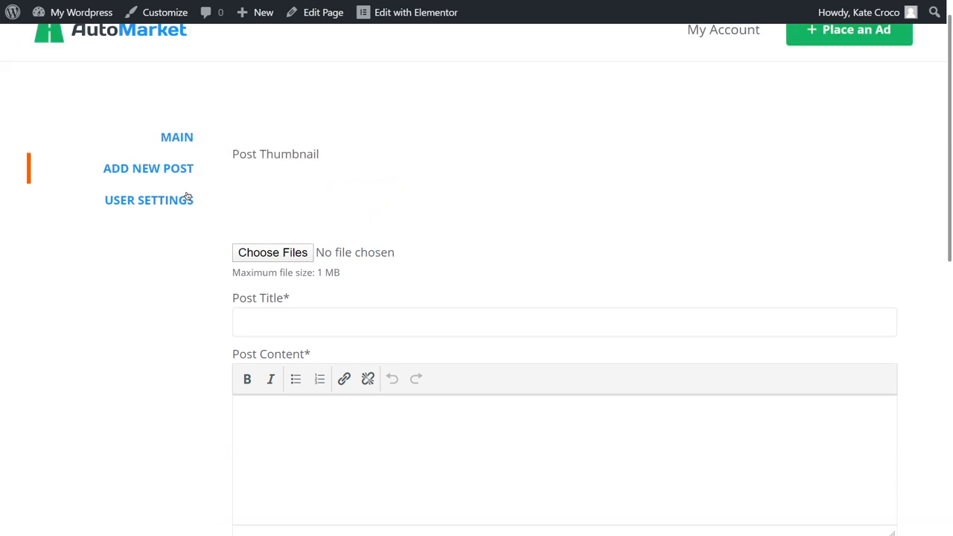
pyautogui.click(149, 199)
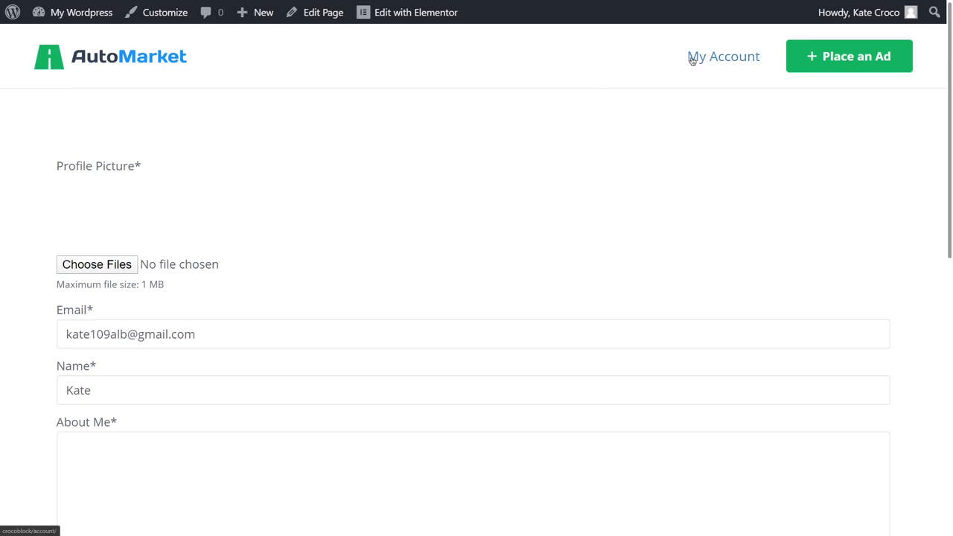
pyautogui.click(723, 56)
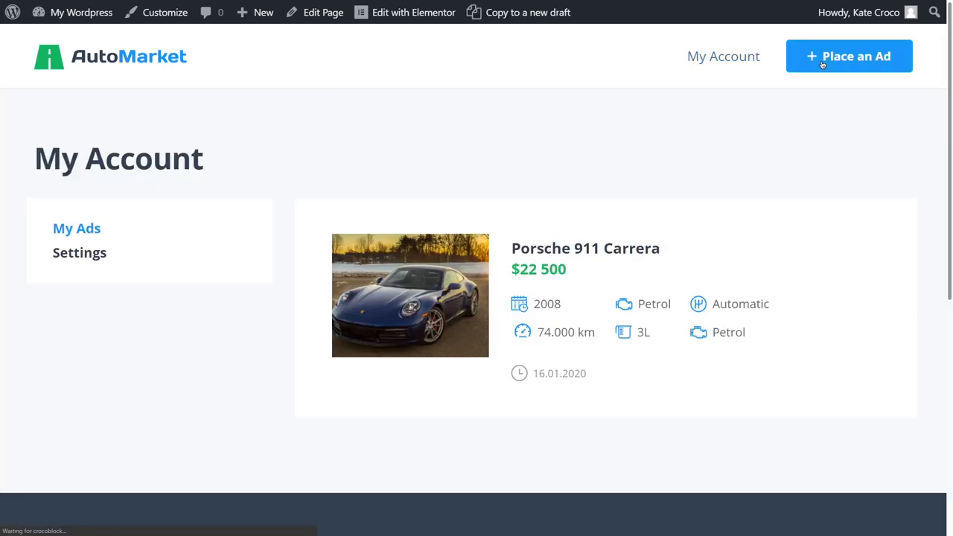
# View the Place an Ad vehicle form and the Edit Profile Info form.
pyautogui.click(849, 56)
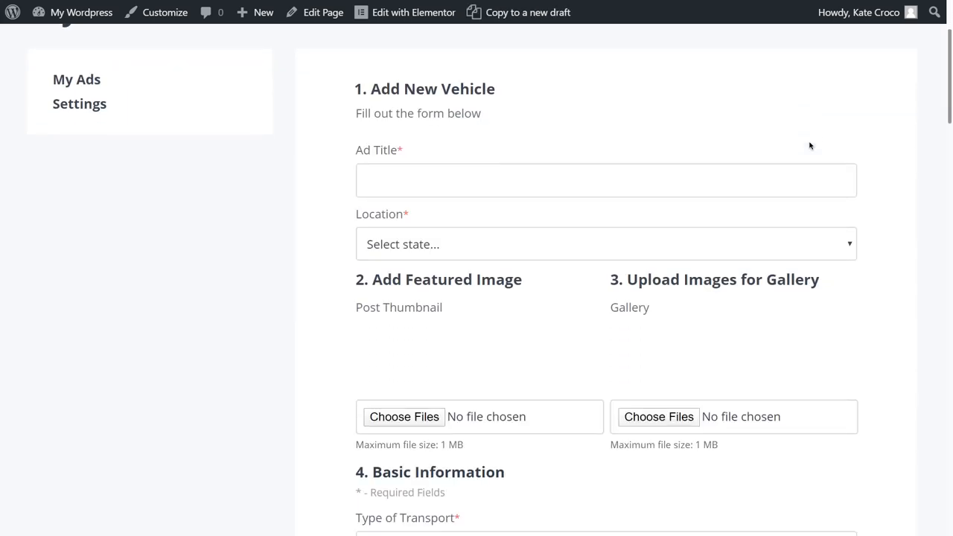
pyautogui.scroll(-3)
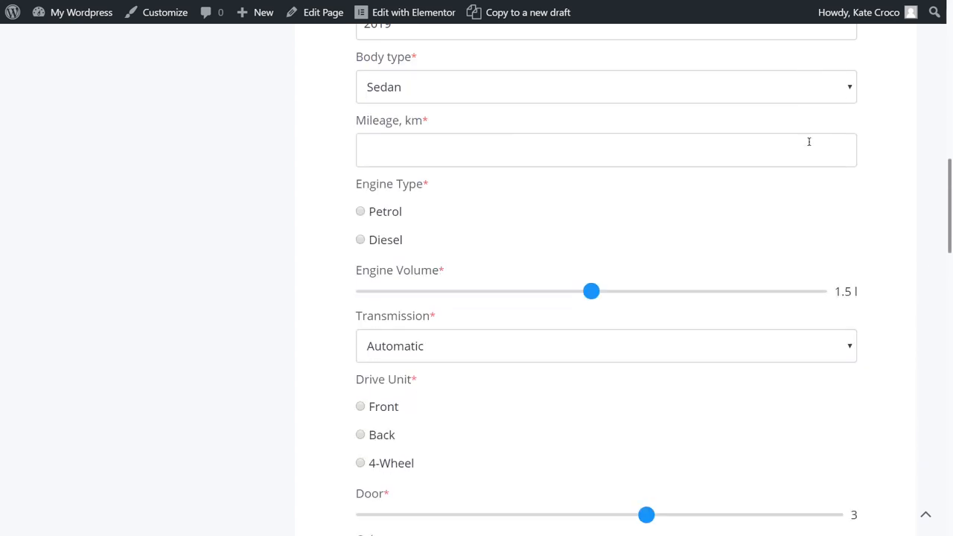
pyautogui.scroll(-3)
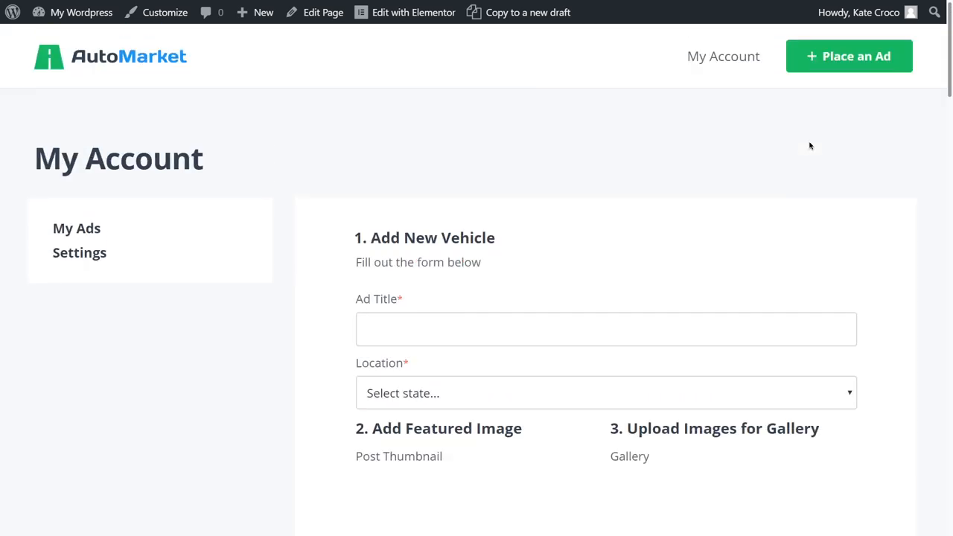
pyautogui.click(79, 252)
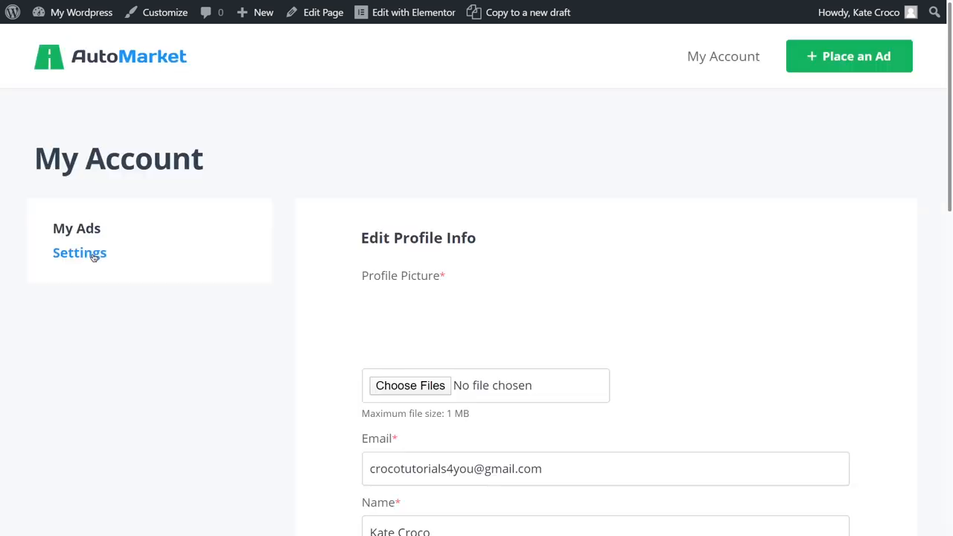
pyautogui.scroll(-3)
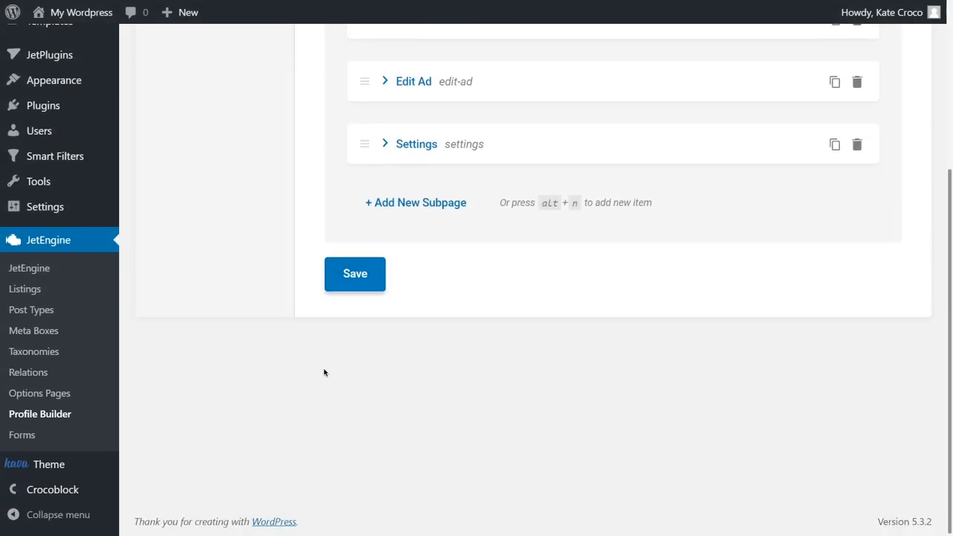
# Open the New Post form from JetEngine Forms, review its fields and add another notification.
pyautogui.click(21, 435)
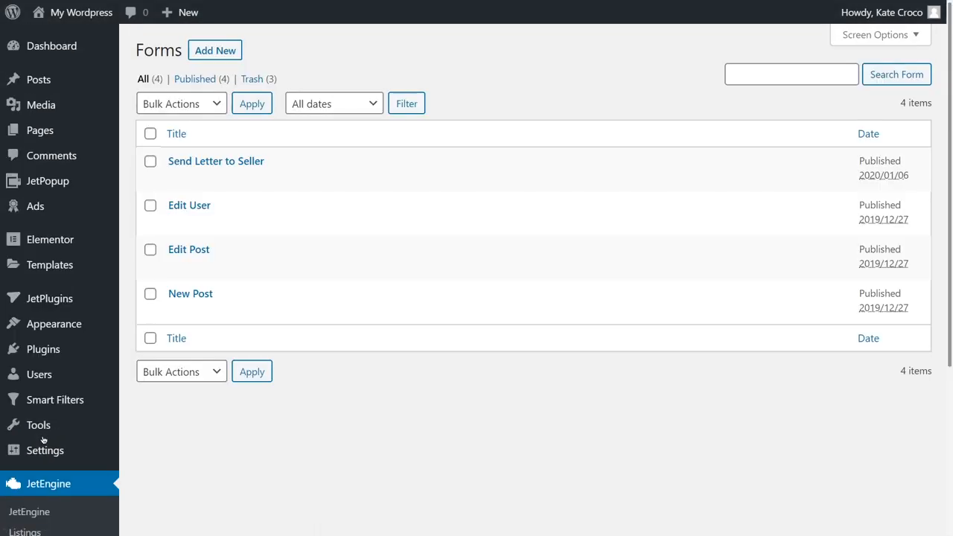
pyautogui.moveTo(189, 250)
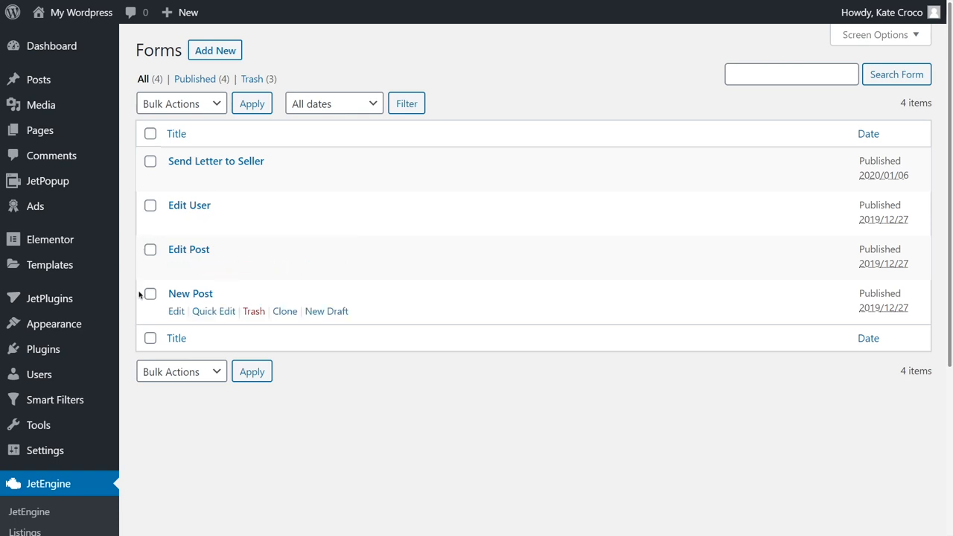
pyautogui.click(149, 249)
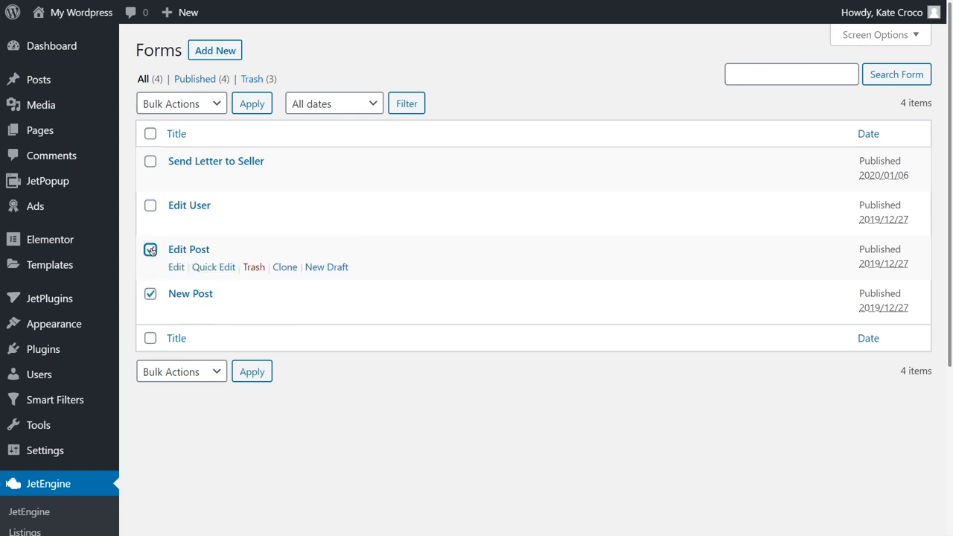
pyautogui.click(150, 250)
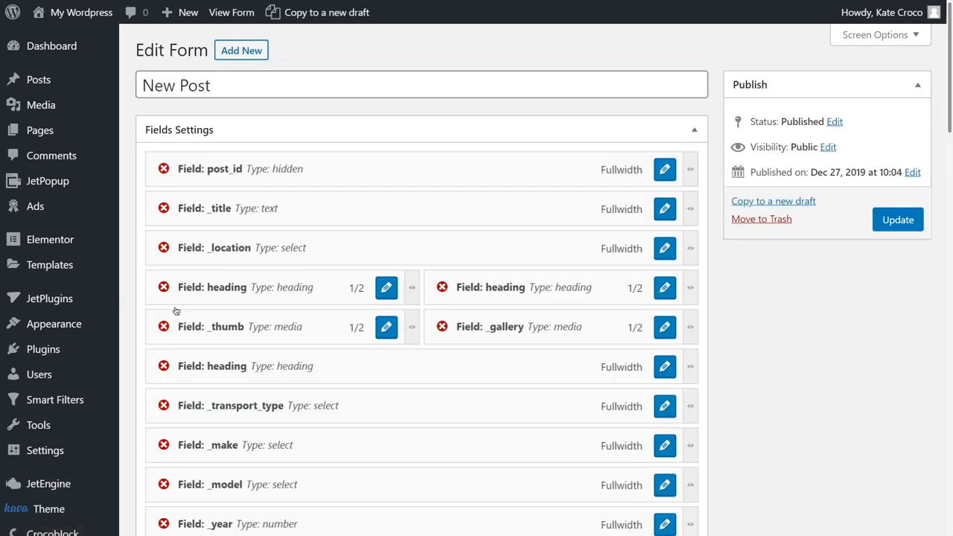
pyautogui.moveTo(720, 315)
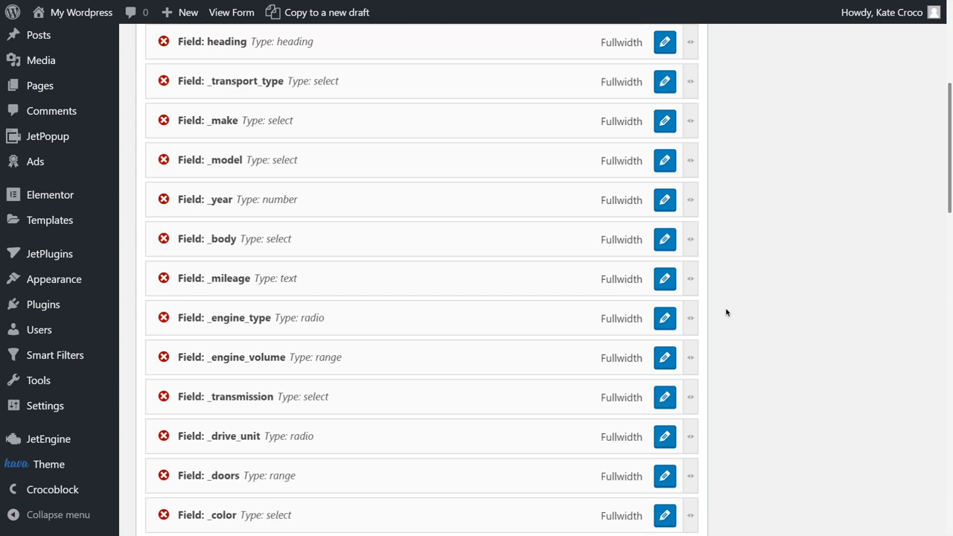
pyautogui.scroll(-3)
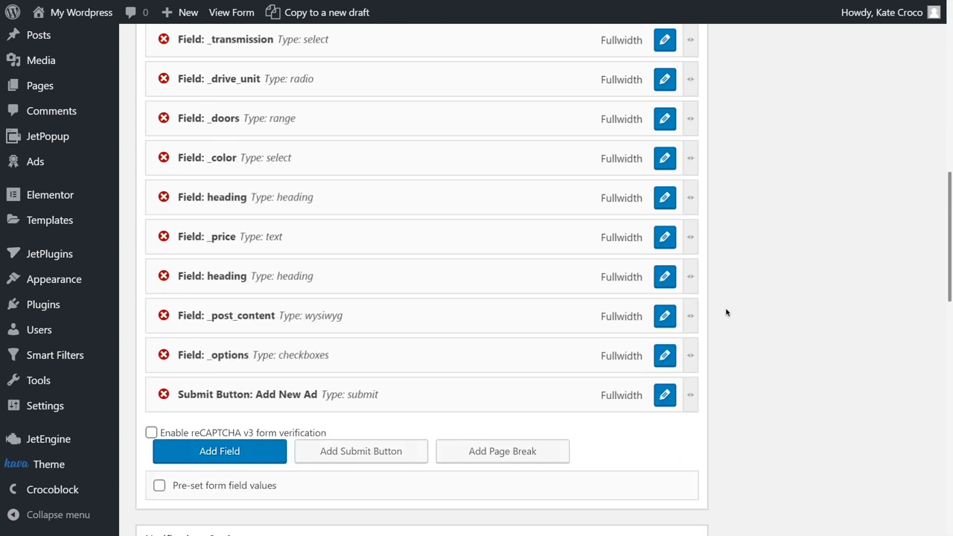
pyautogui.scroll(-3)
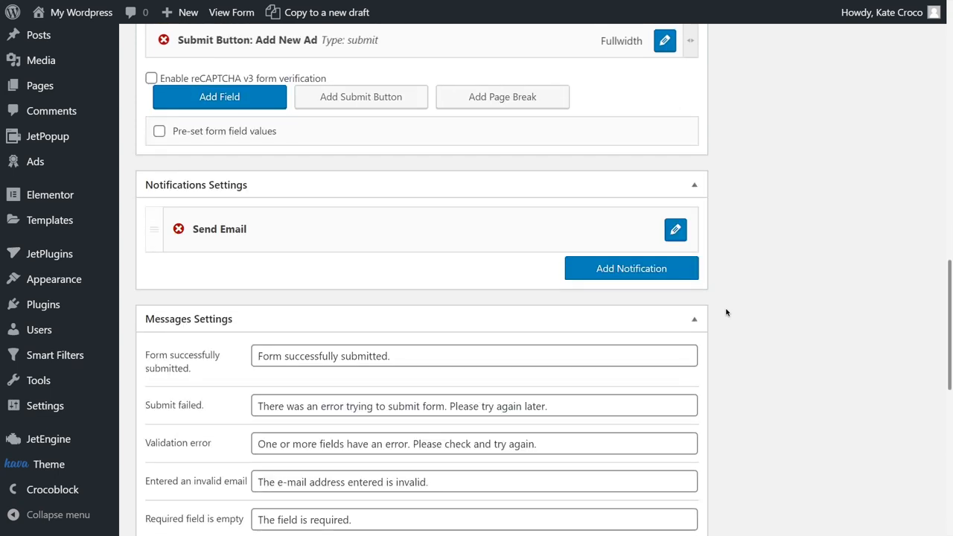
pyautogui.scroll(-3)
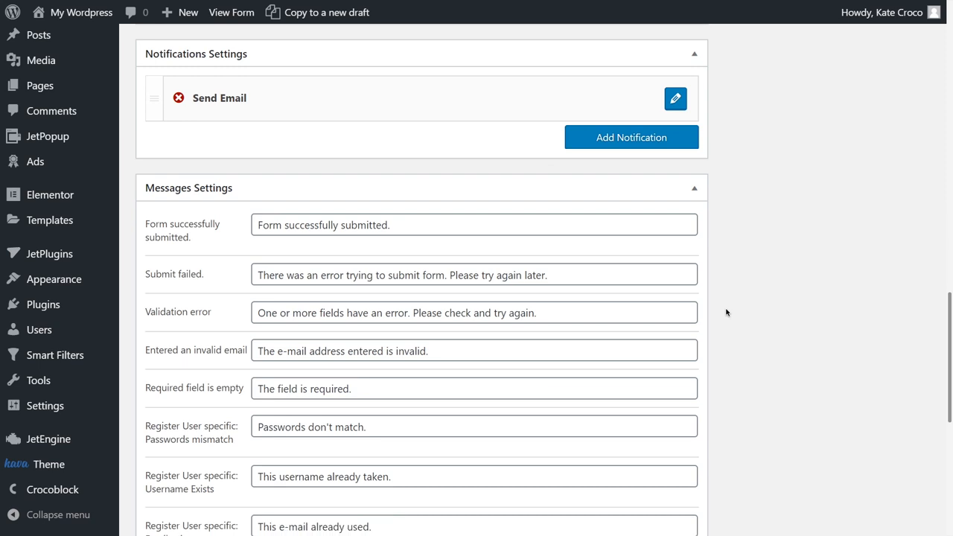
pyautogui.click(630, 137)
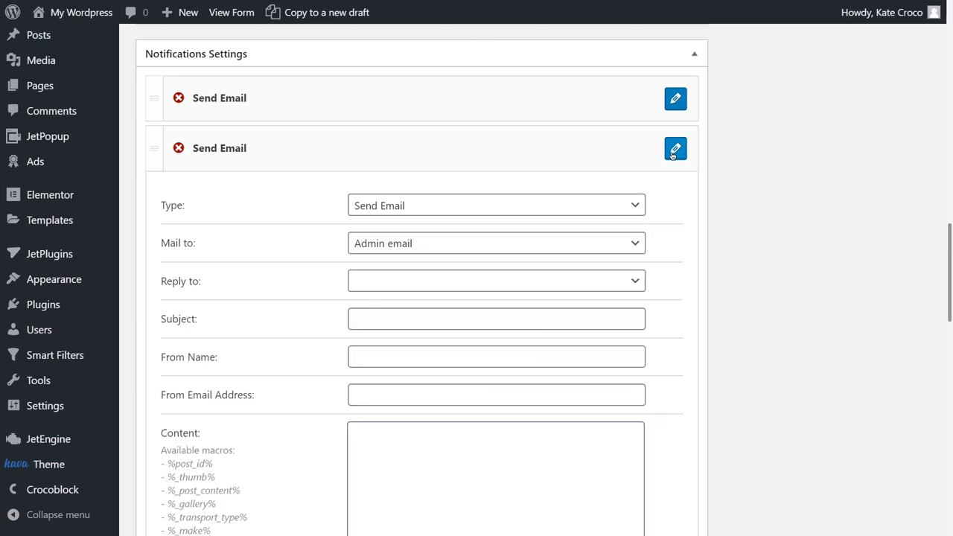
pyautogui.click(496, 206)
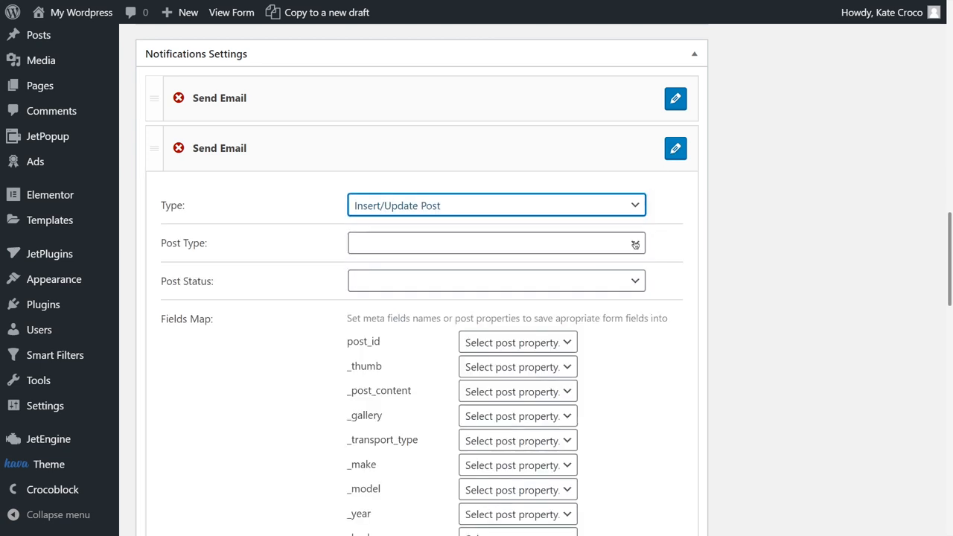
pyautogui.click(496, 243)
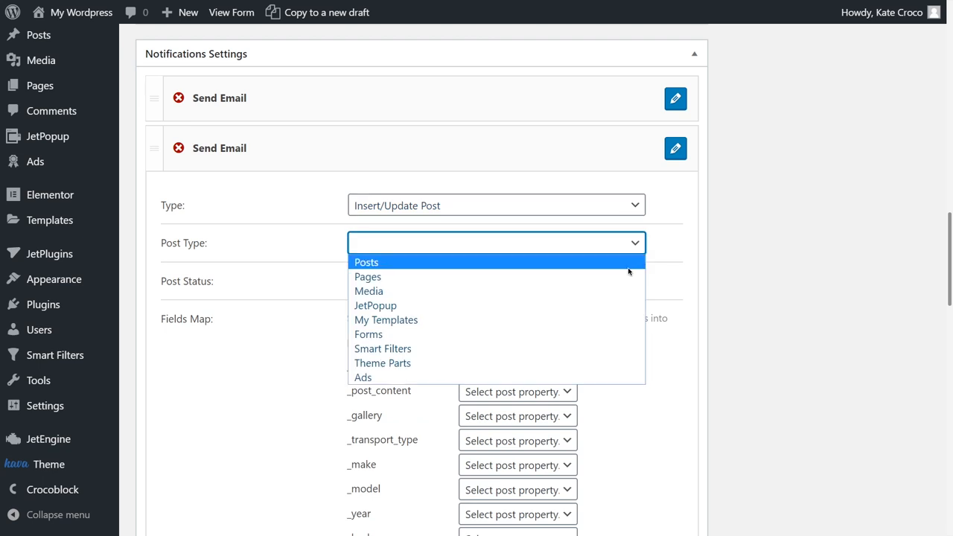
pyautogui.click(363, 377)
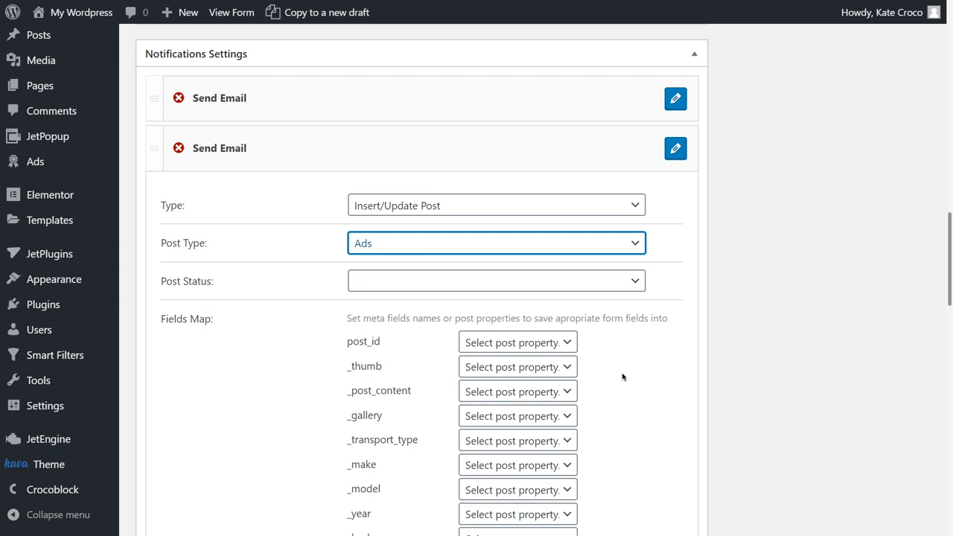
pyautogui.click(496, 280)
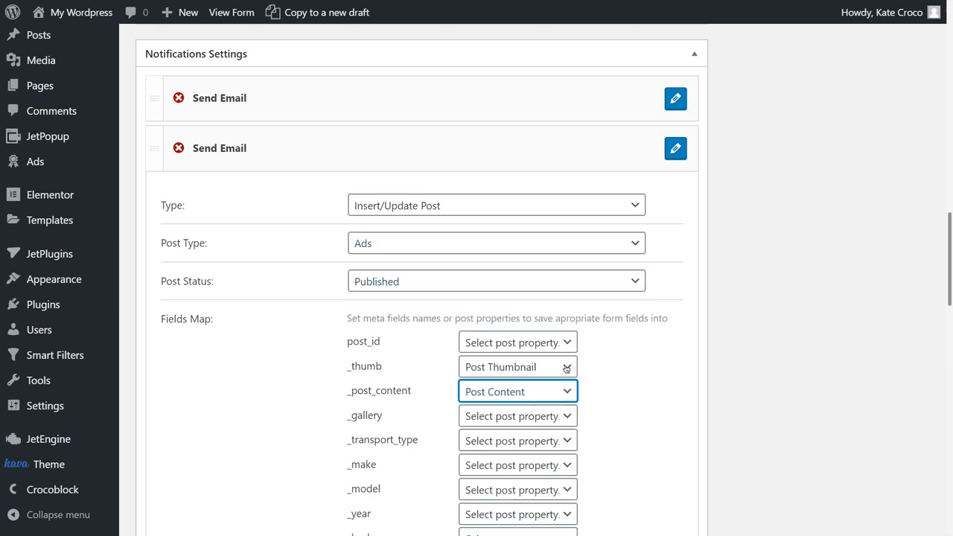
pyautogui.click(470, 440)
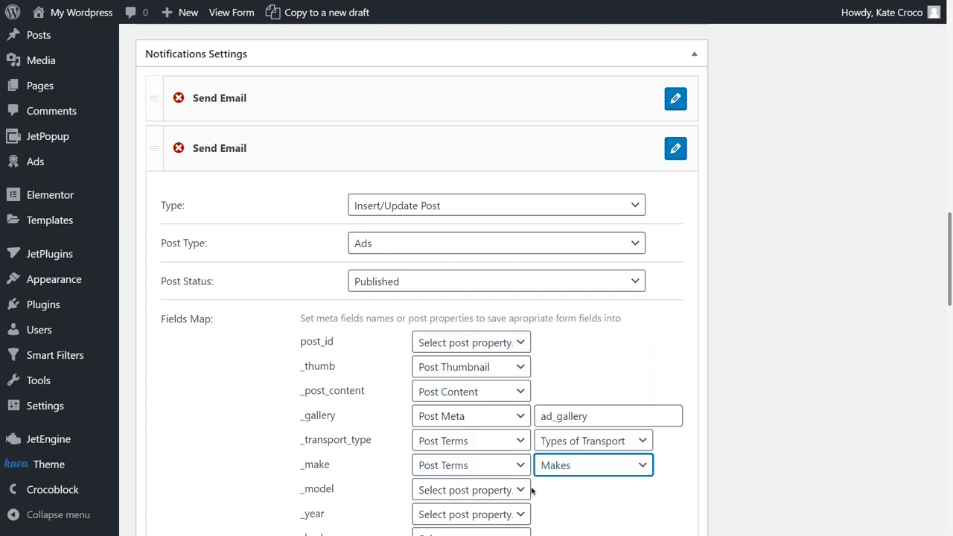
pyautogui.write('year')
pyautogui.write('engine-')
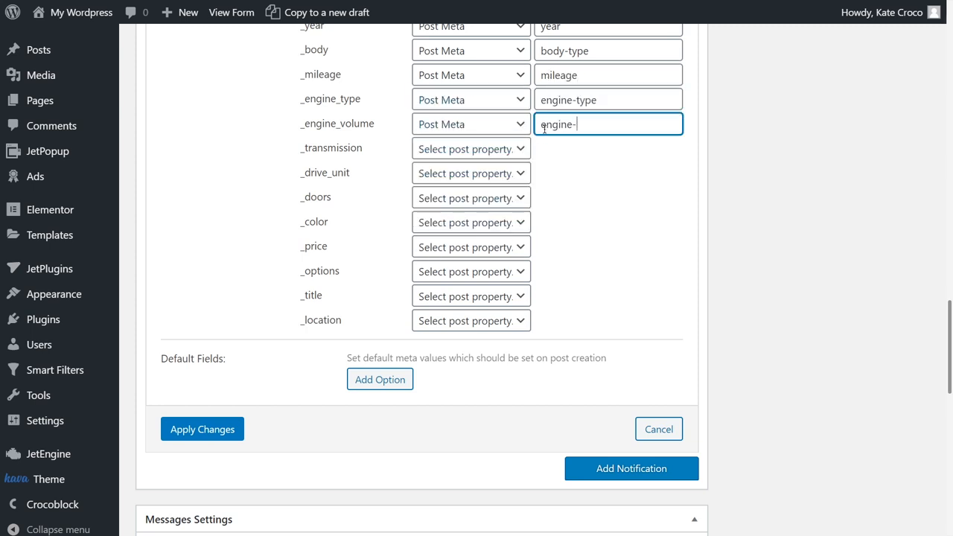
pyautogui.write('t')
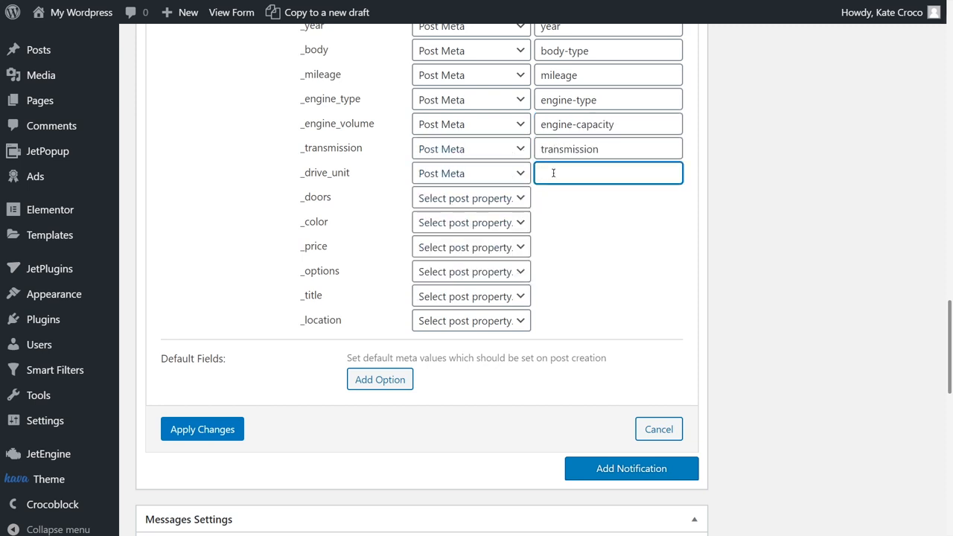
pyautogui.write('drive-unit')
pyautogui.write('door')
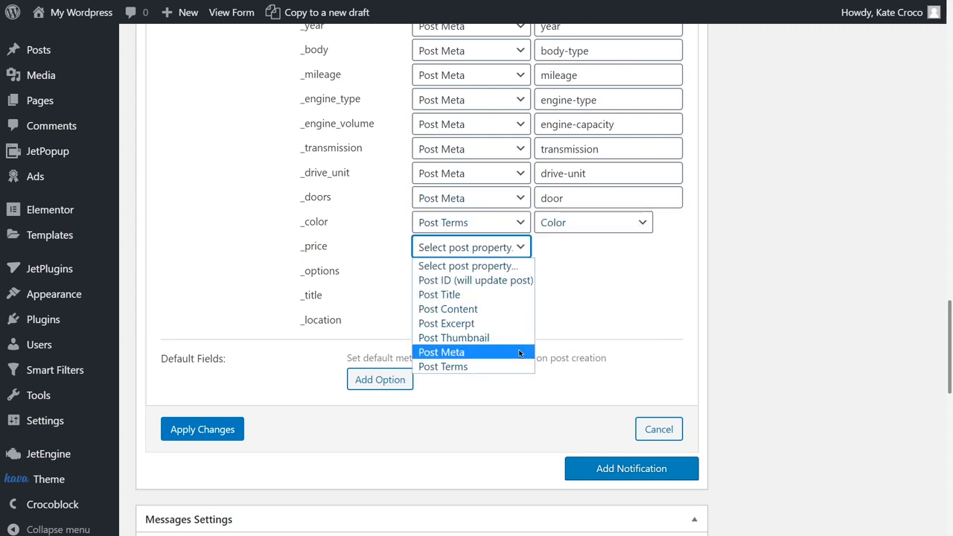
pyautogui.write('advanced')
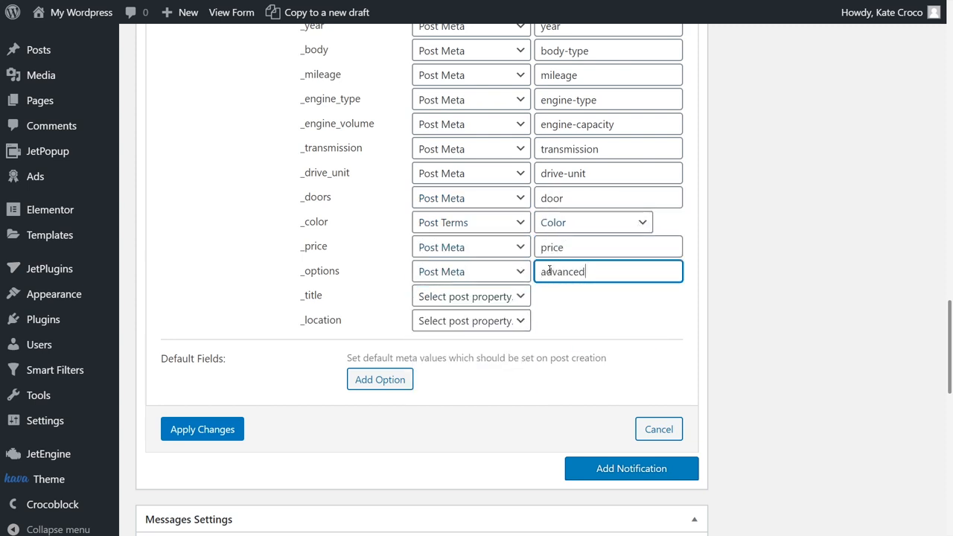
pyautogui.click(592, 321)
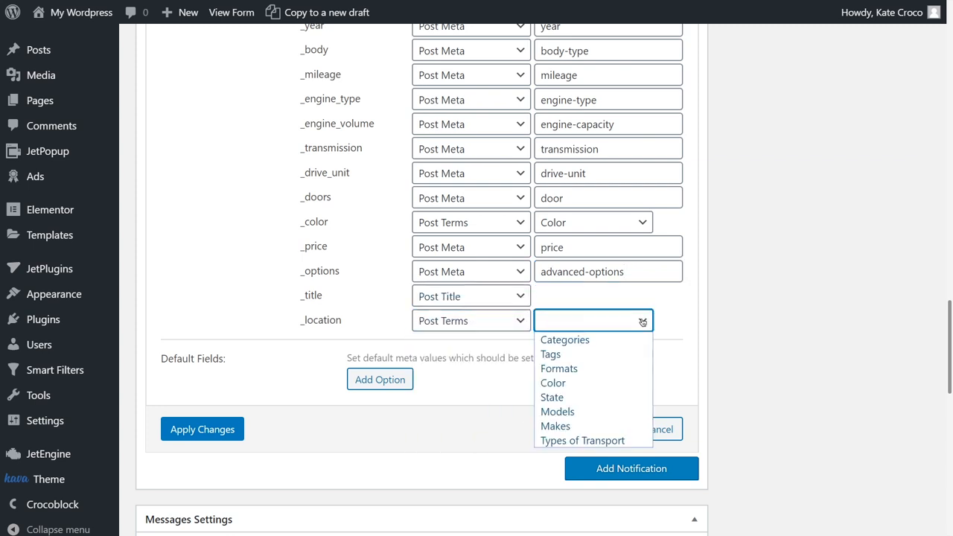
pyautogui.click(552, 397)
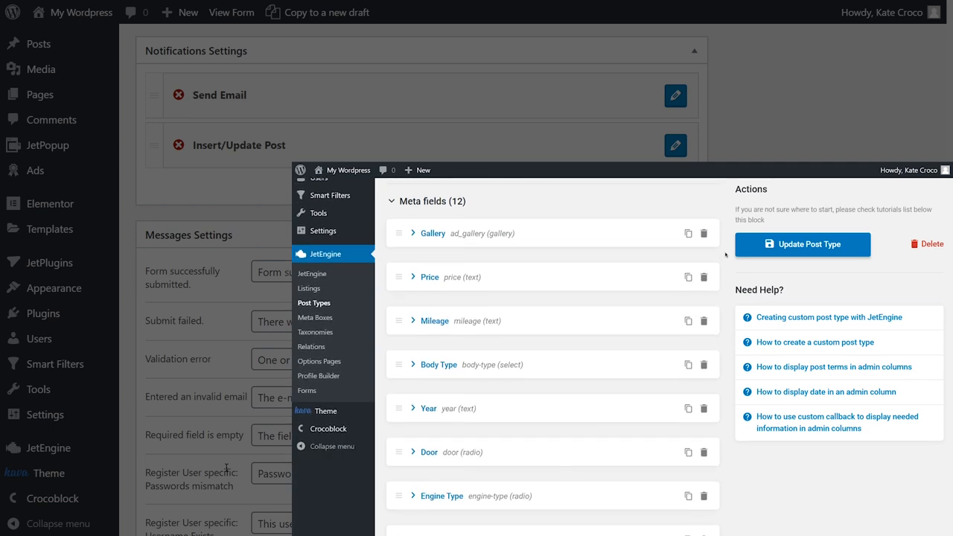
pyautogui.click(413, 233)
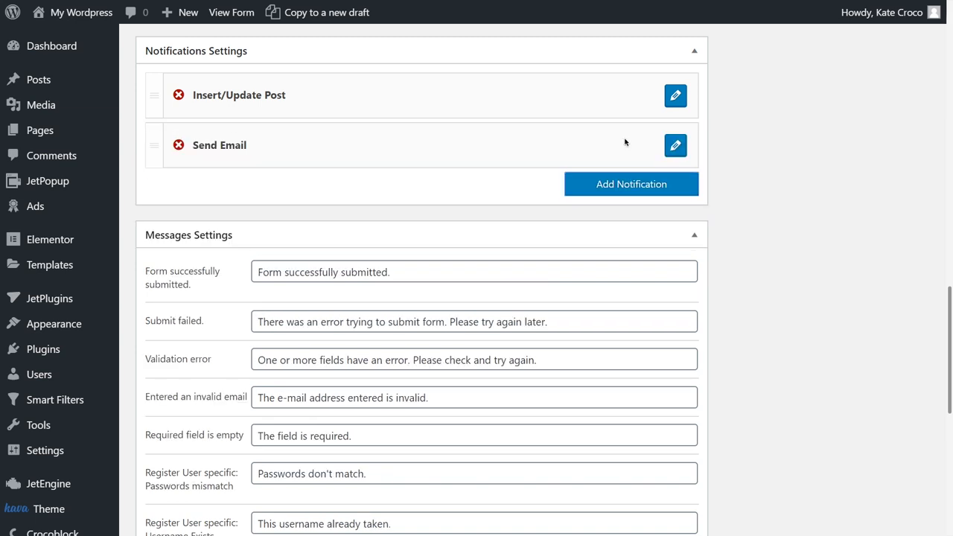
# Change the Send Email notification to Redirect to Page, pointing at a static page.
pyautogui.click(674, 145)
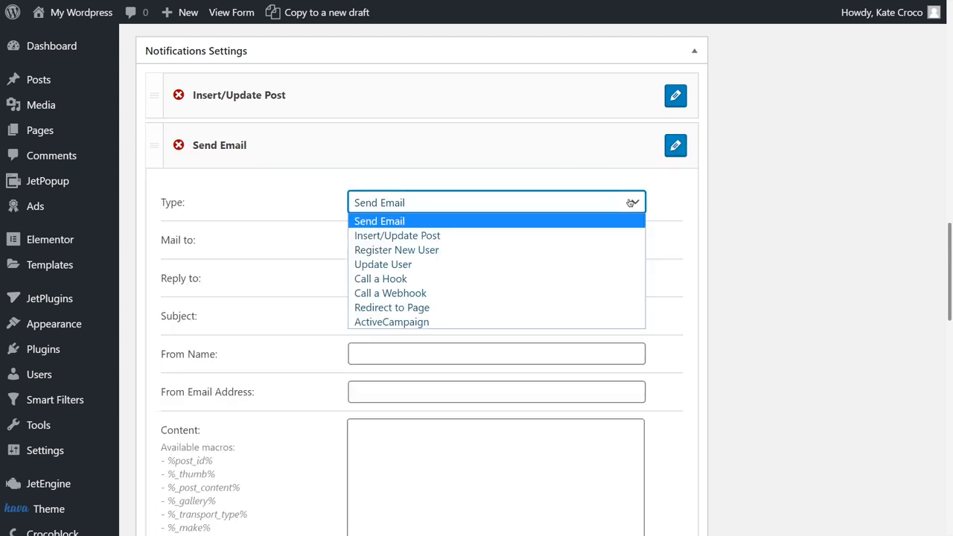
pyautogui.click(391, 308)
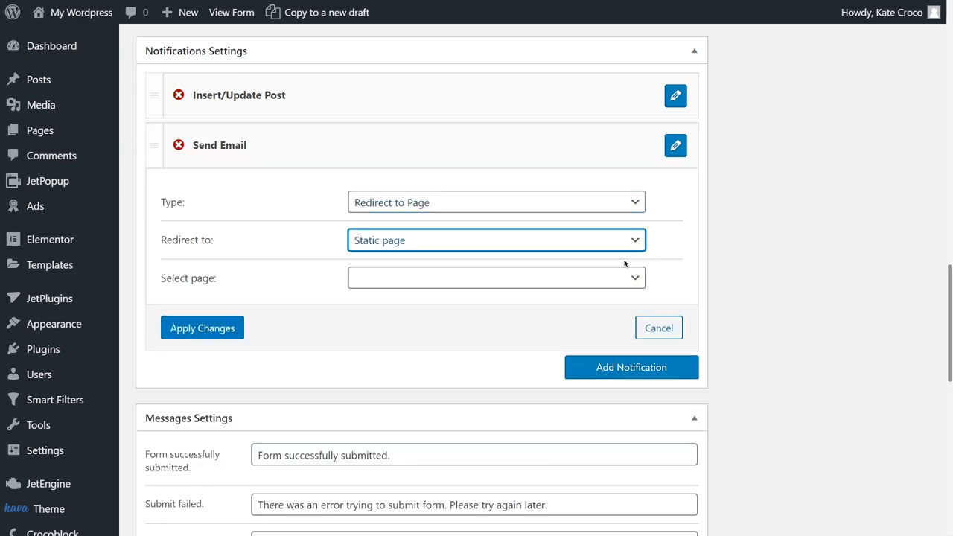
pyautogui.click(202, 328)
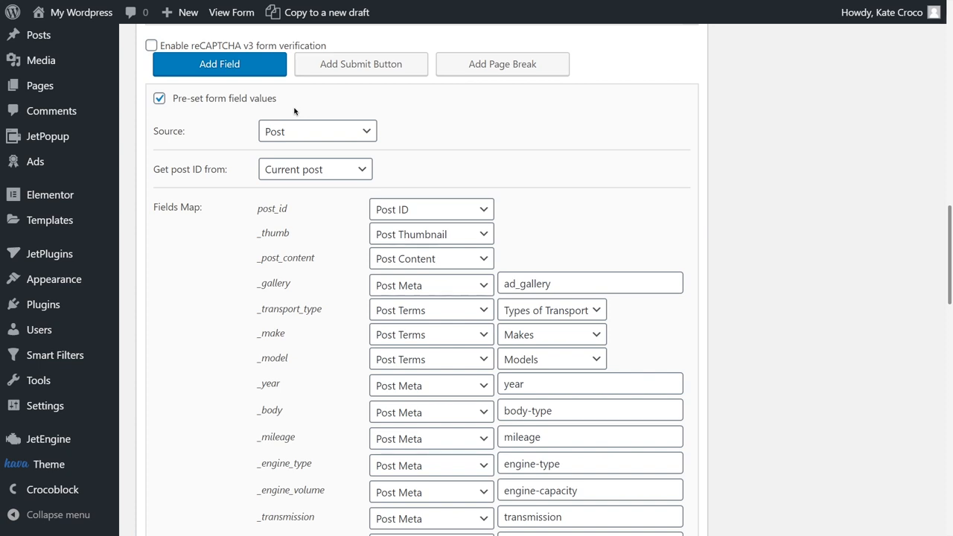
pyautogui.moveTo(281, 112)
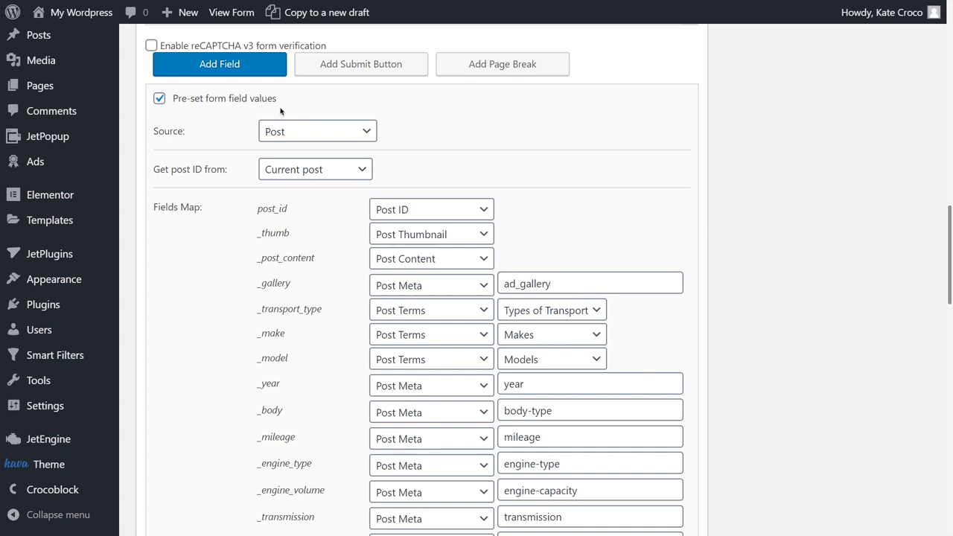
# Enable pre-set field values, taking the post ID from URL query variable _post_id.
pyautogui.click(158, 98)
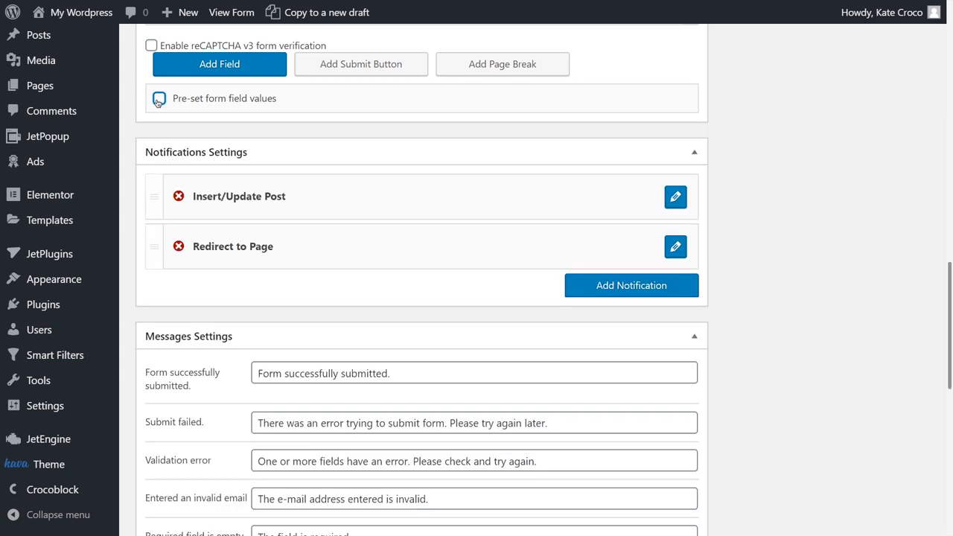
pyautogui.click(160, 98)
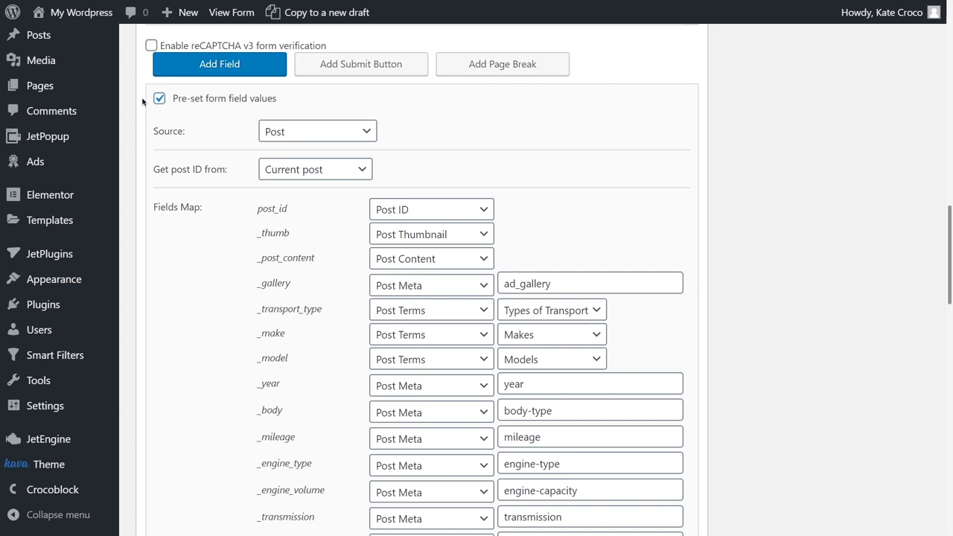
pyautogui.scroll(-3)
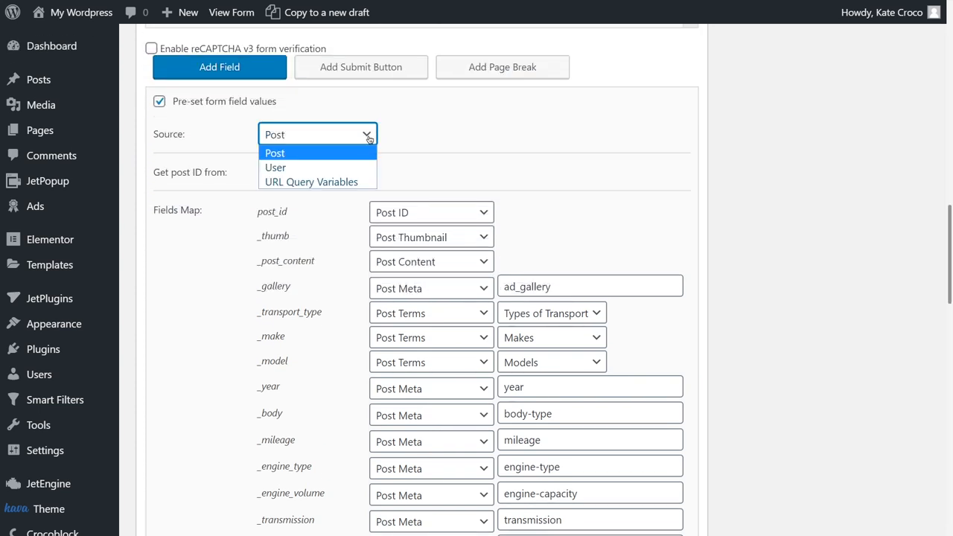
pyautogui.moveTo(311, 182)
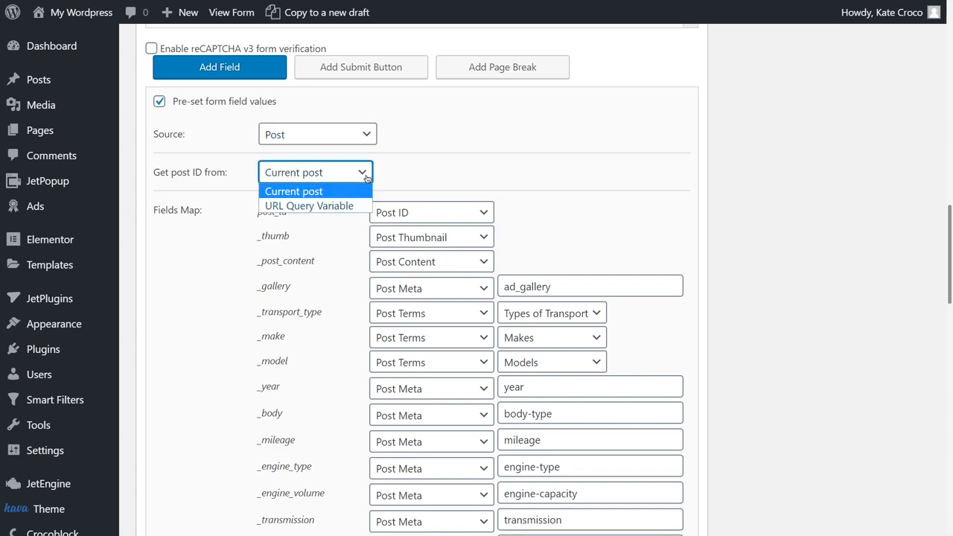
pyautogui.moveTo(309, 205)
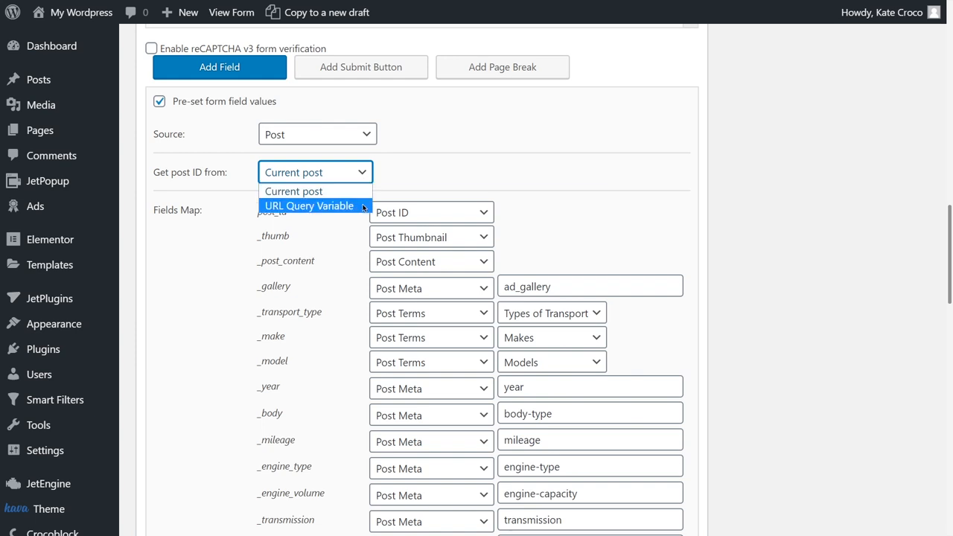
pyautogui.click(309, 206)
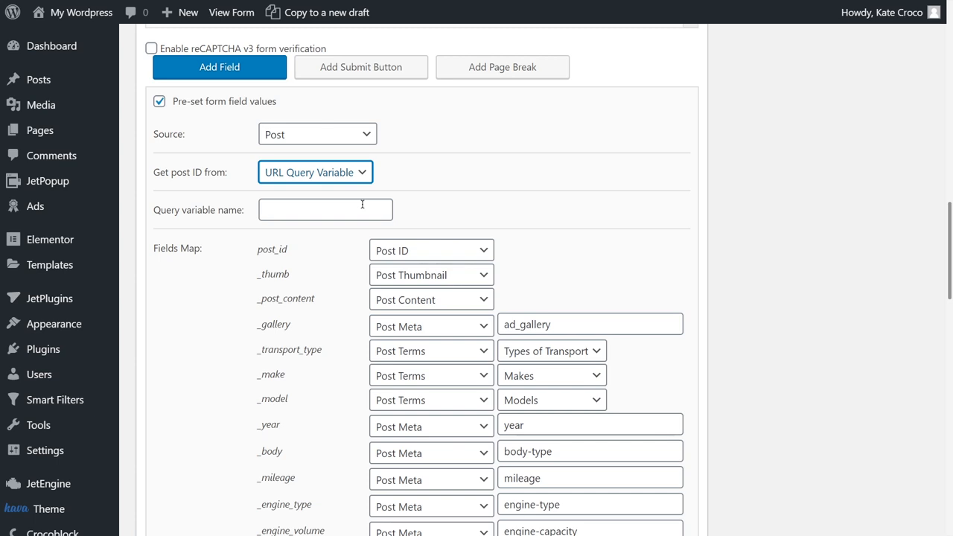
pyautogui.write('_post_id')
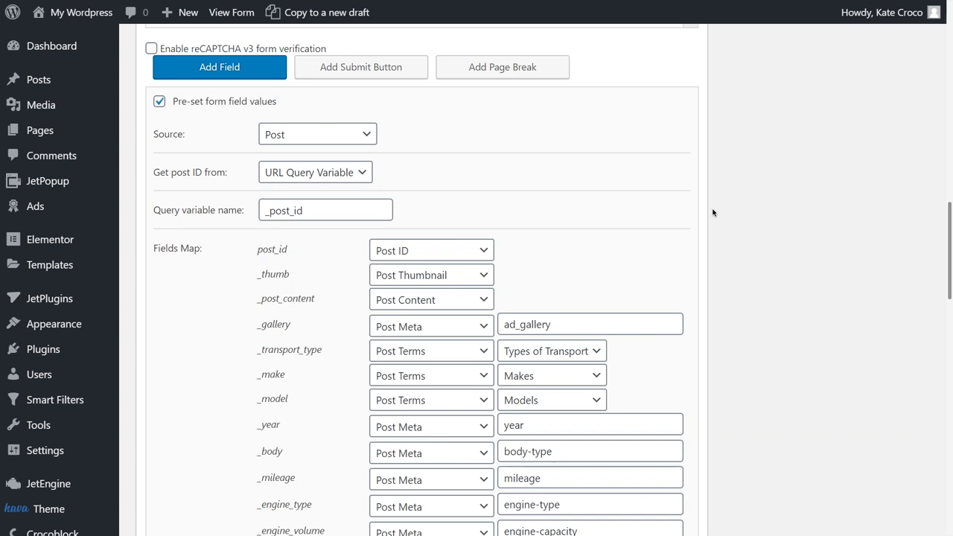
# Map post_id to Post ID (will update post) in Insert/Update Post, then update the form.
pyautogui.scroll(-3)
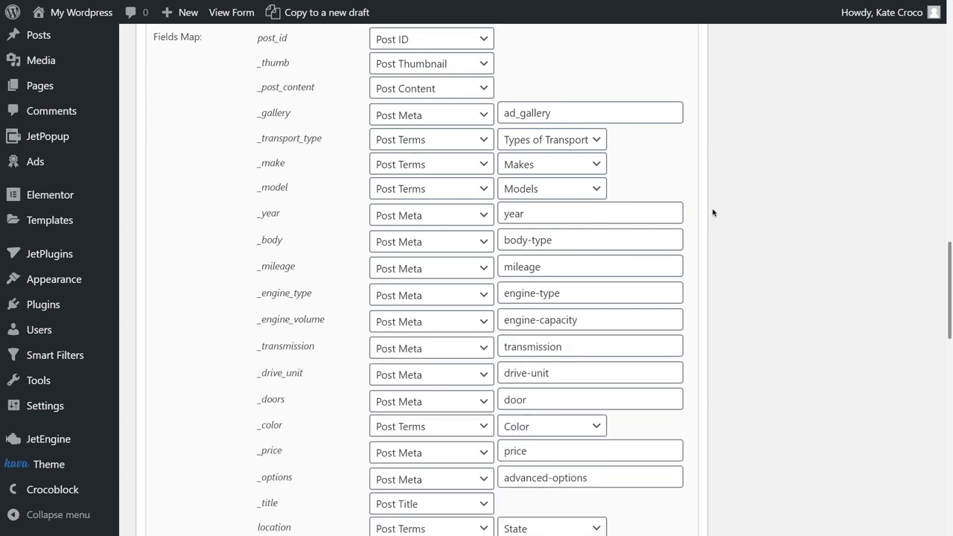
pyautogui.scroll(-3)
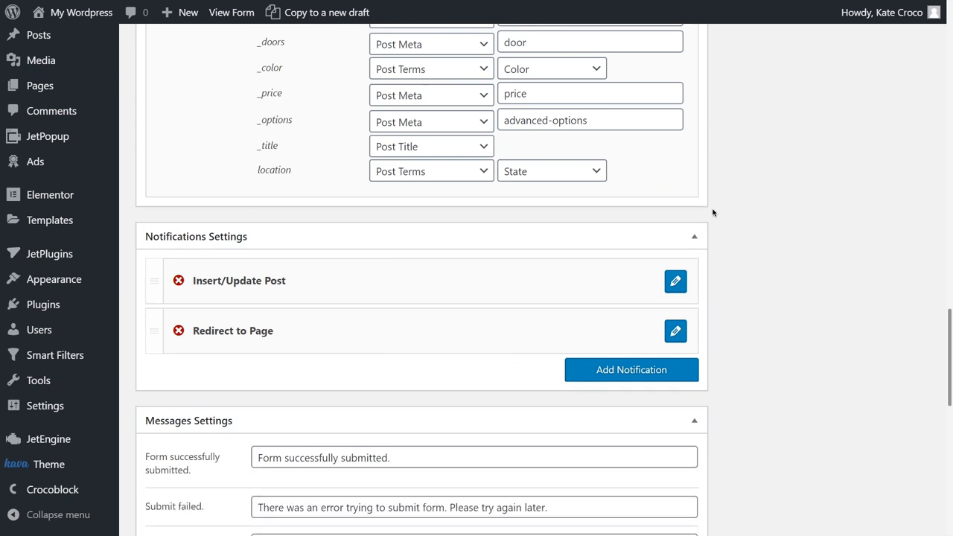
pyautogui.scroll(-3)
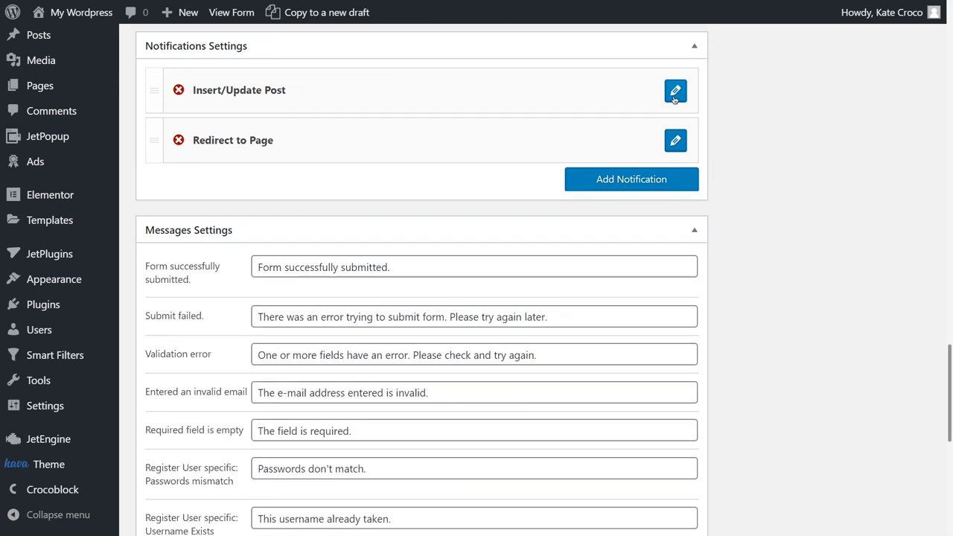
pyautogui.click(674, 90)
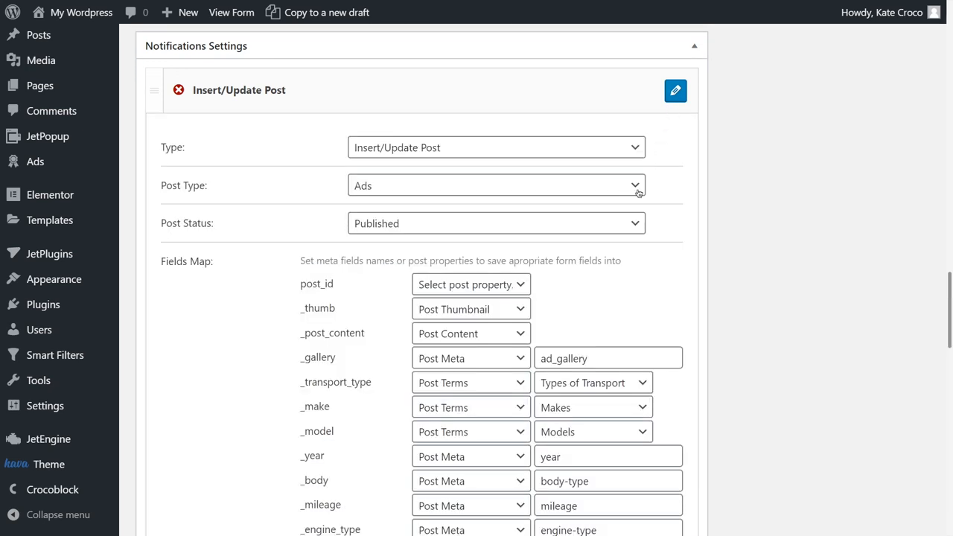
pyautogui.click(470, 284)
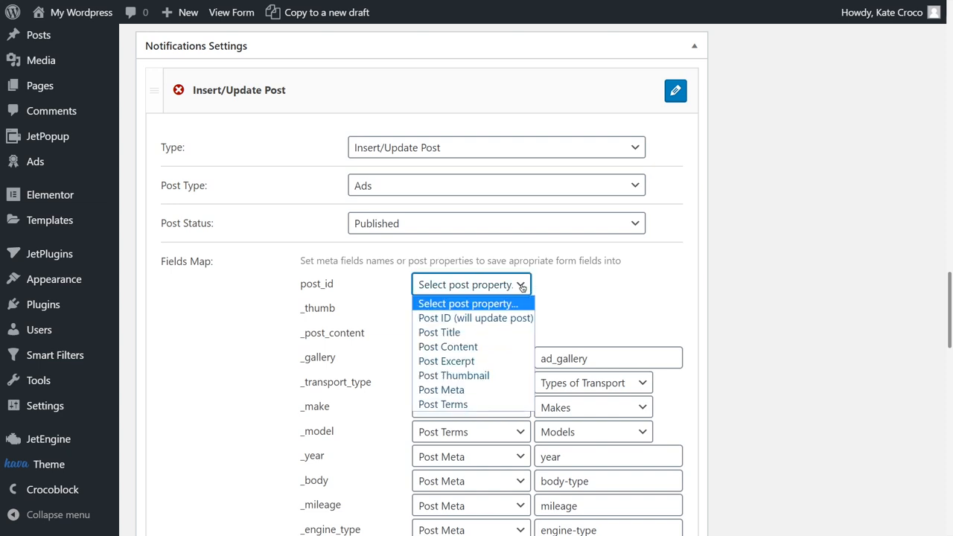
pyautogui.moveTo(475, 318)
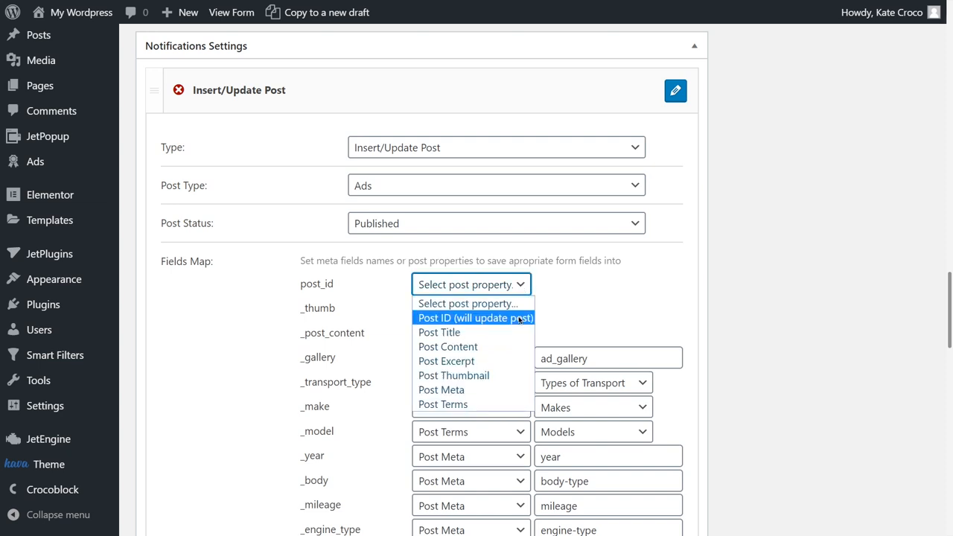
pyautogui.click(475, 318)
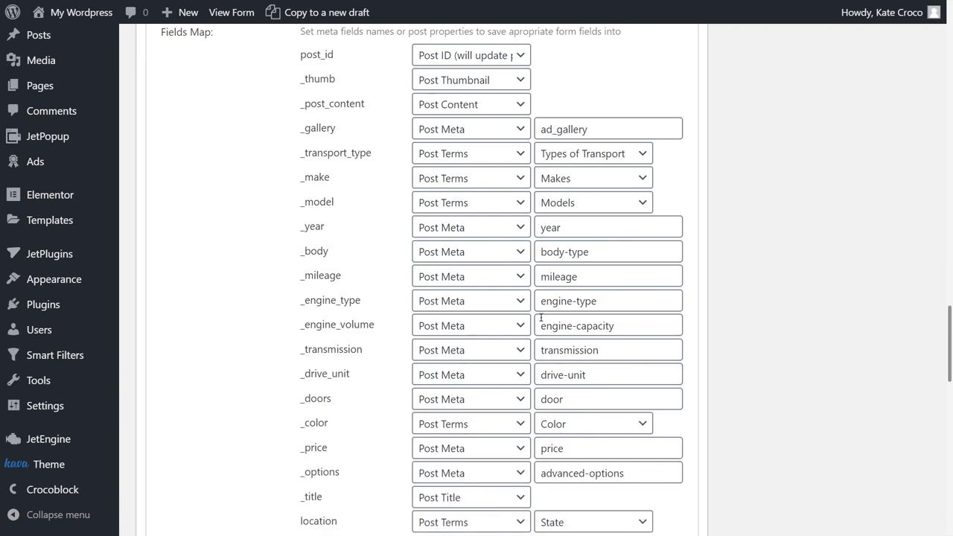
pyautogui.scroll(-3)
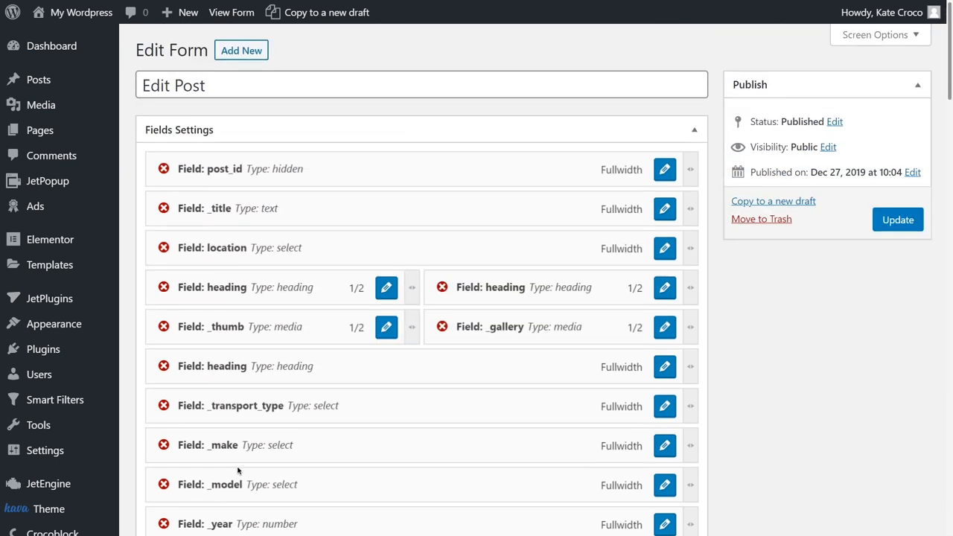
pyautogui.click(897, 219)
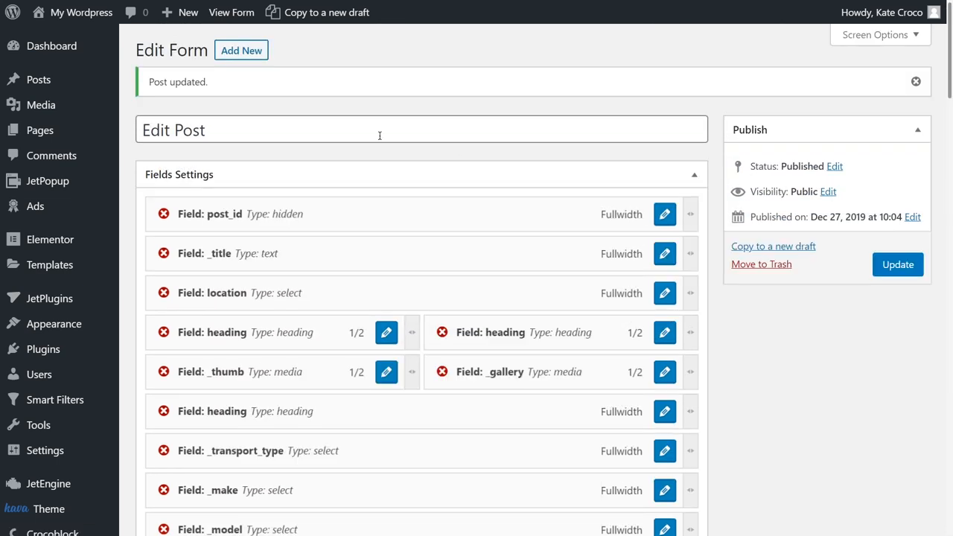
# Open JetEngine > Listings from the Dashboard to see Seller Card and User Posts Item.
pyautogui.click(51, 45)
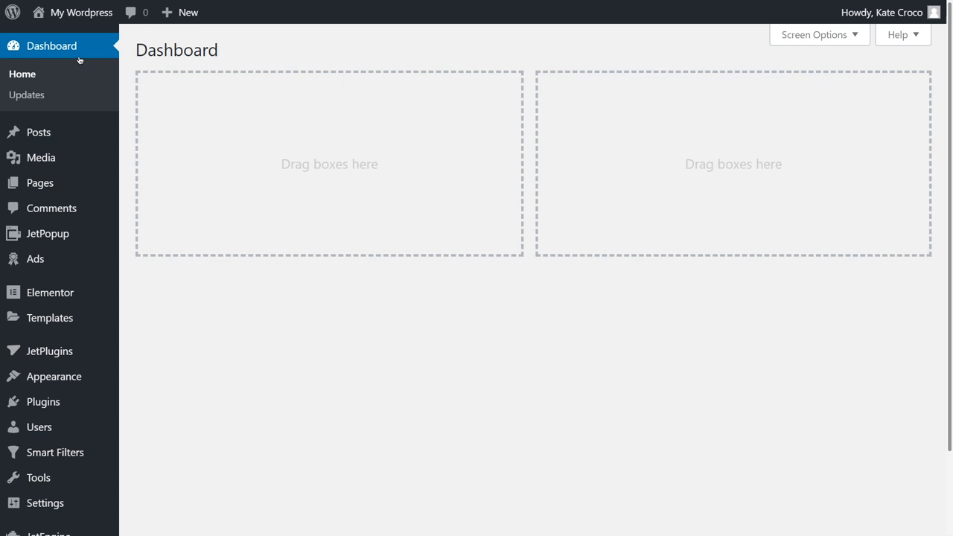
pyautogui.scroll(-3)
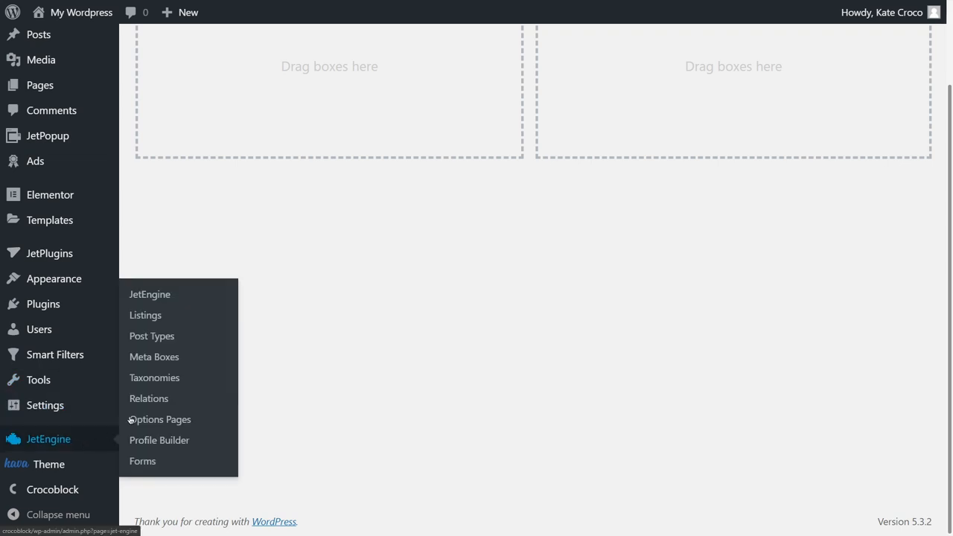
pyautogui.click(145, 315)
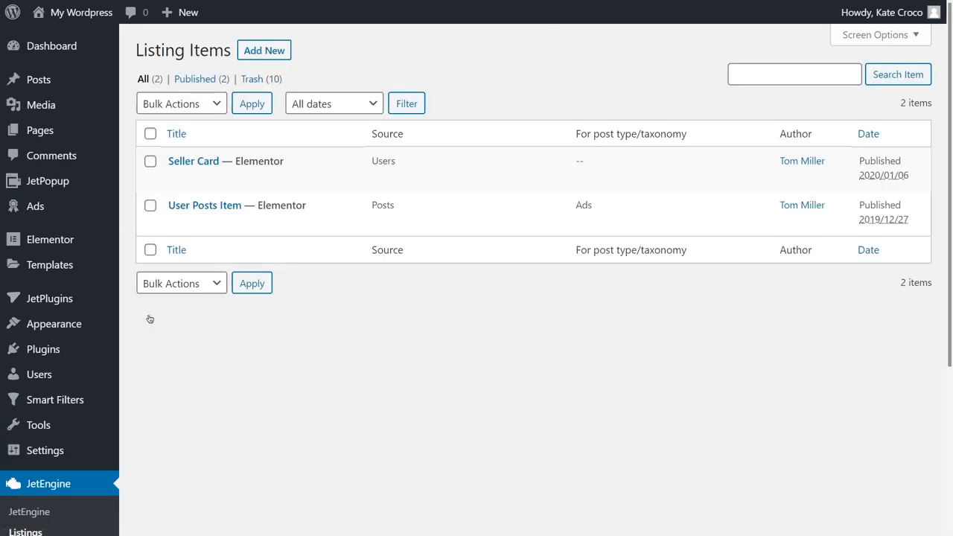
pyautogui.moveTo(237, 205)
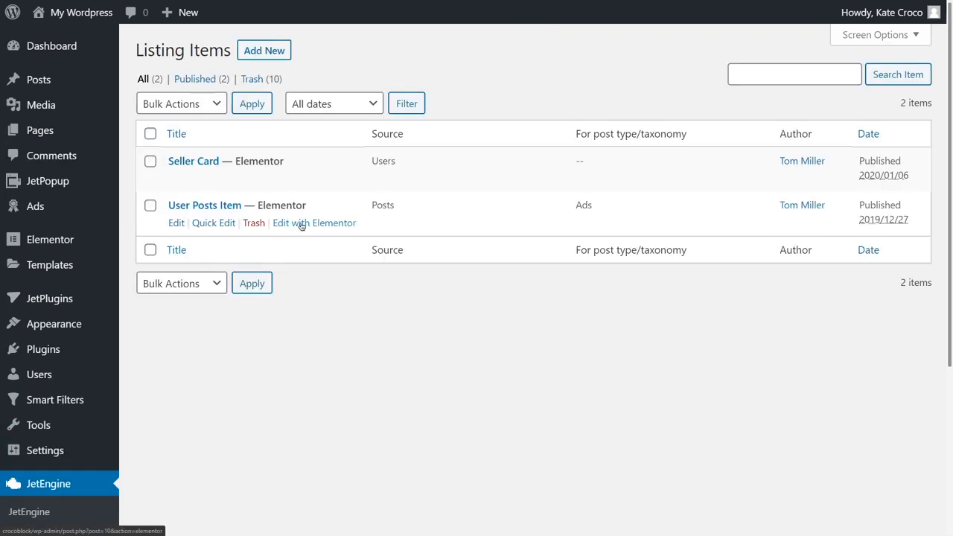
# Add a Dynamic Link widget below the ad card in the User Posts Item listing.
pyautogui.click(314, 223)
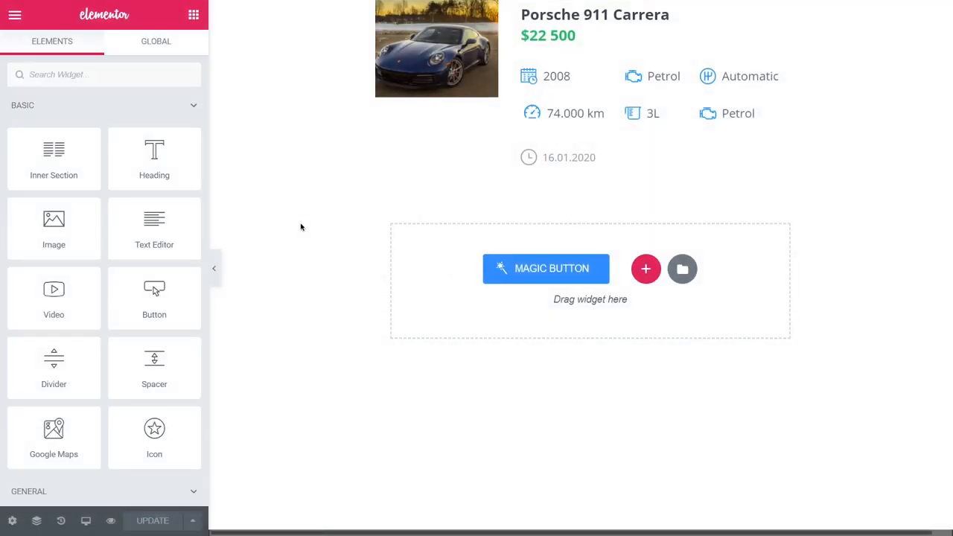
pyautogui.write('dynamic link')
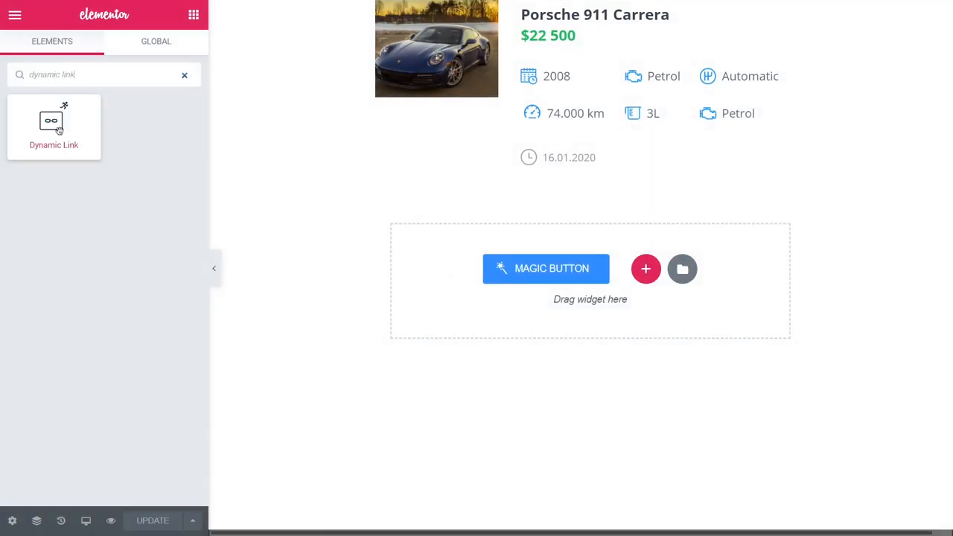
pyautogui.moveTo(53, 126); pyautogui.dragTo(760, 157)
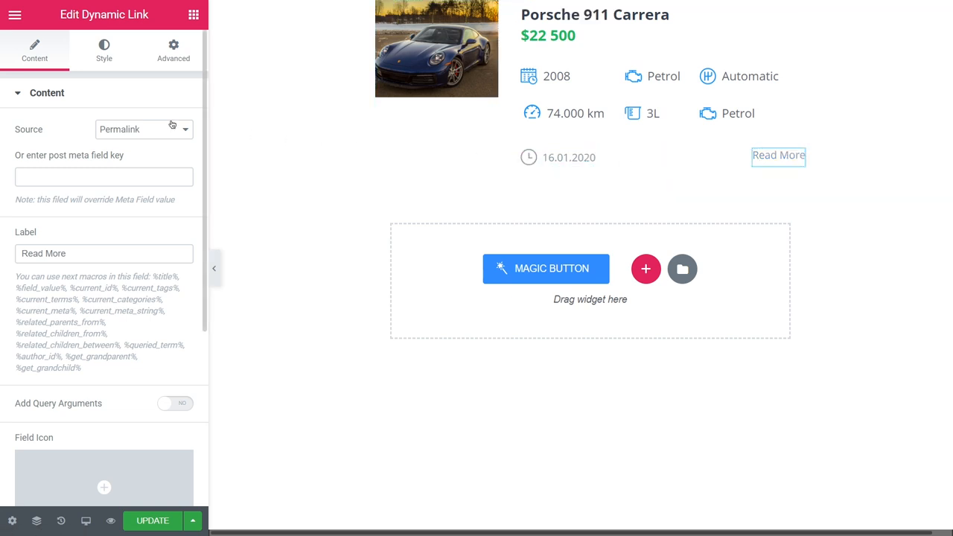
# Point the link to the Edit Ad profile page, labelled 'Edit', with query arguments (_post_).
pyautogui.click(143, 128)
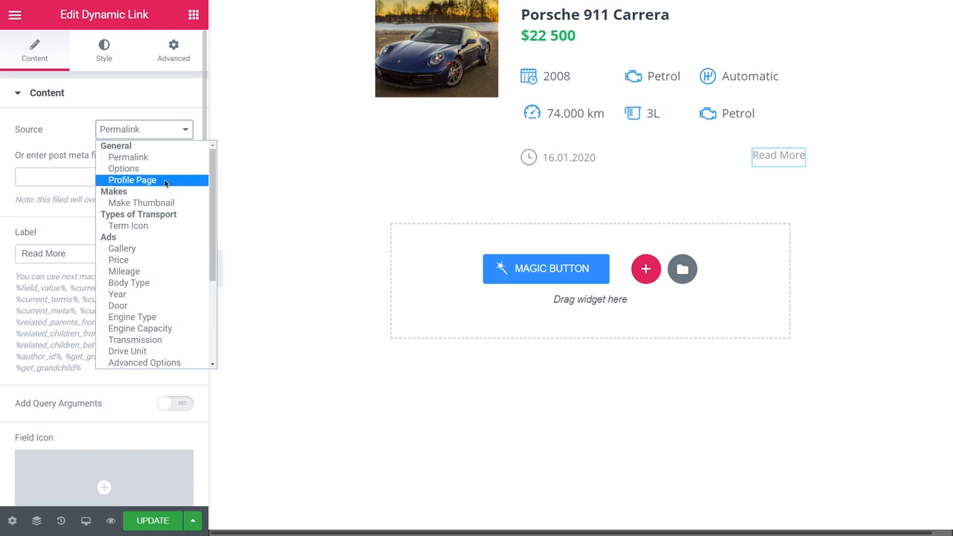
pyautogui.click(132, 179)
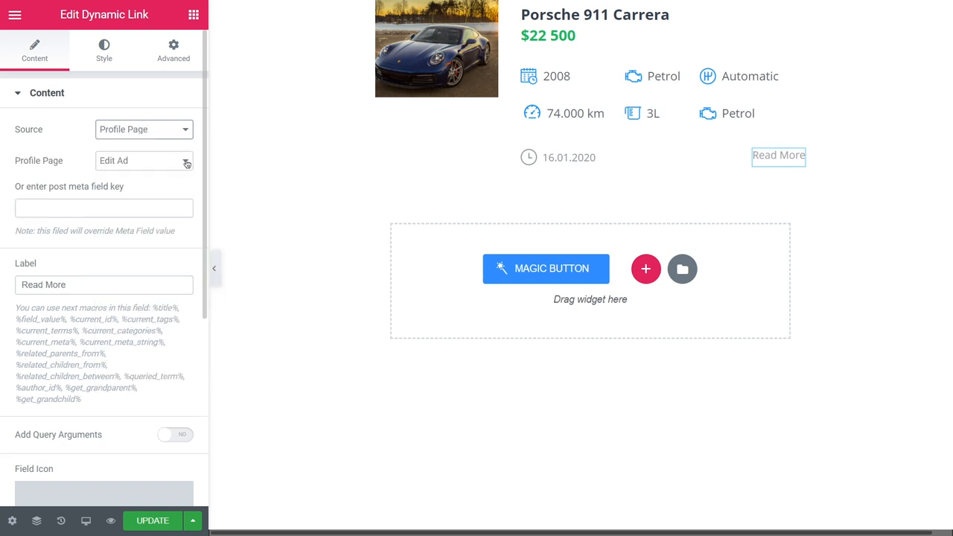
pyautogui.click(144, 160)
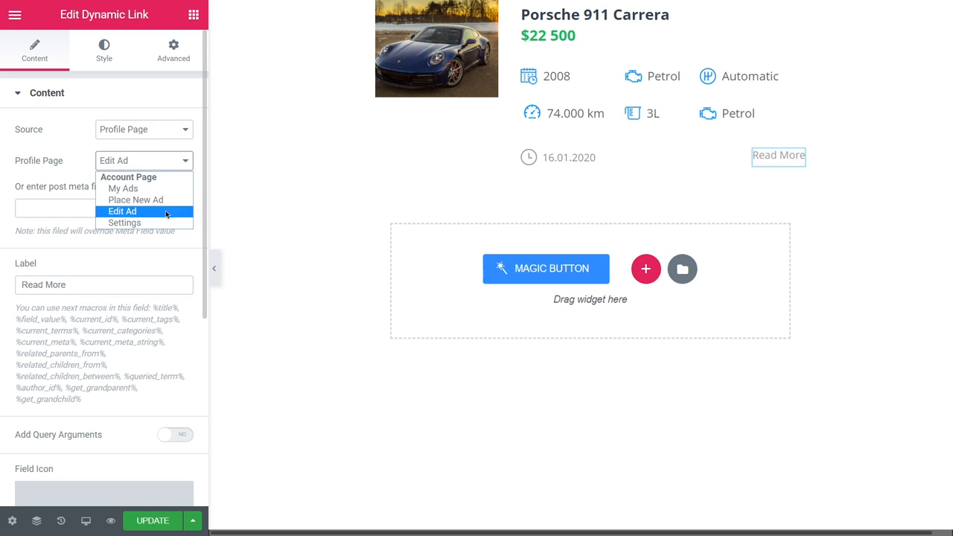
pyautogui.click(121, 212)
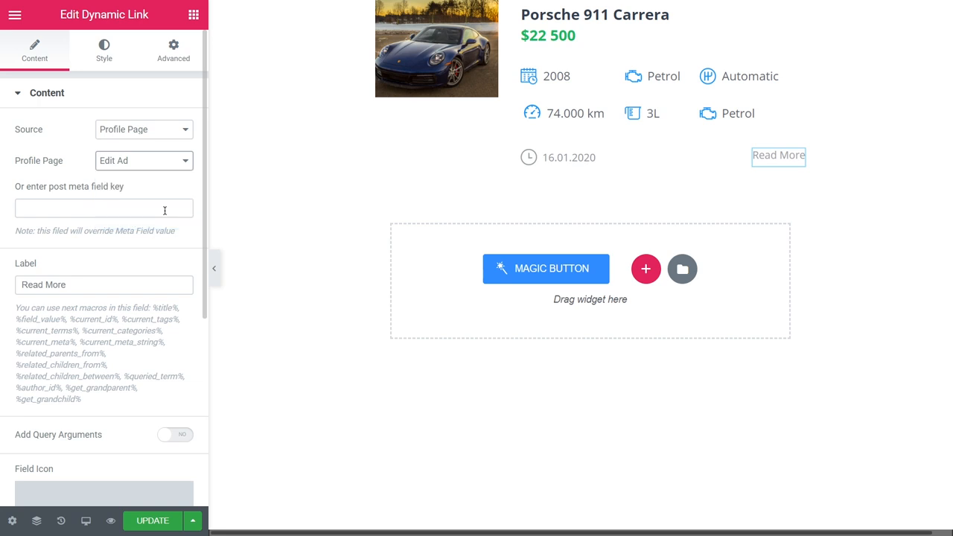
pyautogui.write('Edit')
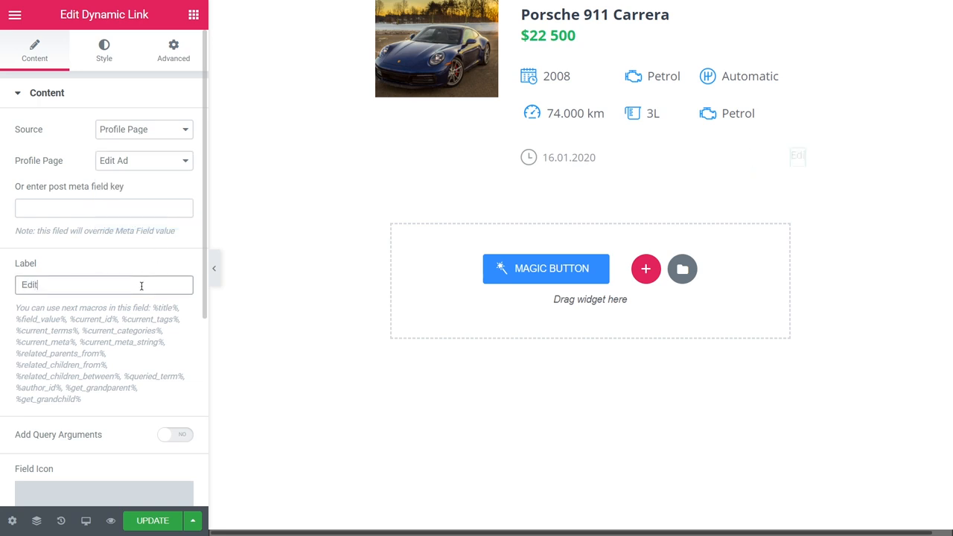
pyautogui.click(175, 434)
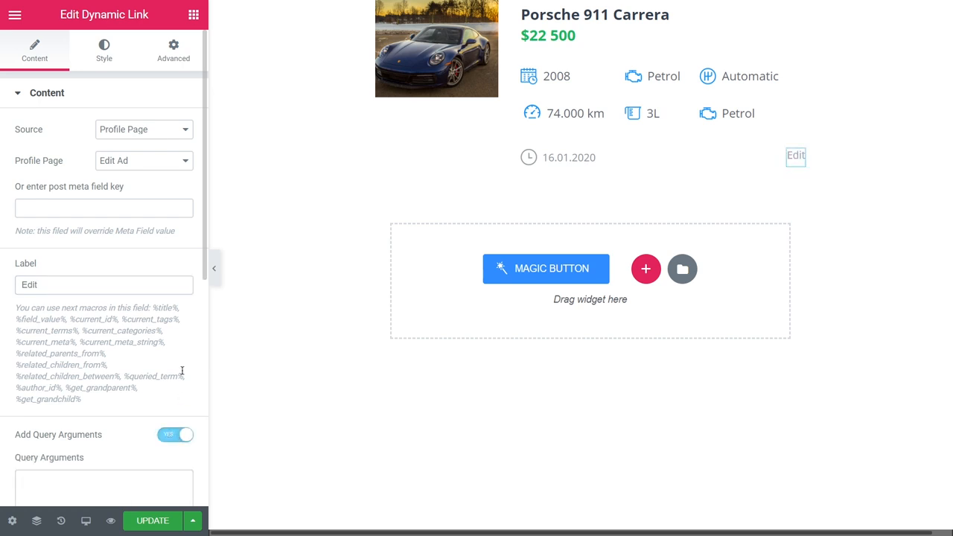
pyautogui.scroll(-3)
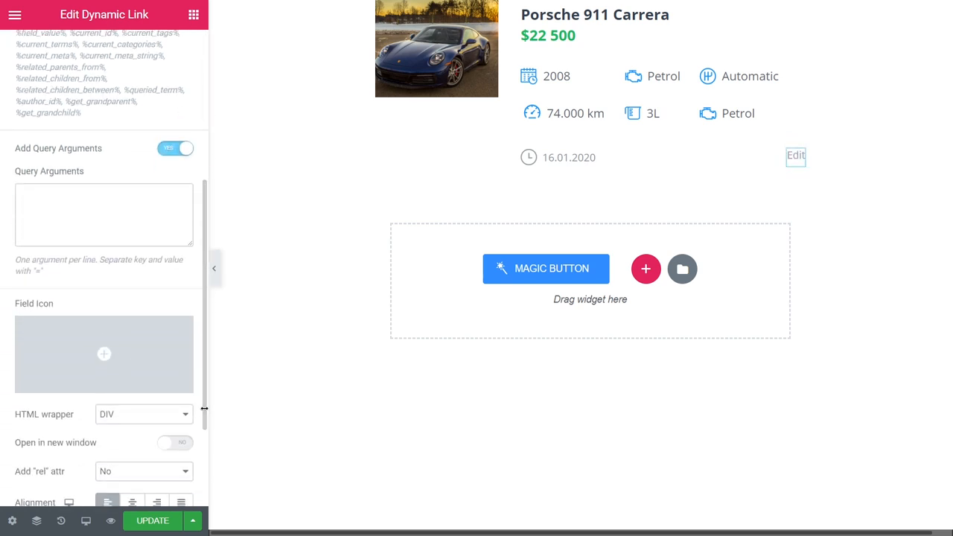
pyautogui.write('_post_')
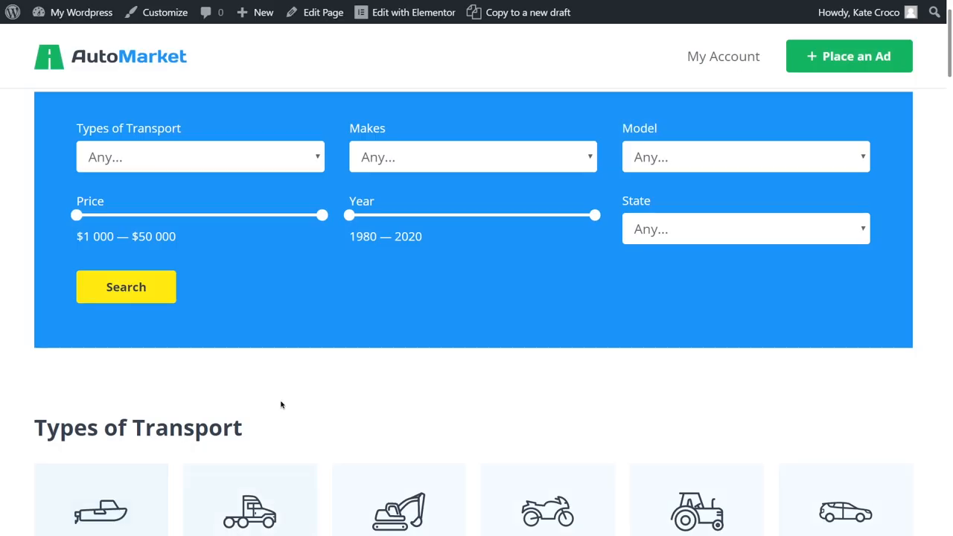
# Submit a Ford Mustang ad priced $3 500 via My Account's Place an Ad form.
pyautogui.click(723, 56)
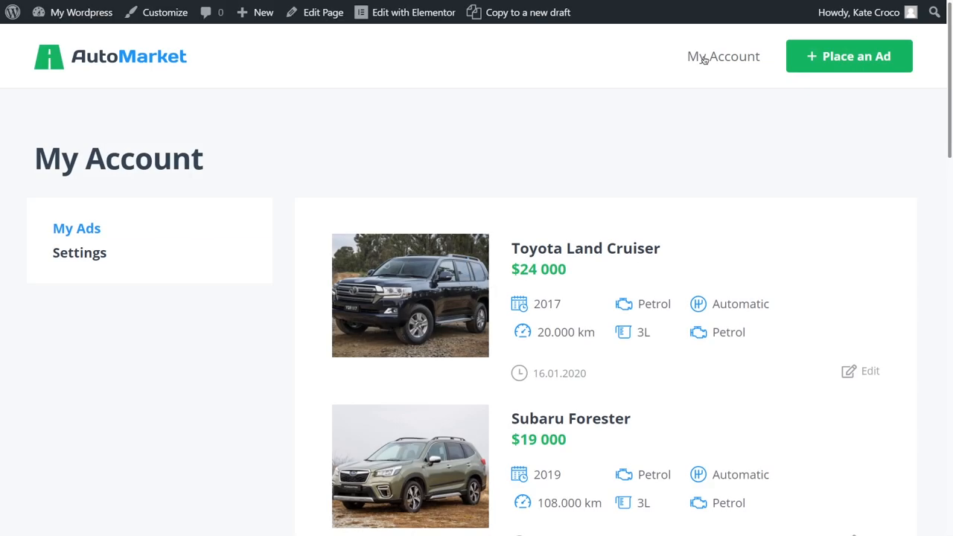
pyautogui.scroll(-3)
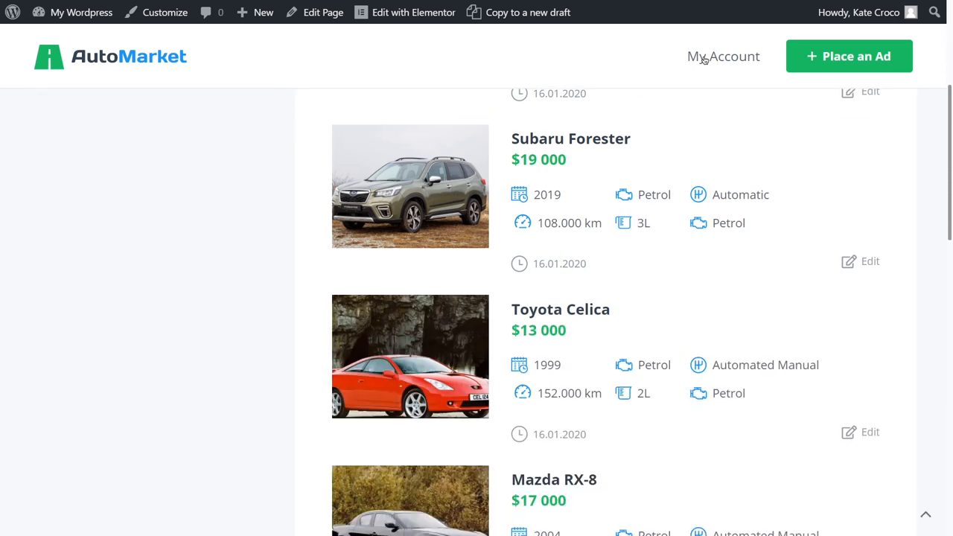
pyautogui.scroll(3)
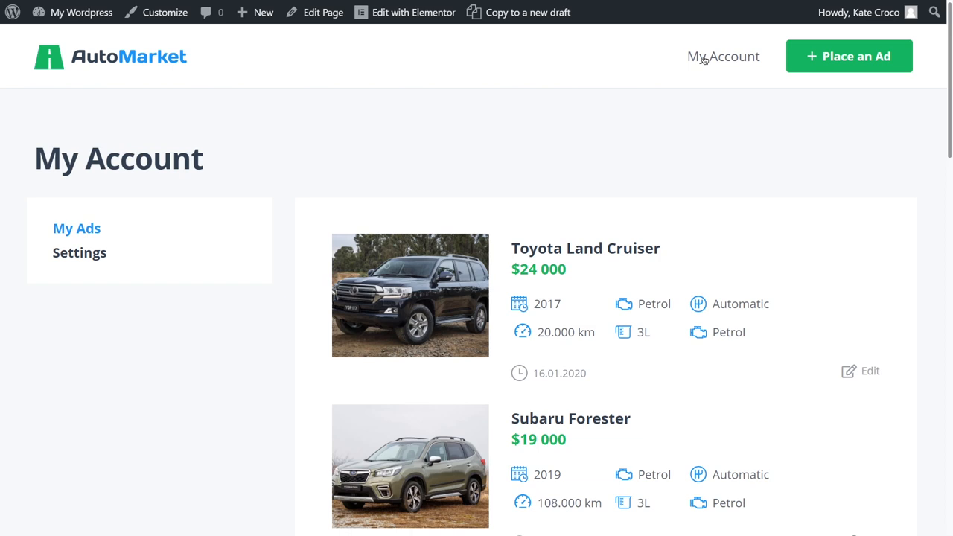
pyautogui.click(849, 56)
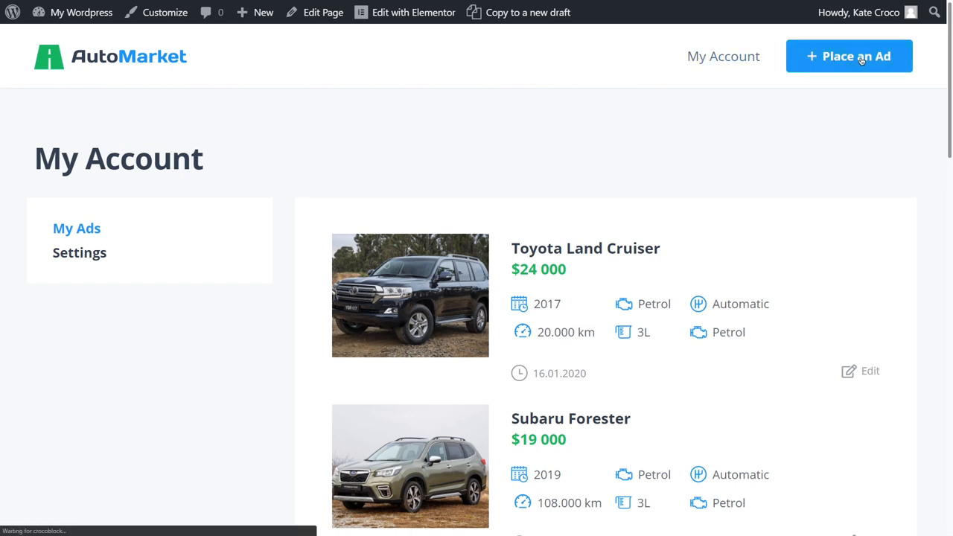
pyautogui.click(849, 56)
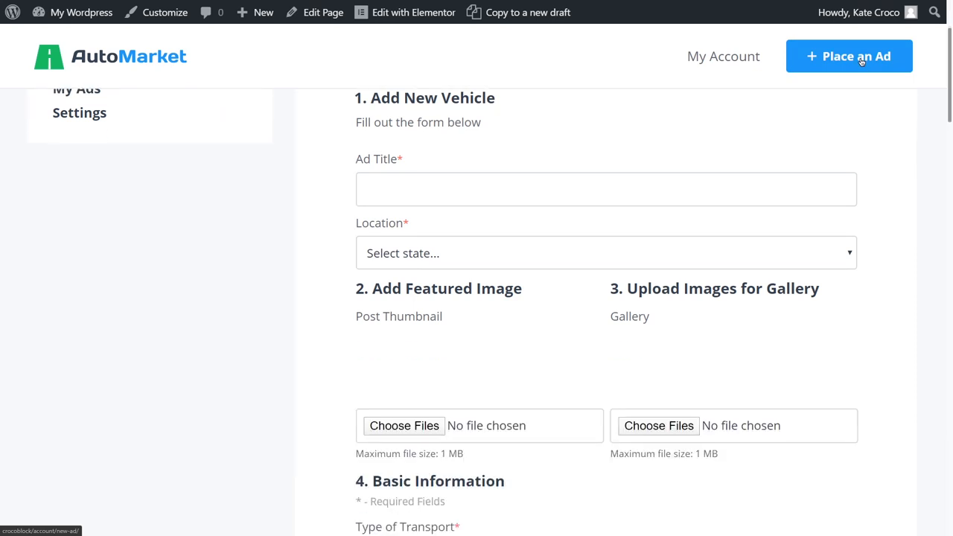
pyautogui.scroll(-3)
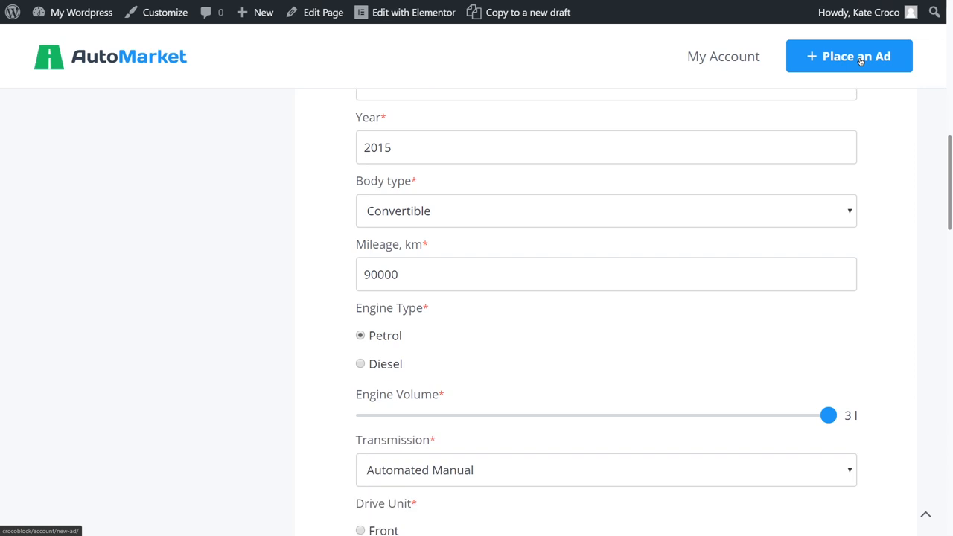
pyautogui.scroll(-3)
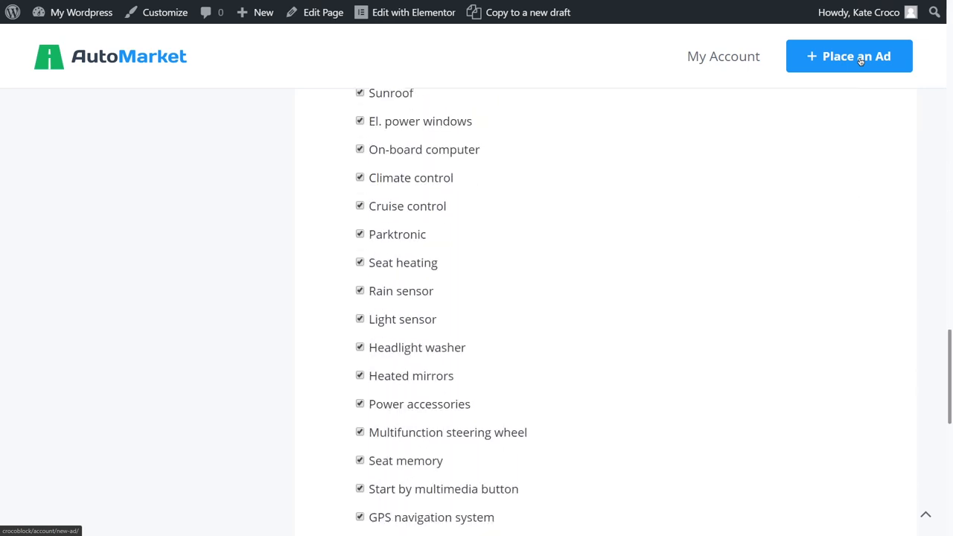
pyautogui.click(408, 459)
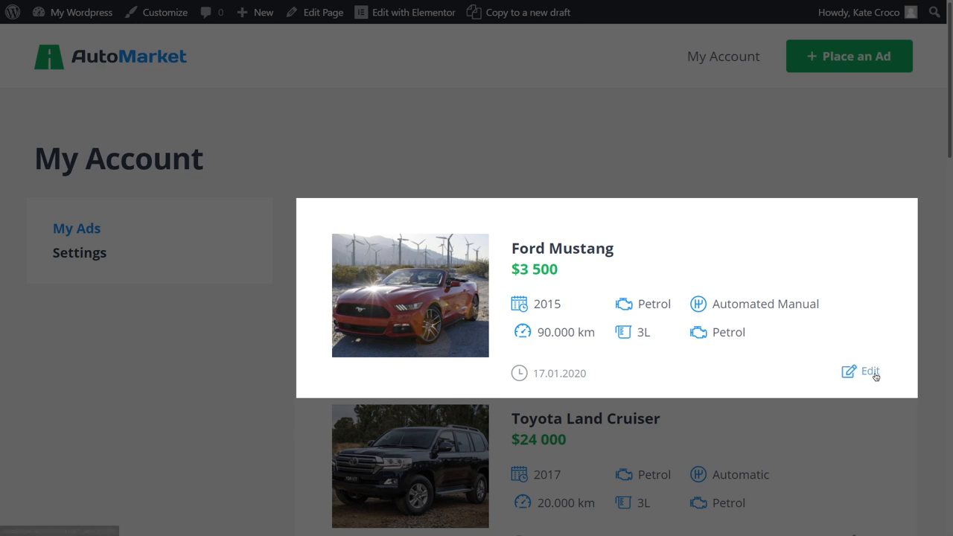
# Edit the Ford Mustang ad's price to 35000 and save the changes.
pyautogui.click(868, 372)
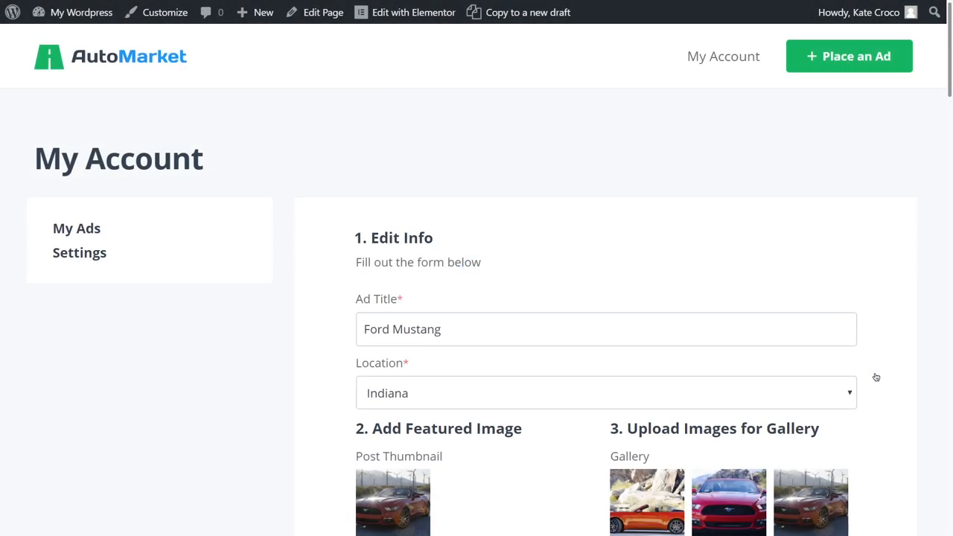
pyautogui.scroll(-3)
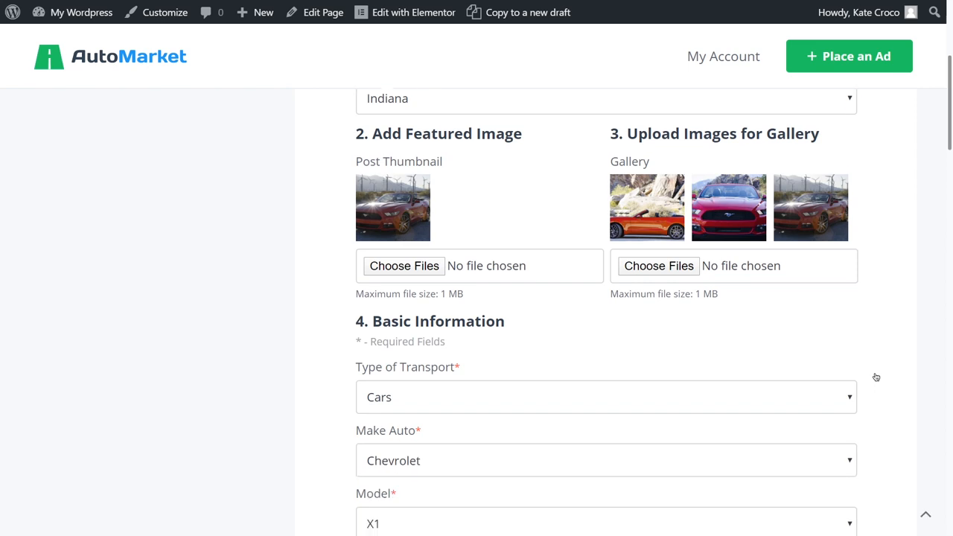
pyautogui.scroll(-3)
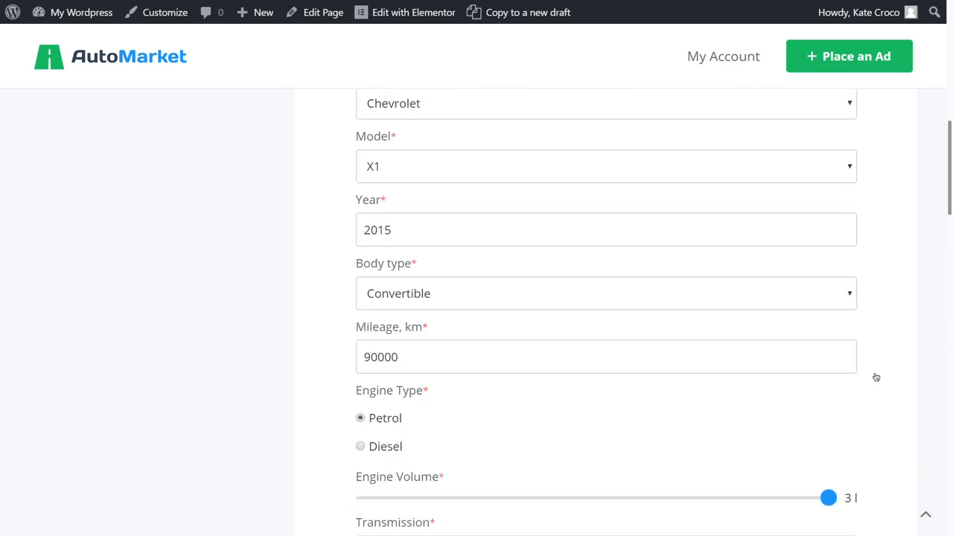
pyautogui.scroll(-3)
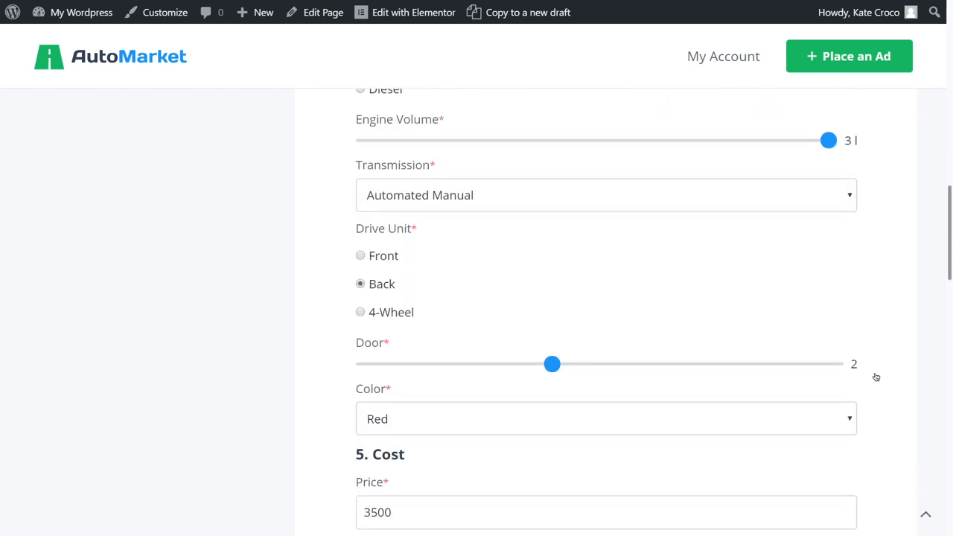
pyautogui.scroll(-3)
pyautogui.write('0')
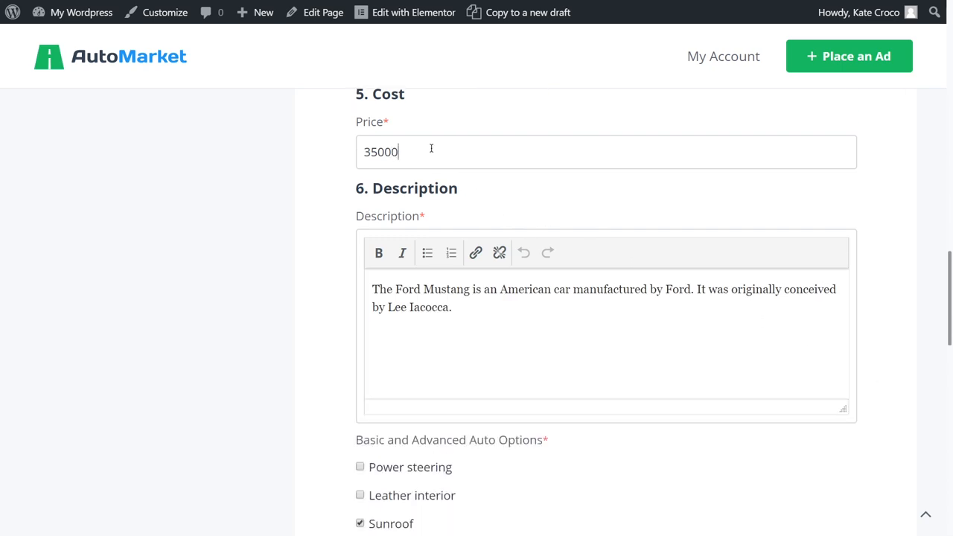
pyautogui.scroll(-3)
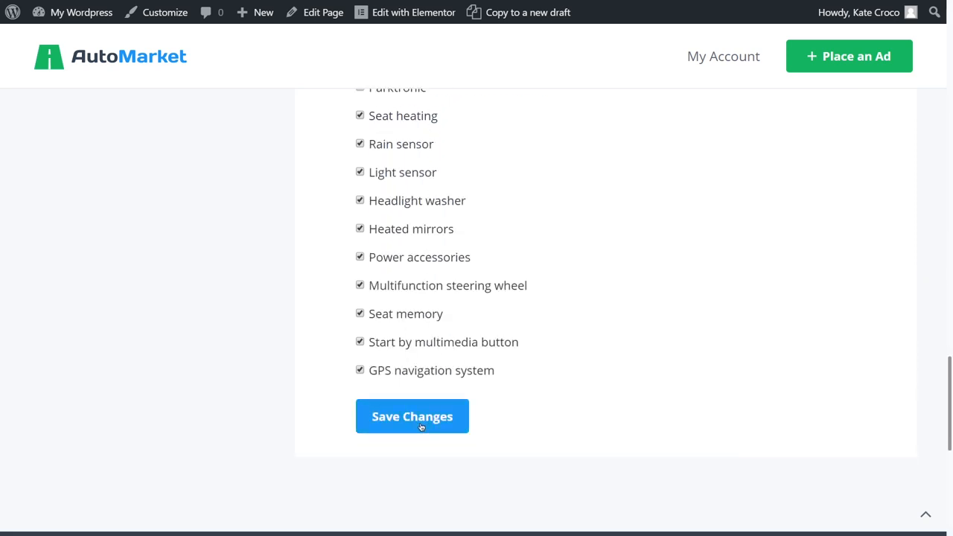
pyautogui.click(411, 416)
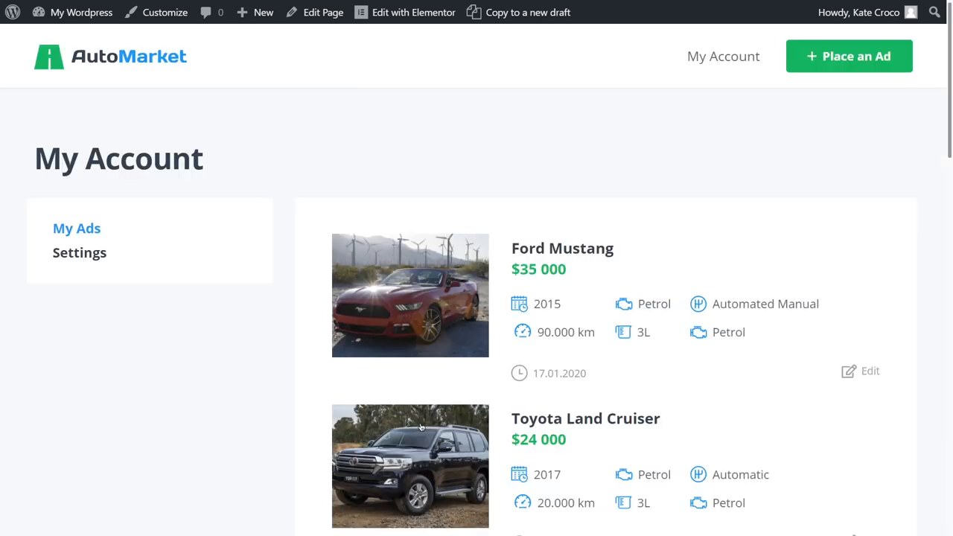